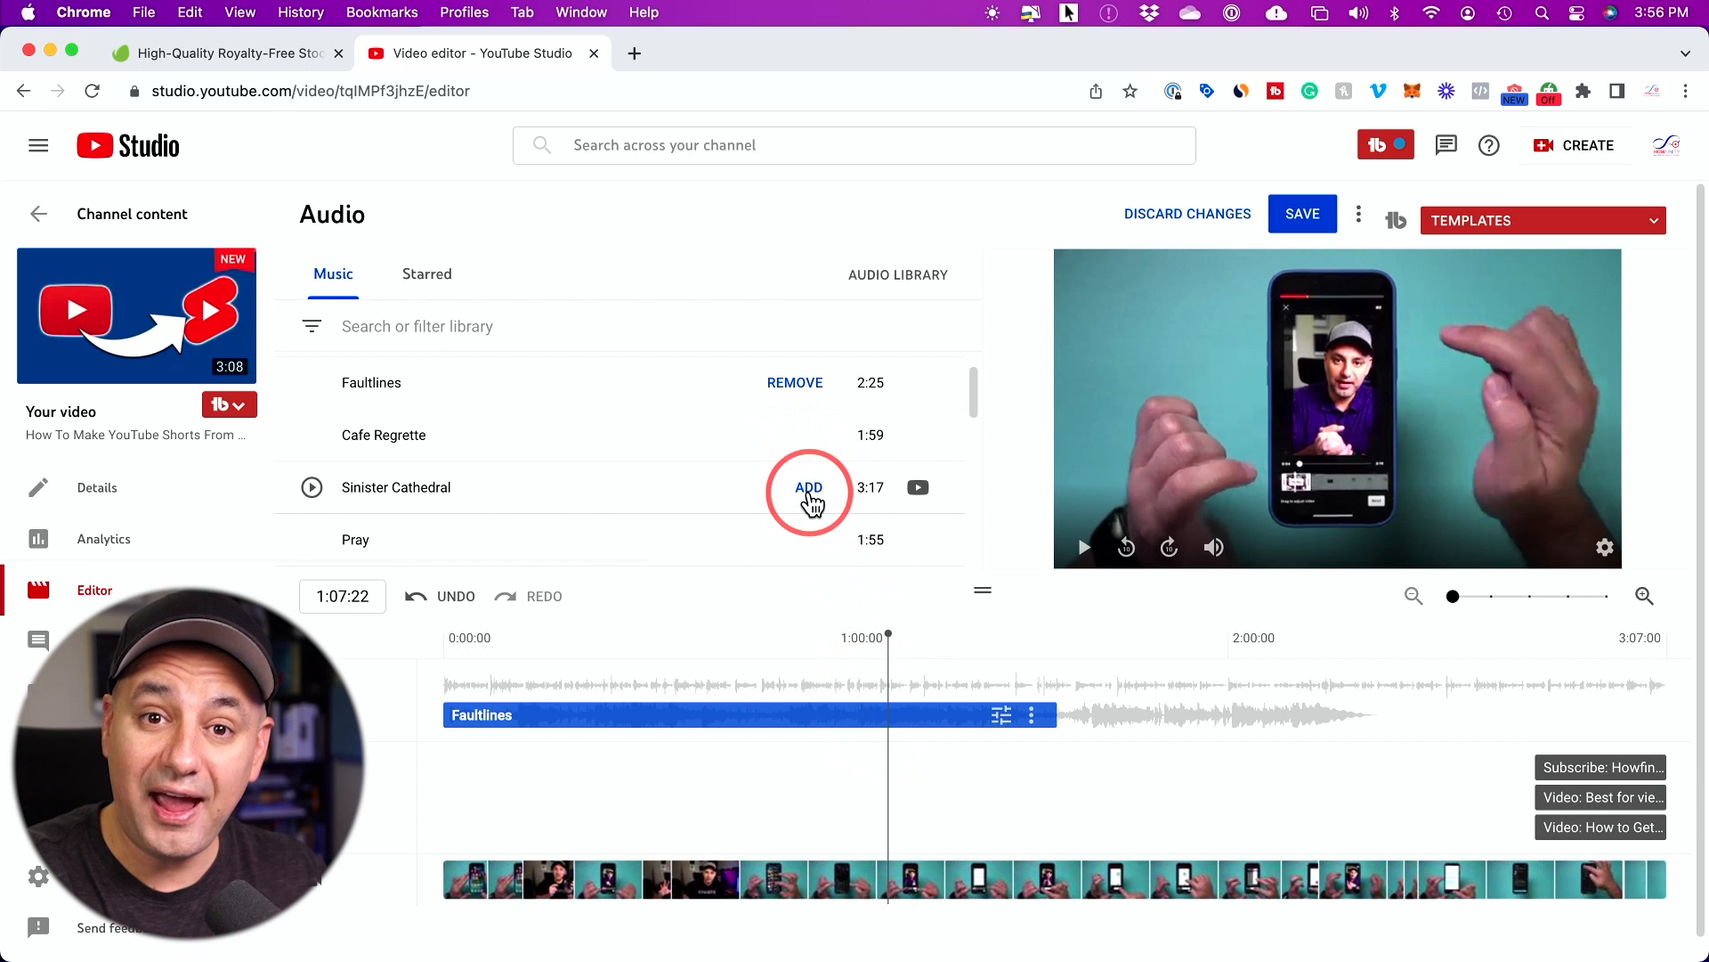
Step: Bring up the Howfinity channel page and show its Videos tab of recent uploads
click(808, 488)
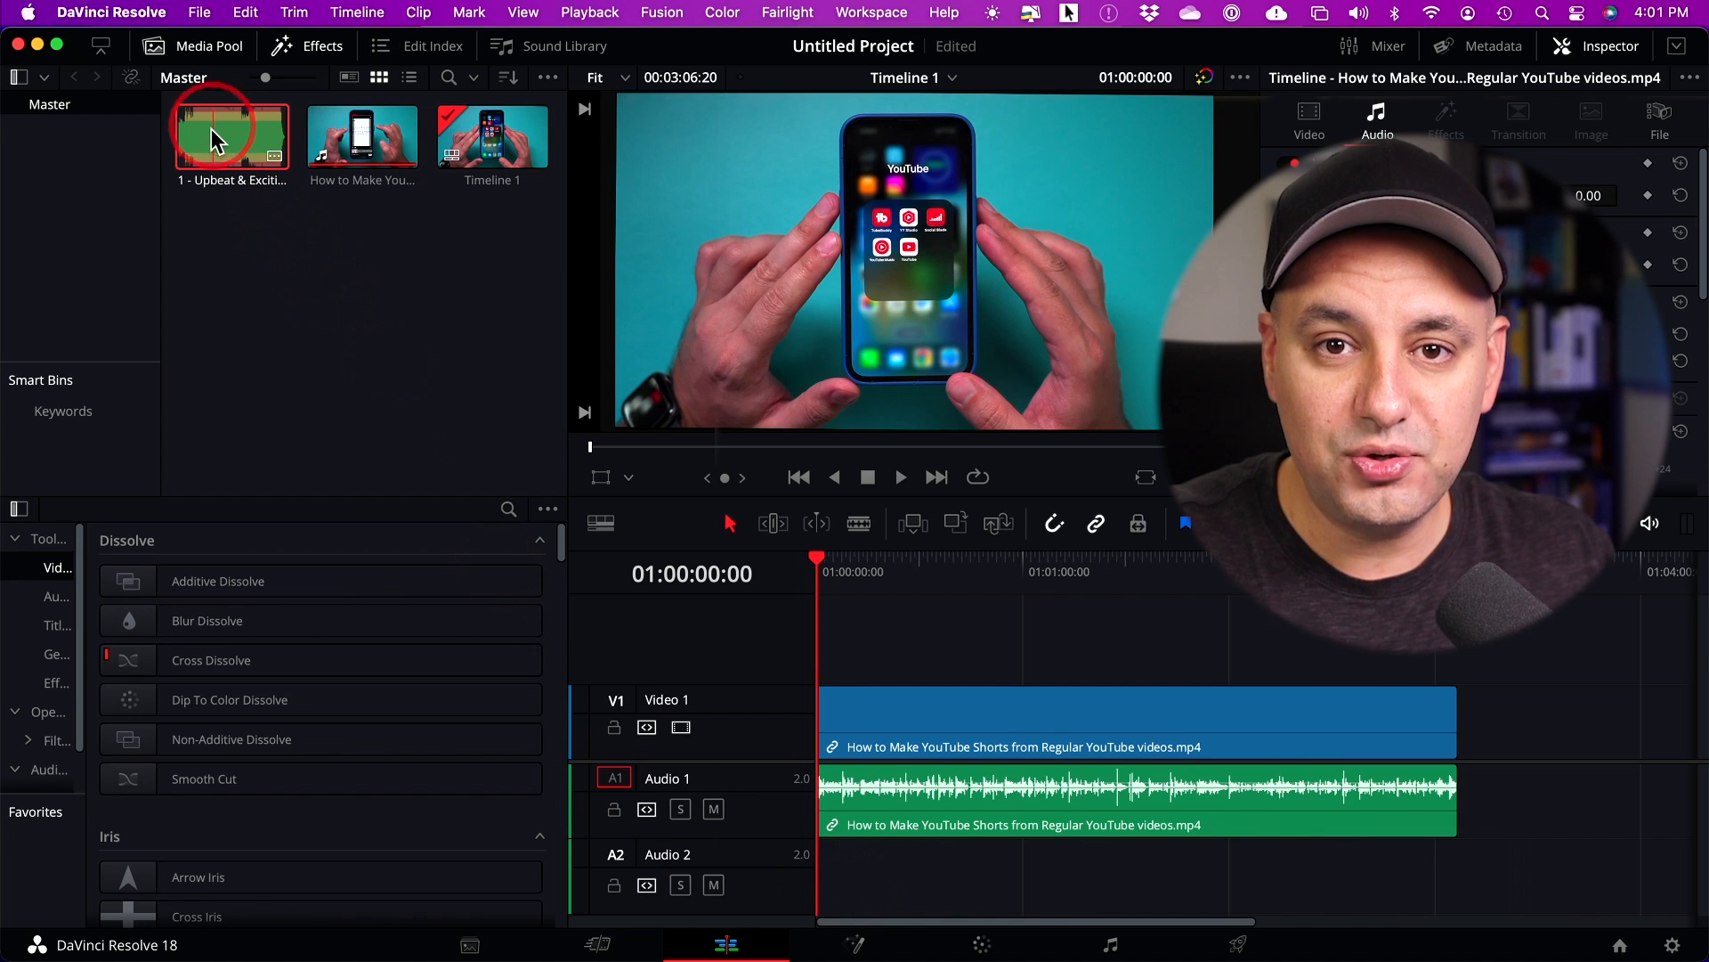
drag(232, 134, 822, 867)
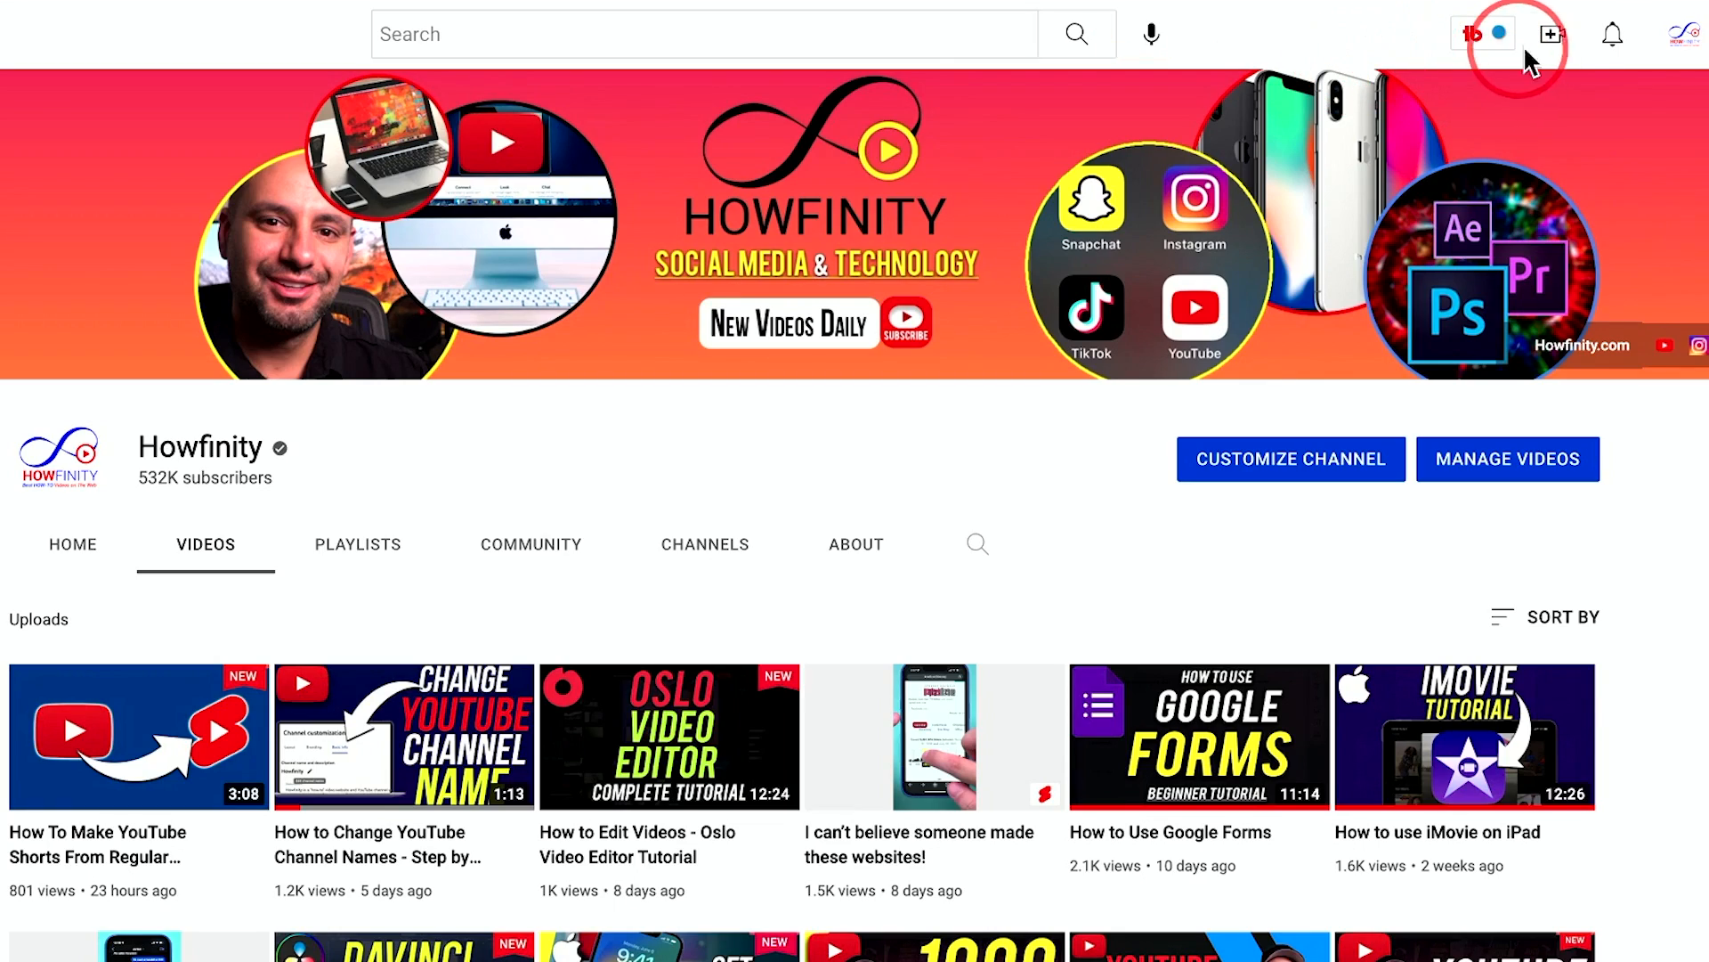
mouse_move(1551, 36)
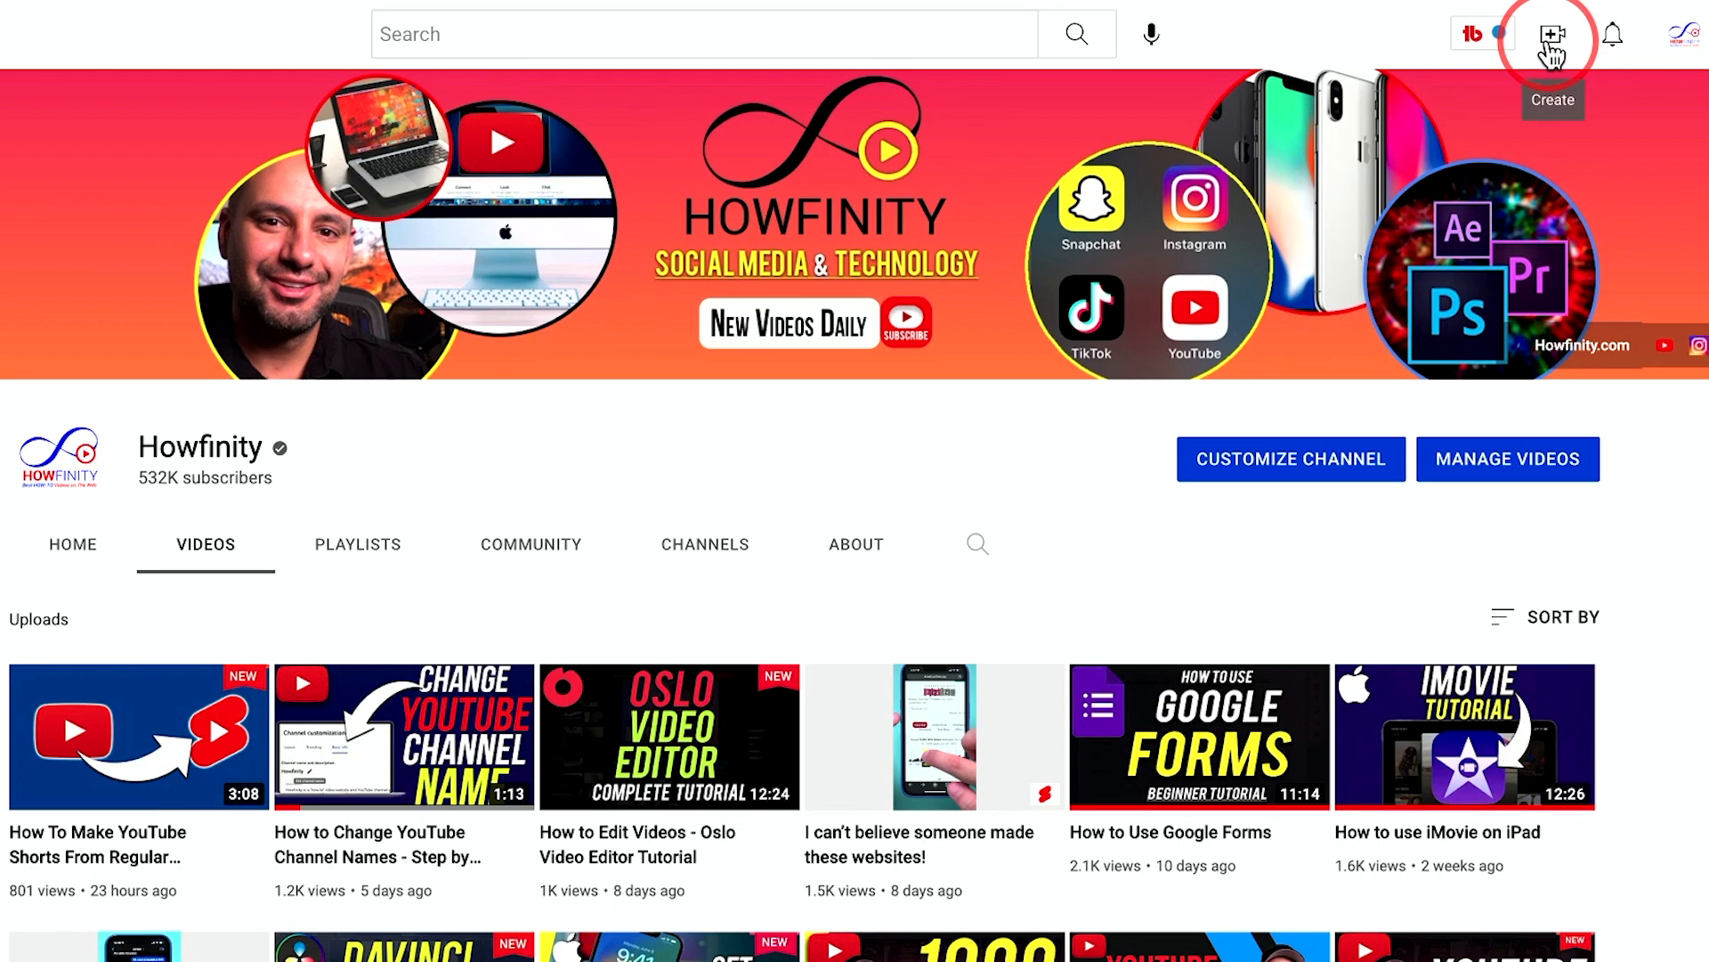
Step: Start a new video upload from the Create menu, then dismiss the Upload videos dialog
click(1552, 33)
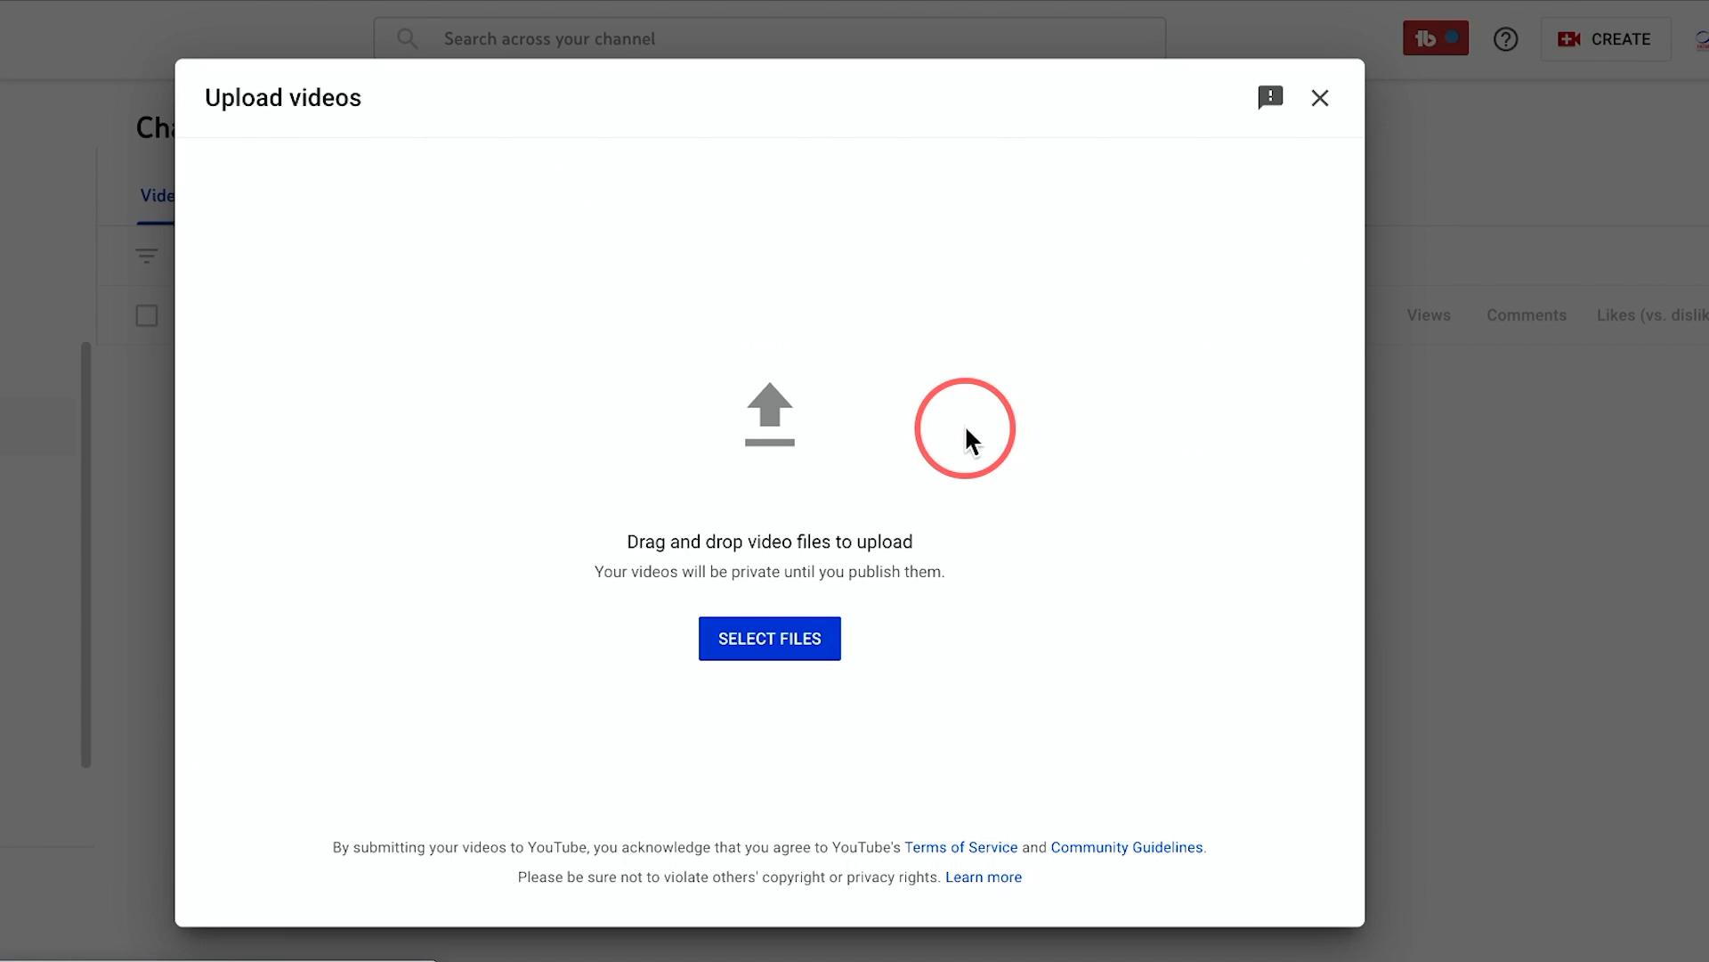
mouse_move(851, 529)
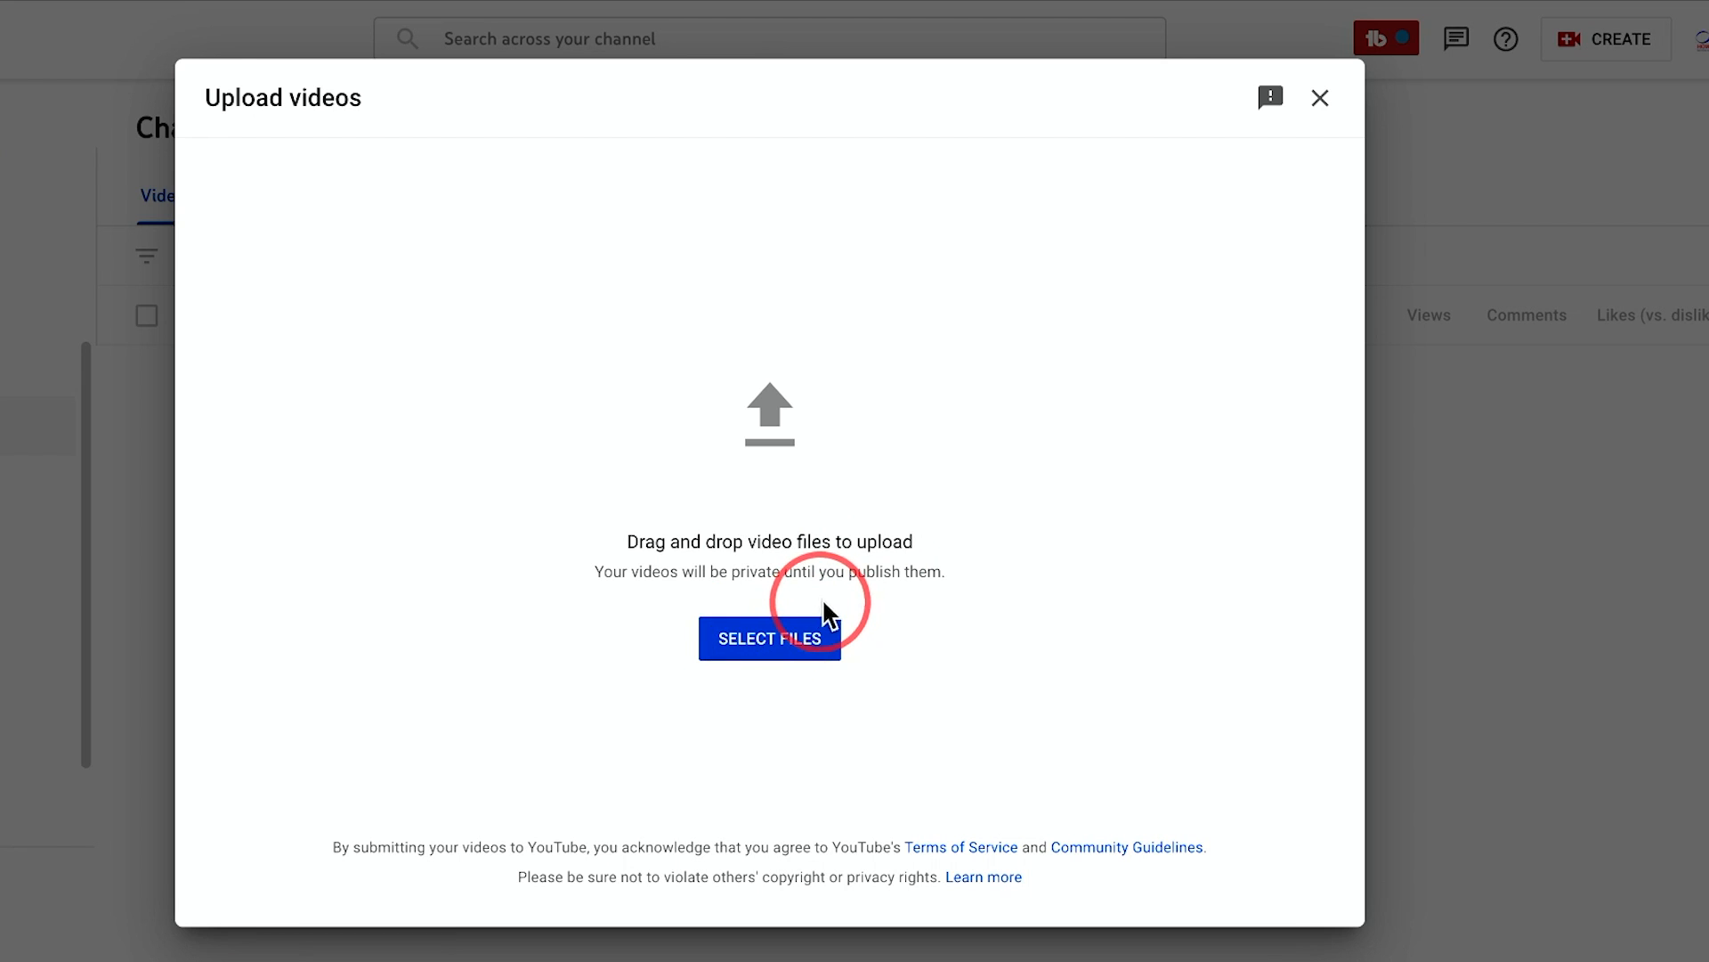
mouse_move(1319, 96)
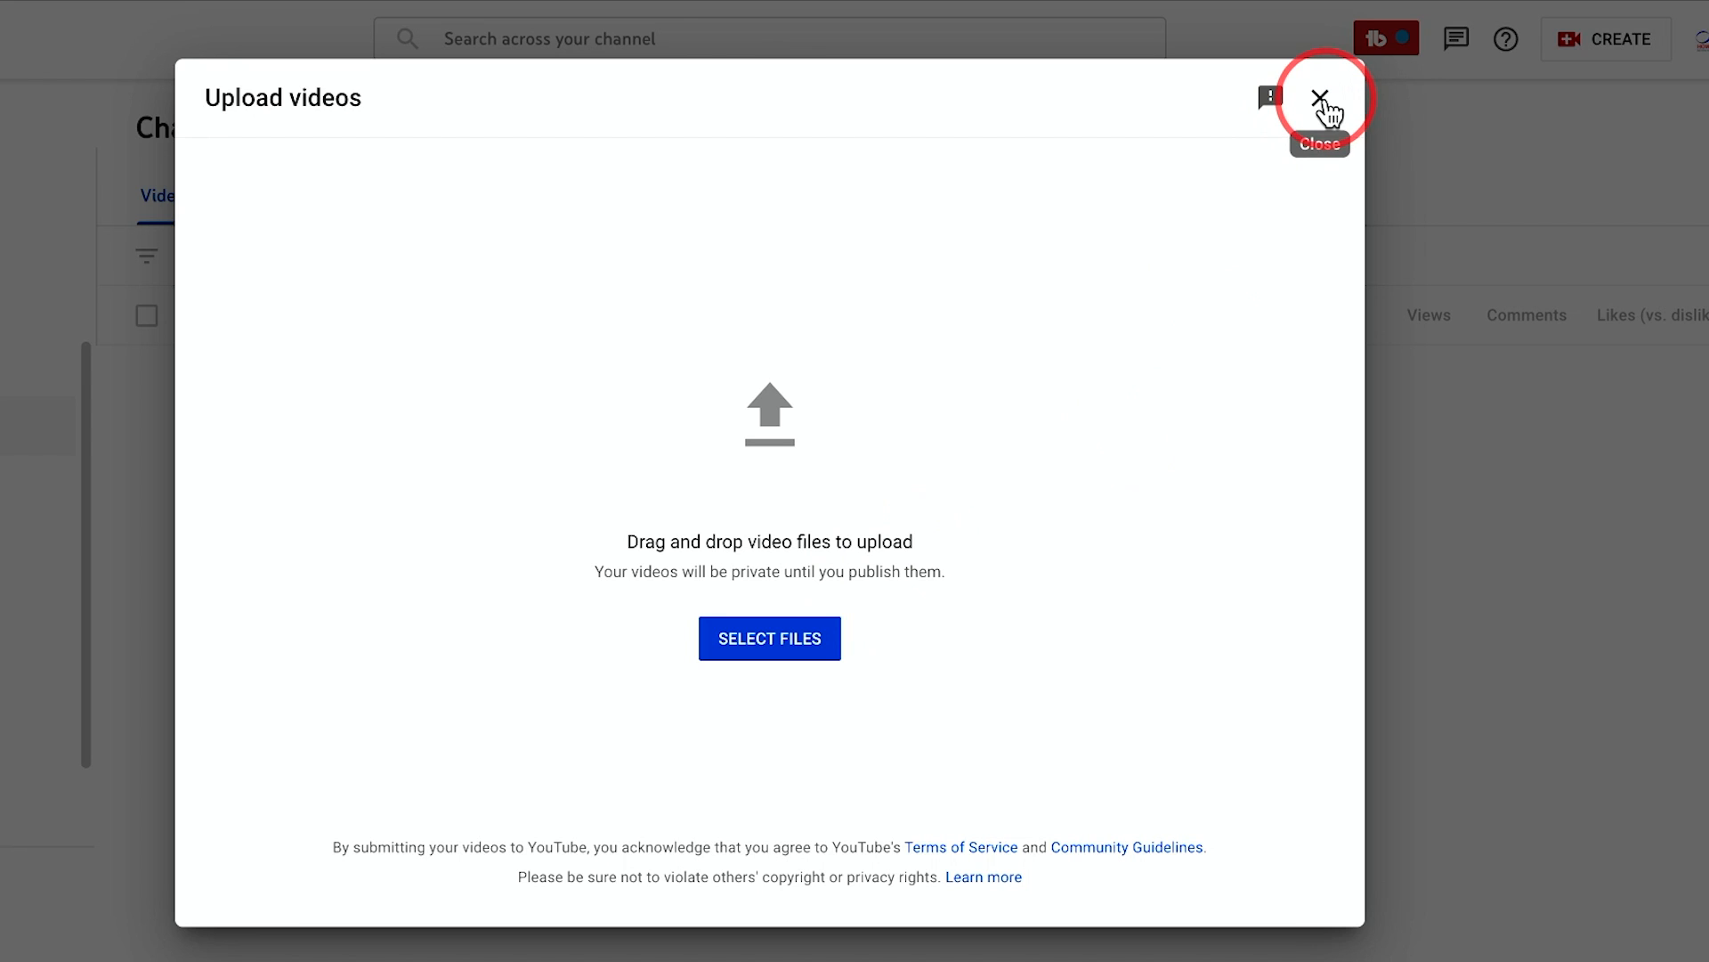
click(1319, 97)
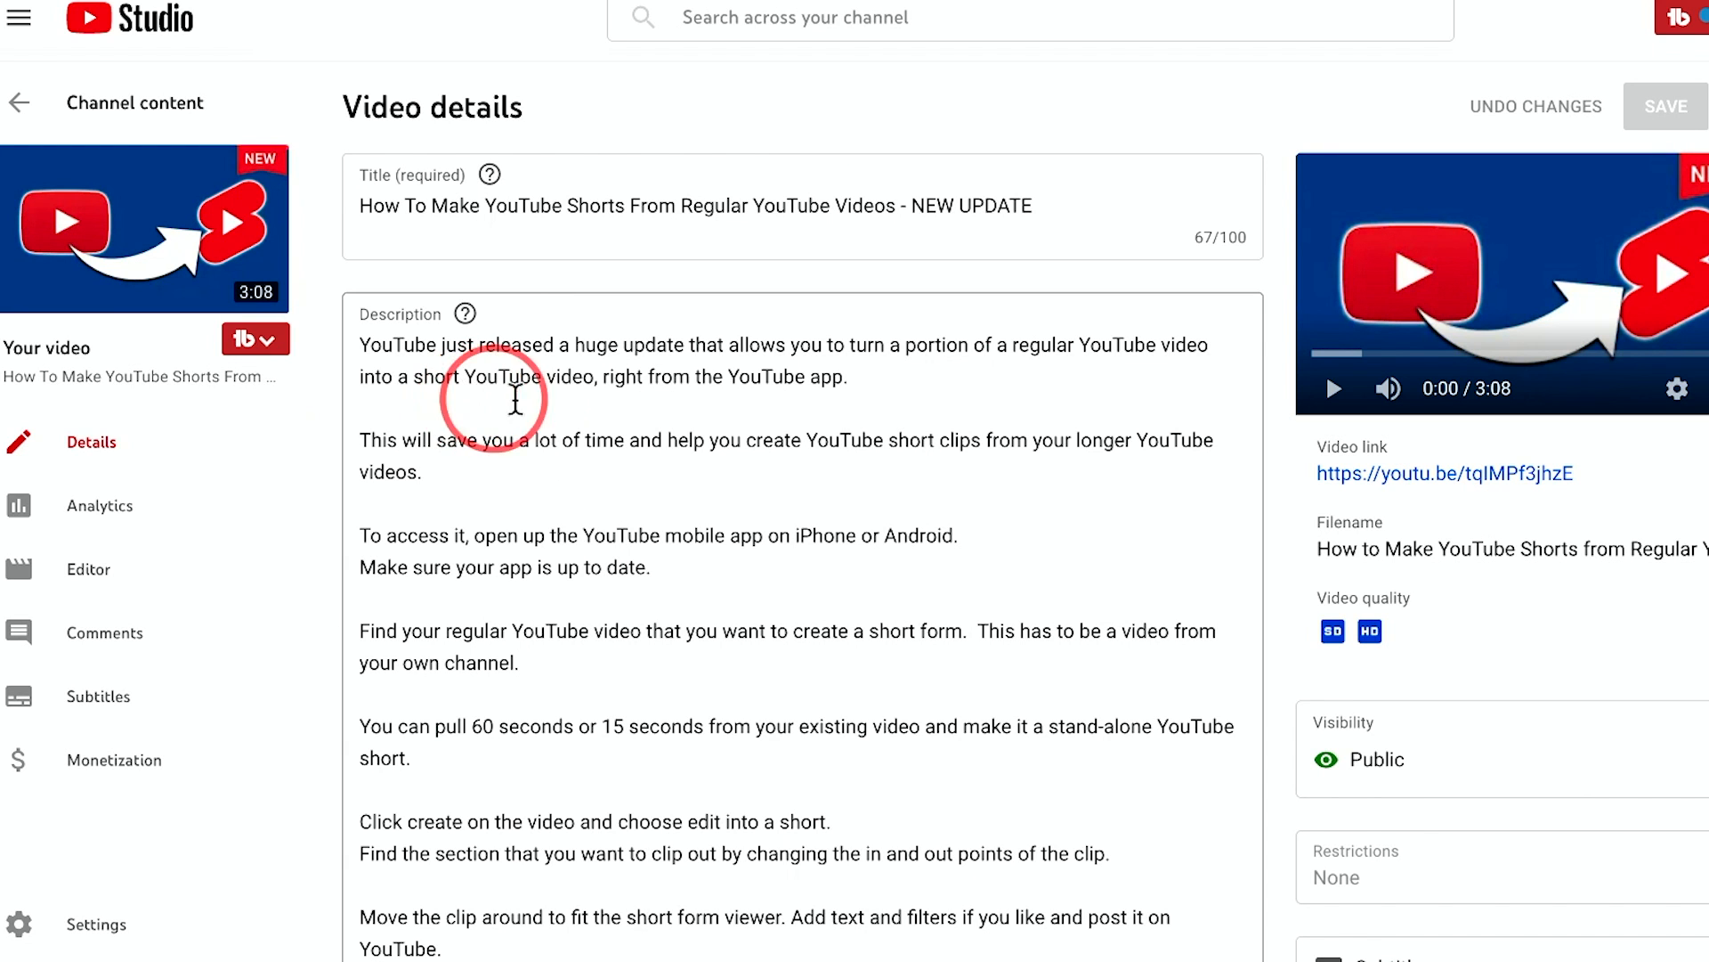
Step: Enter the Editor for the YouTube Shorts tutorial video from its details page
click(1376, 759)
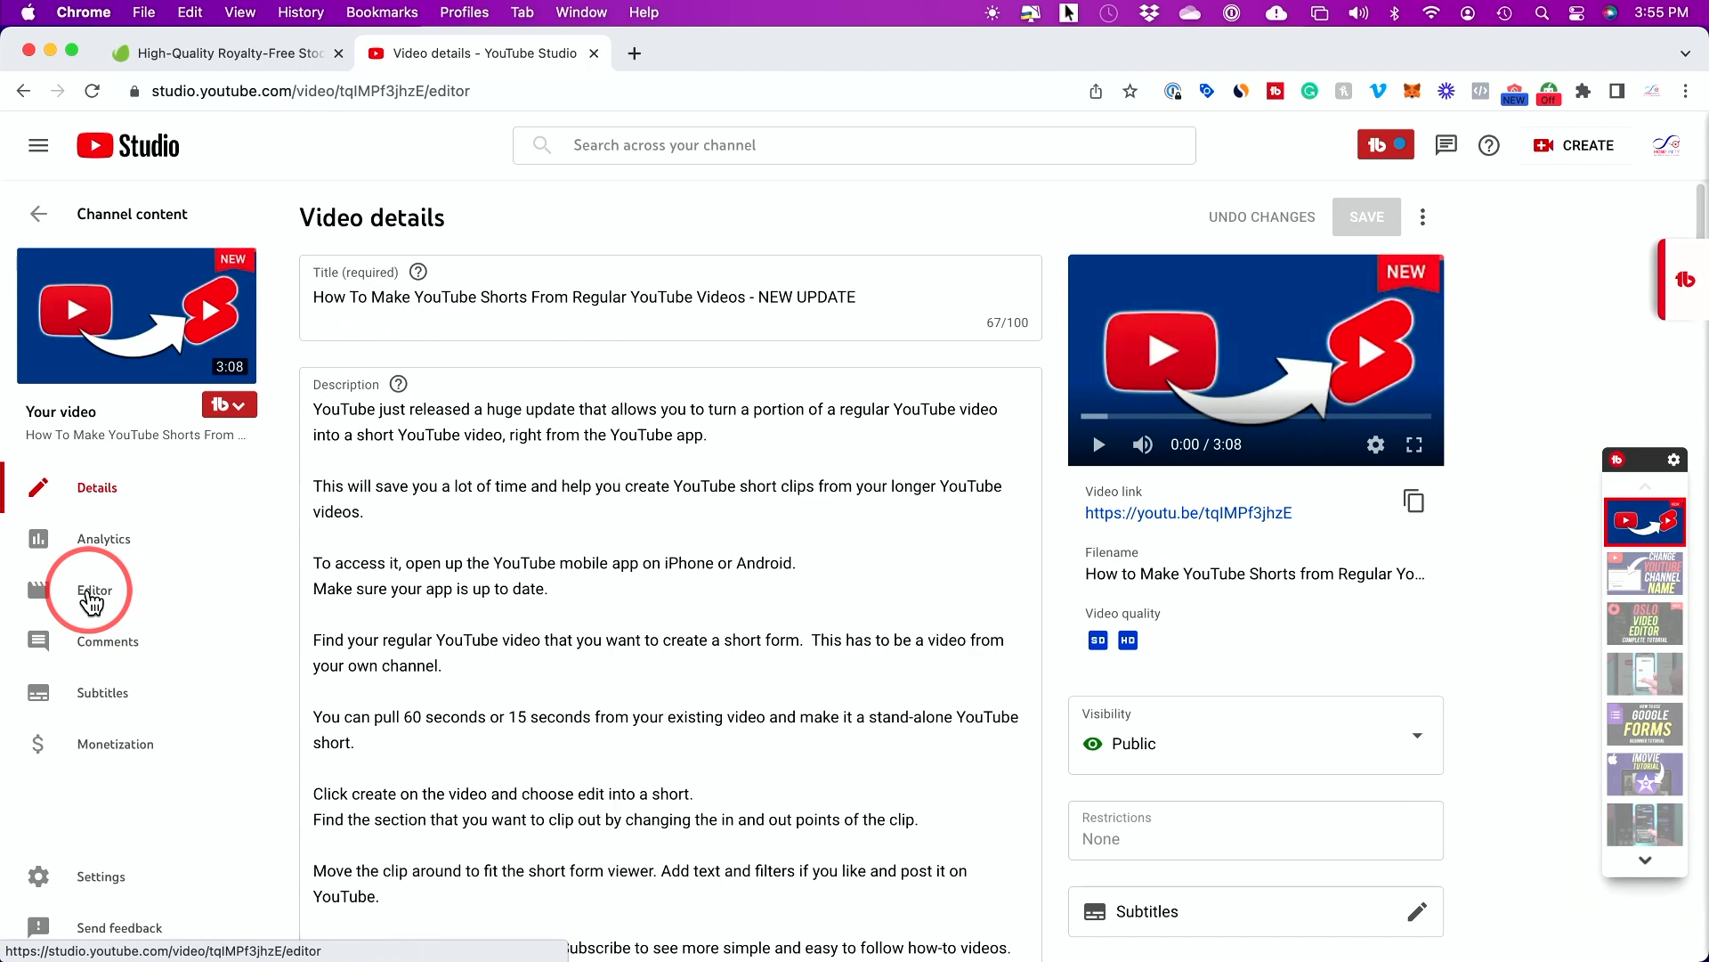
click(94, 589)
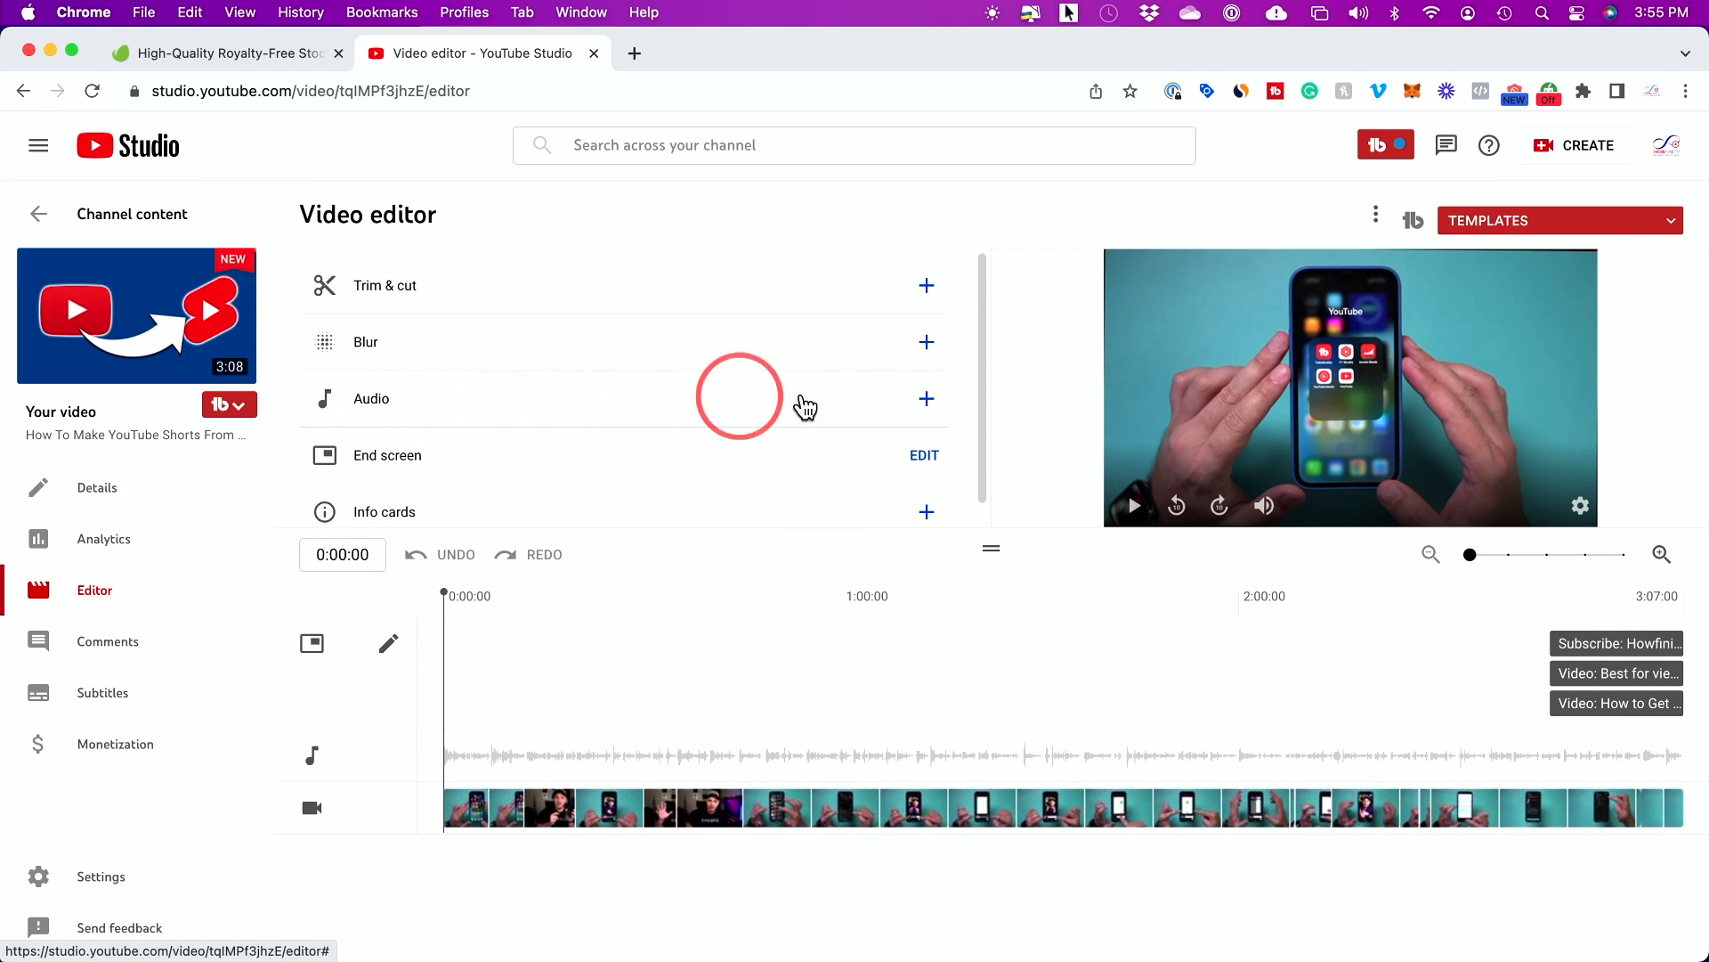
Step: Add the Faultlines track from the Music library under the video and select its clip
click(926, 398)
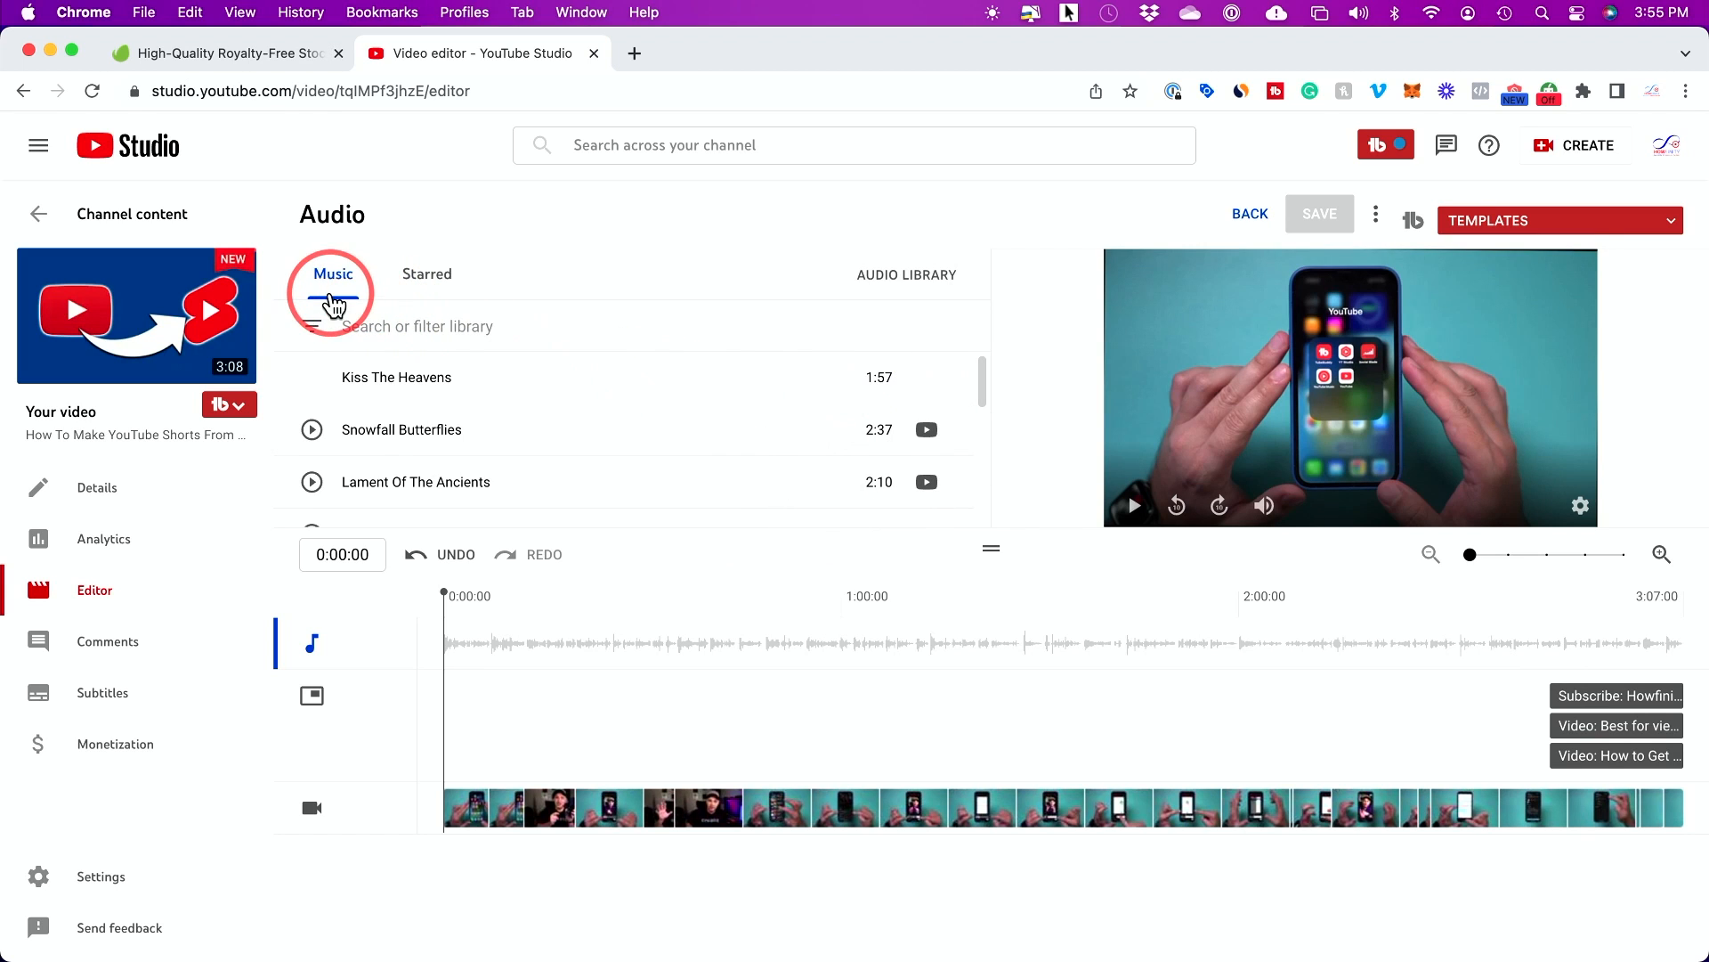
mouse_move(921, 289)
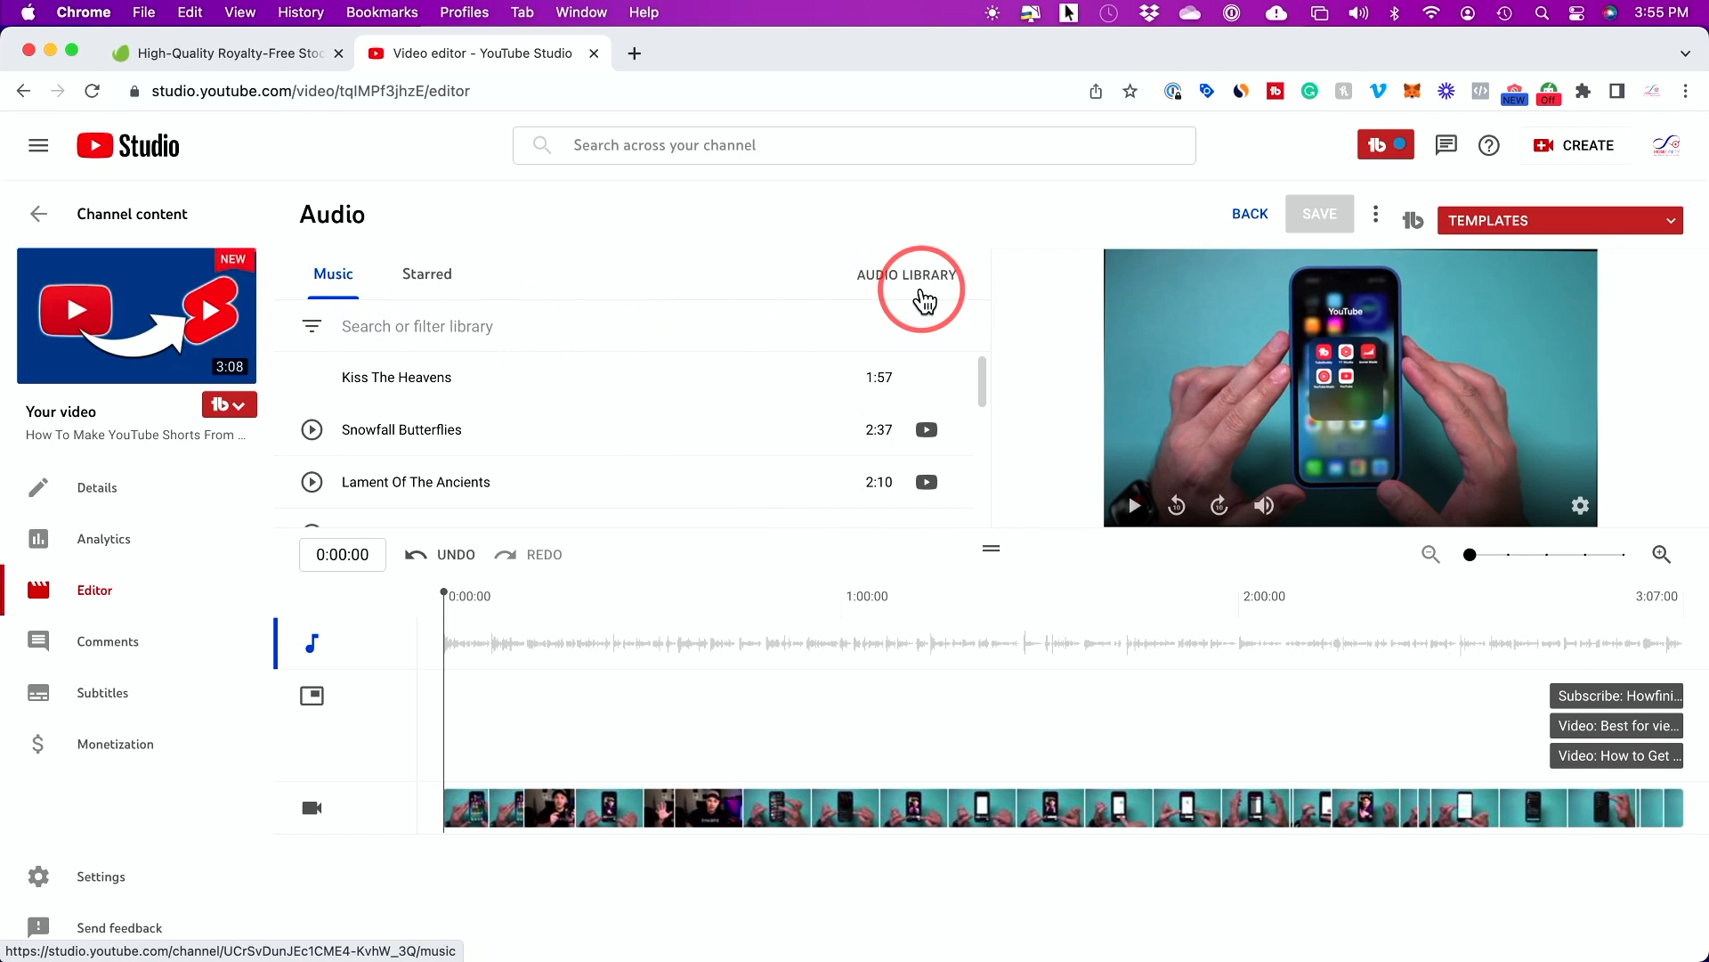
mouse_move(867, 524)
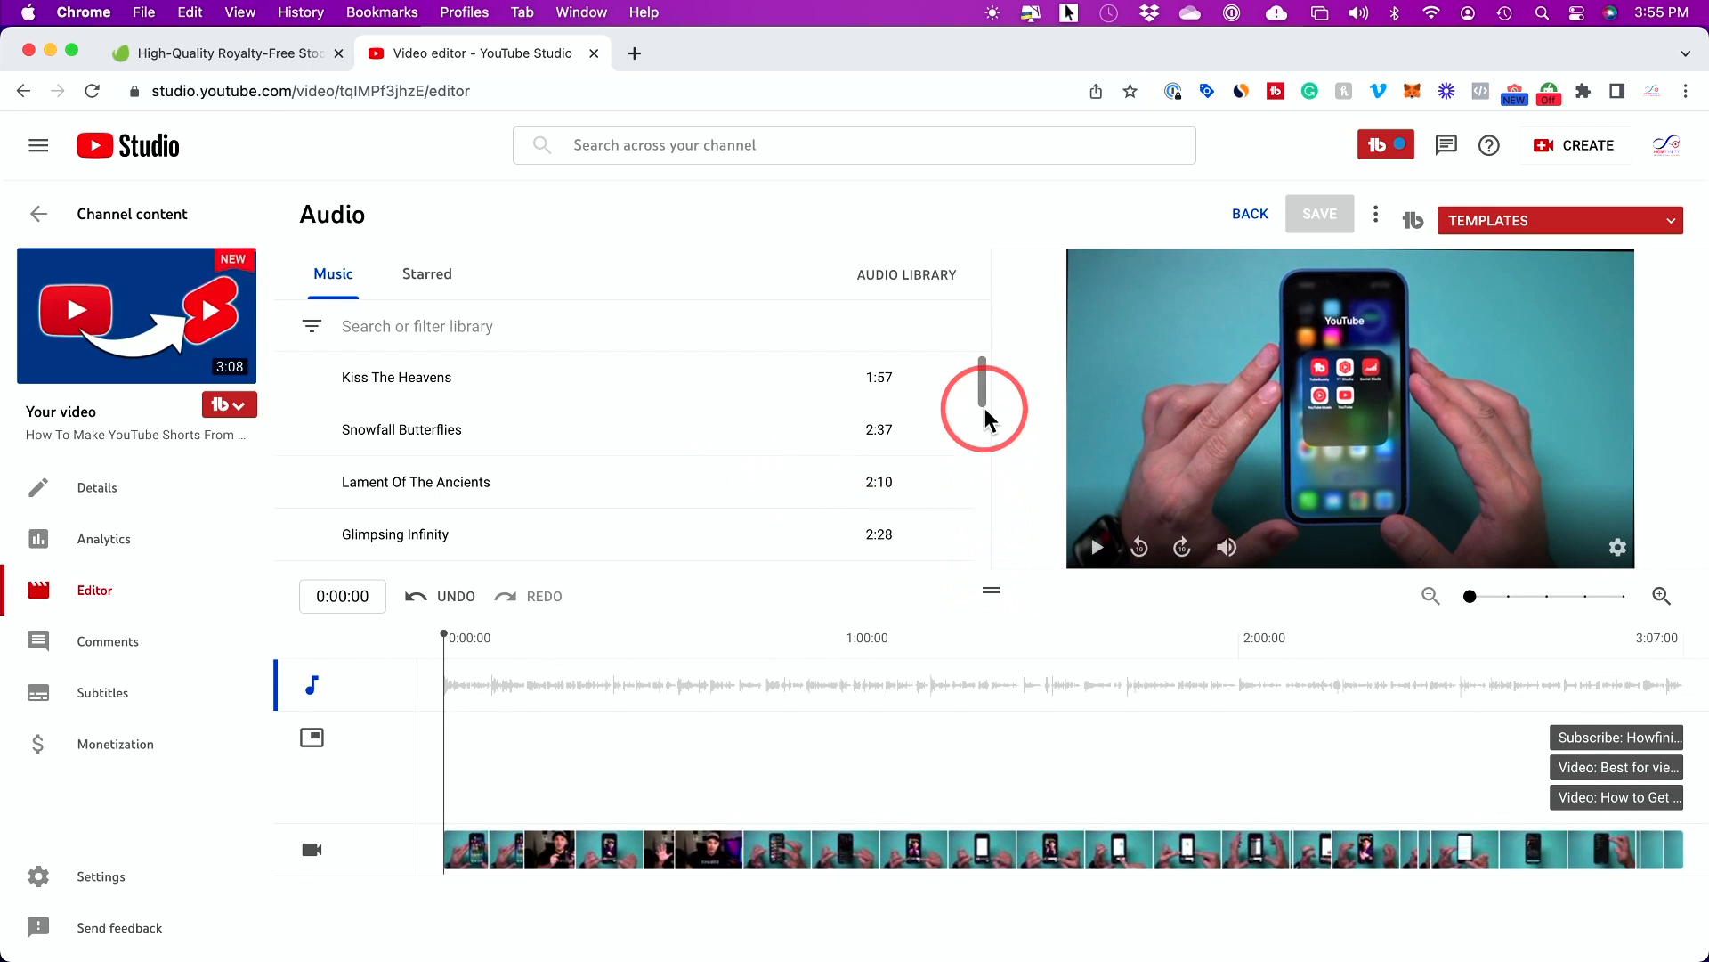
scroll(down, 3)
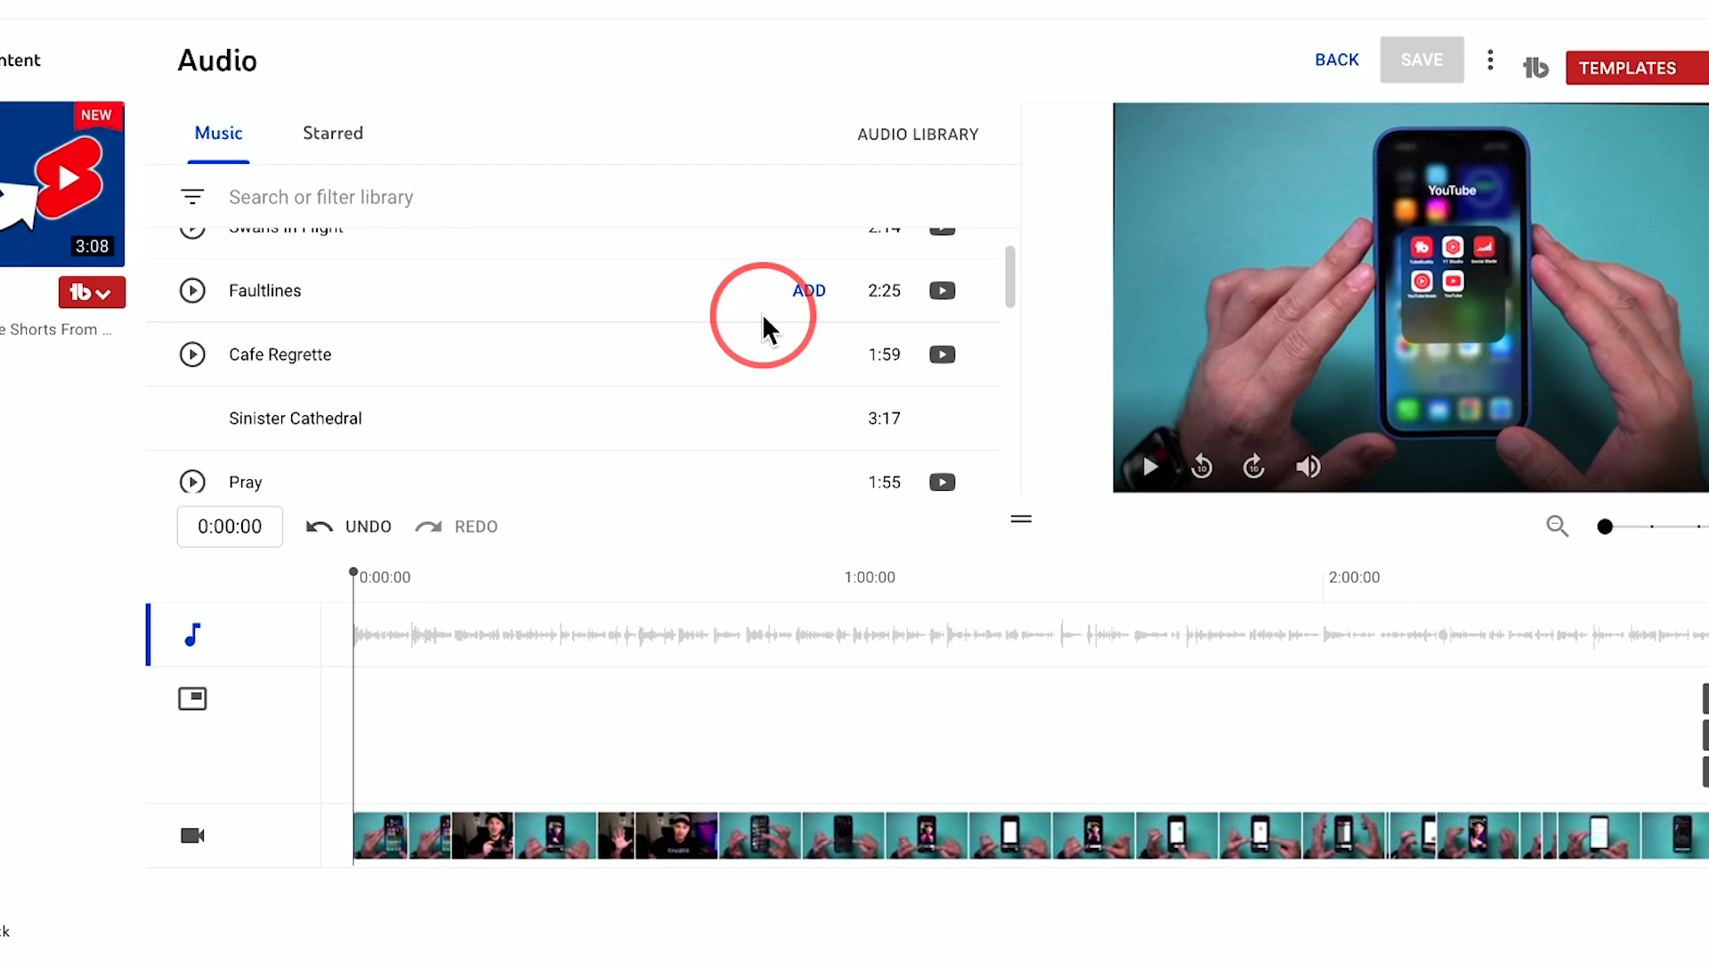
mouse_move(808, 290)
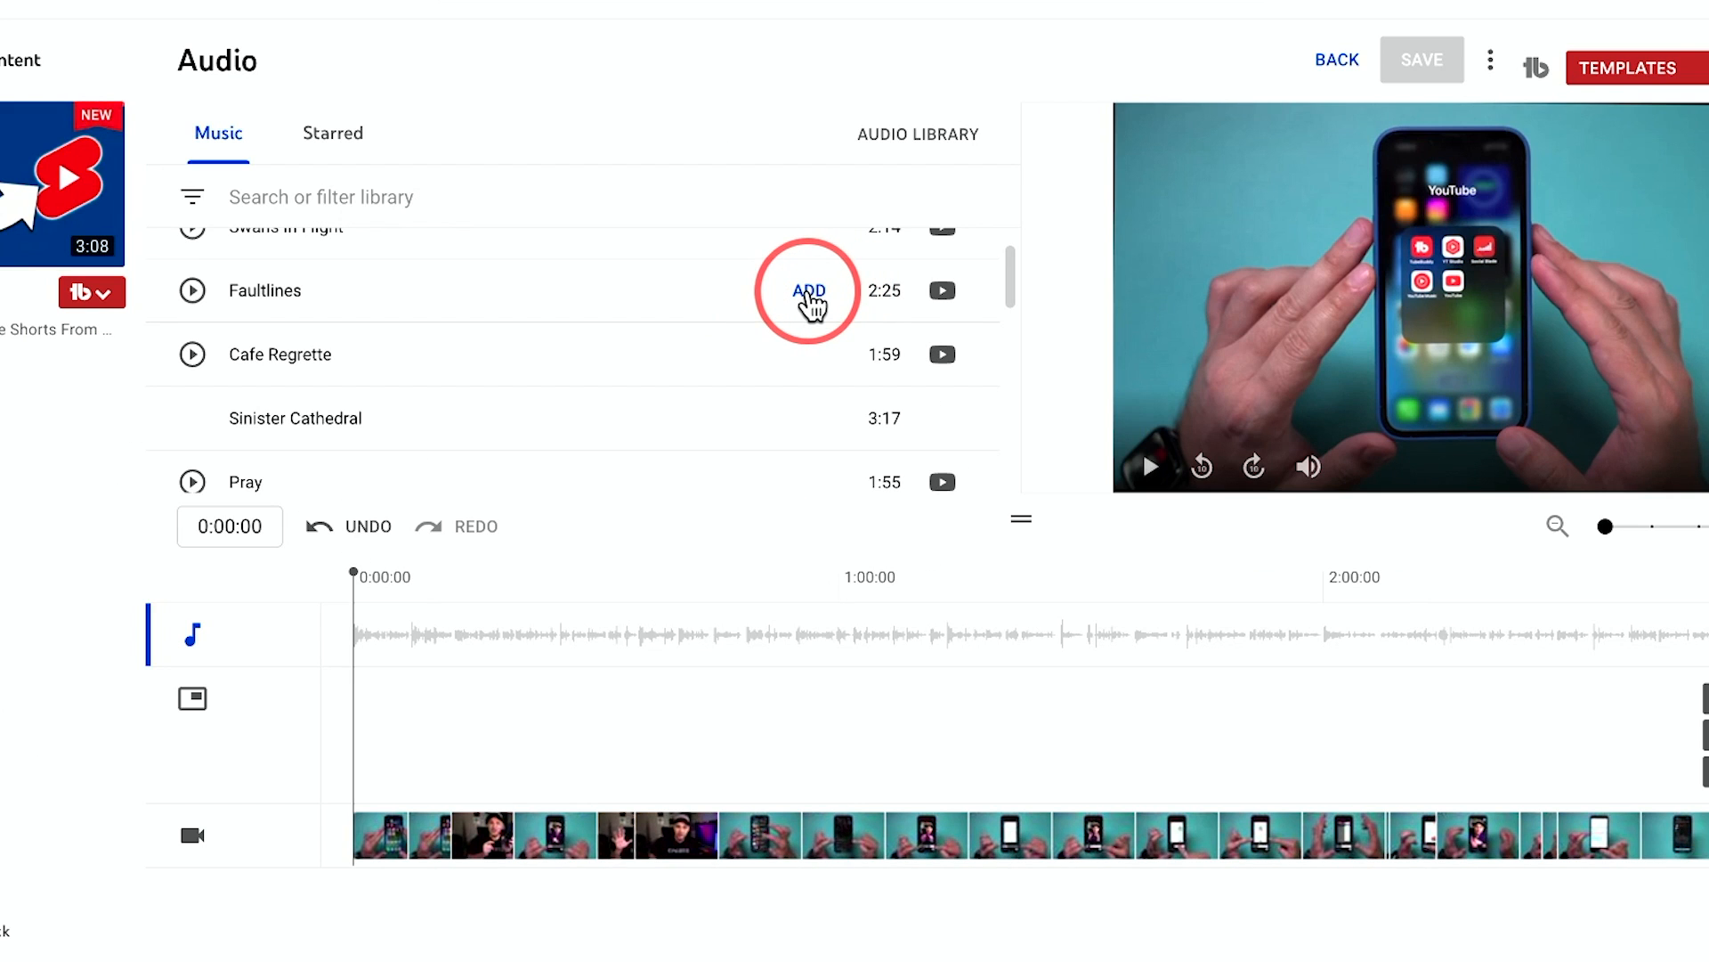
click(808, 290)
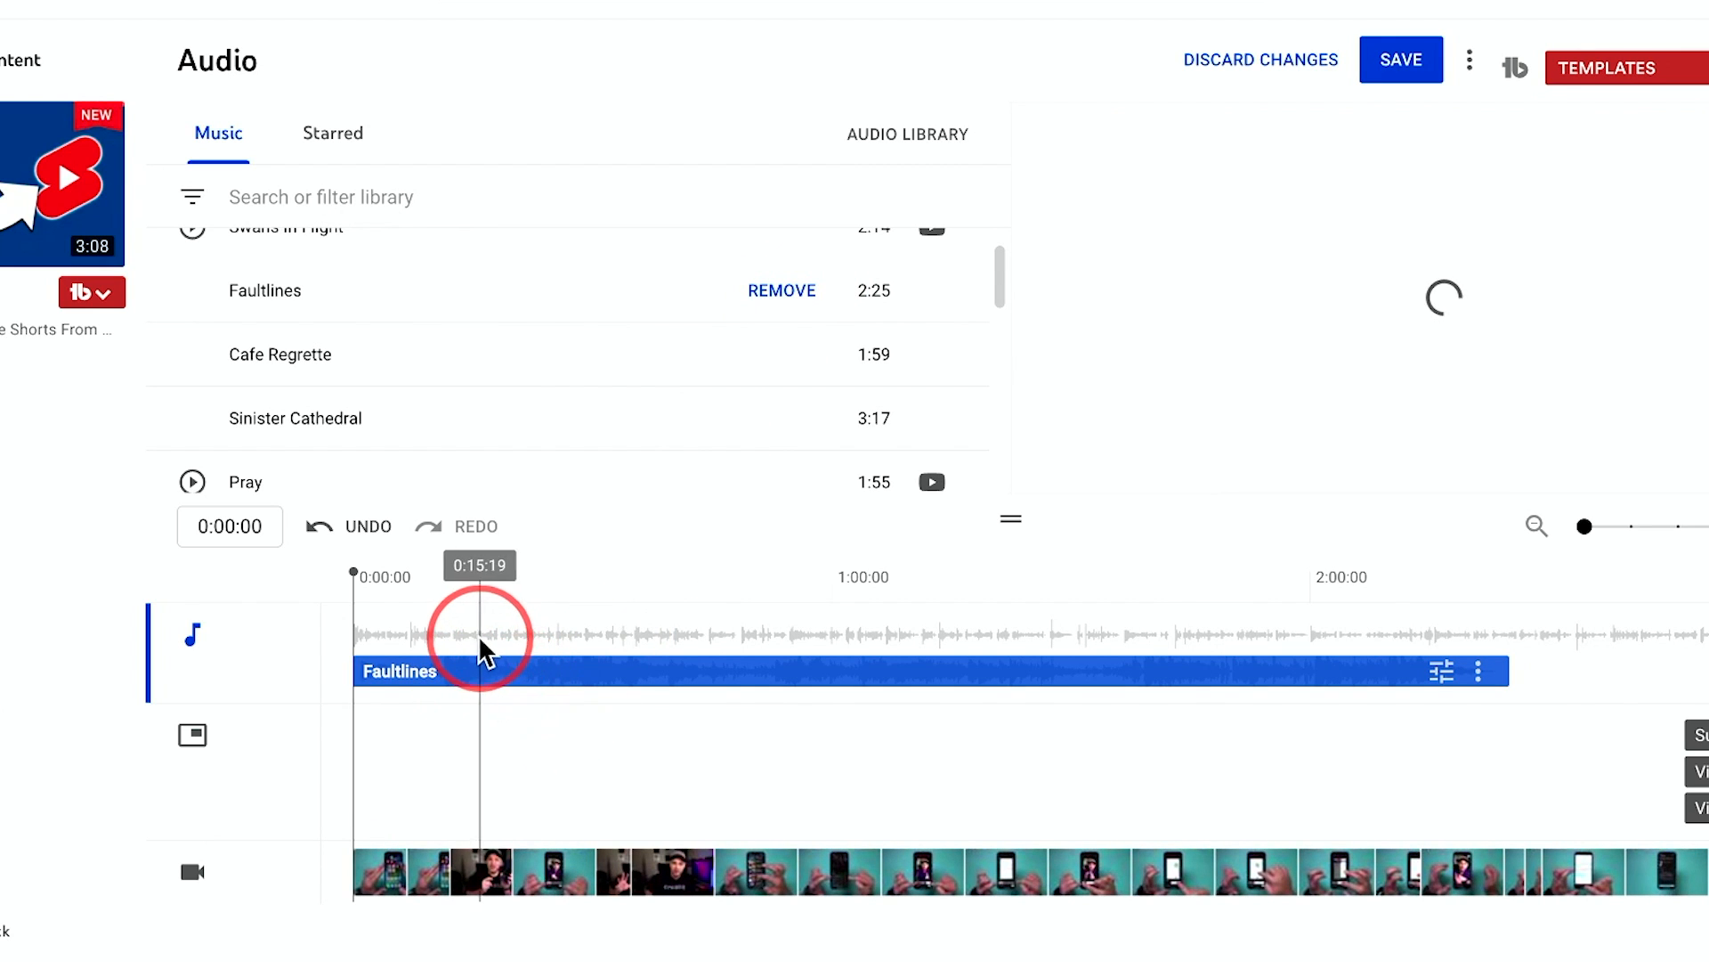
click(676, 637)
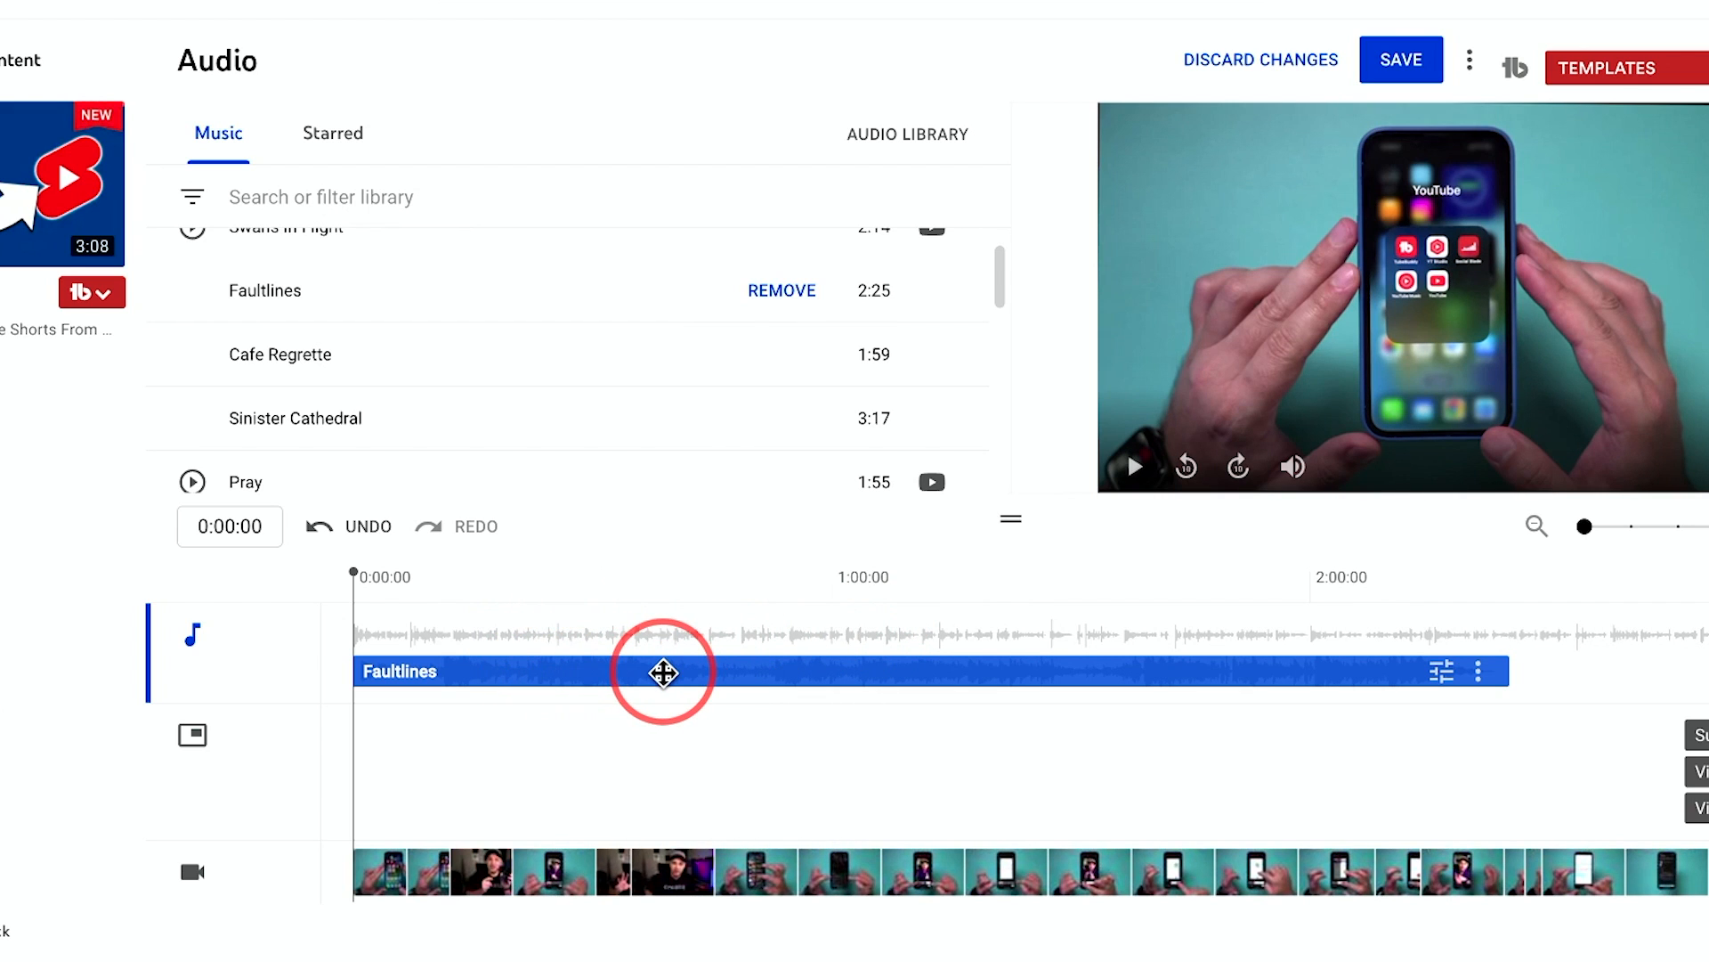
mouse_move(1514, 674)
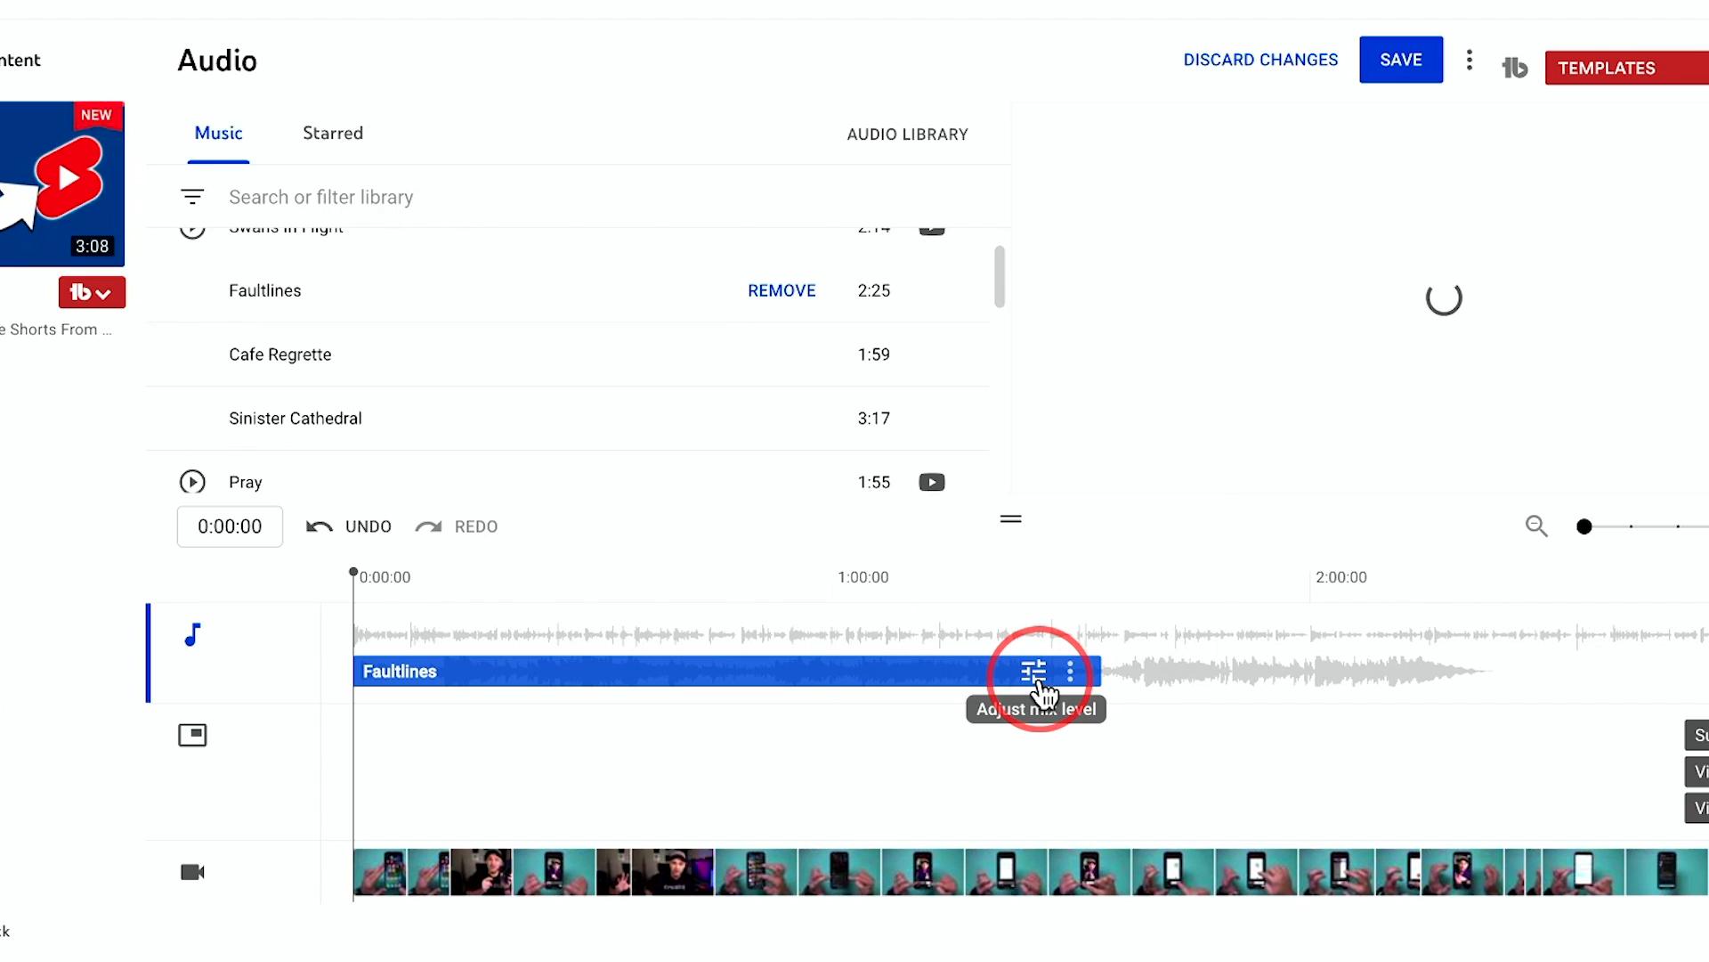
Step: Lower the Faultlines mix level, check playback past one minute, then raise it most of the way
click(1031, 671)
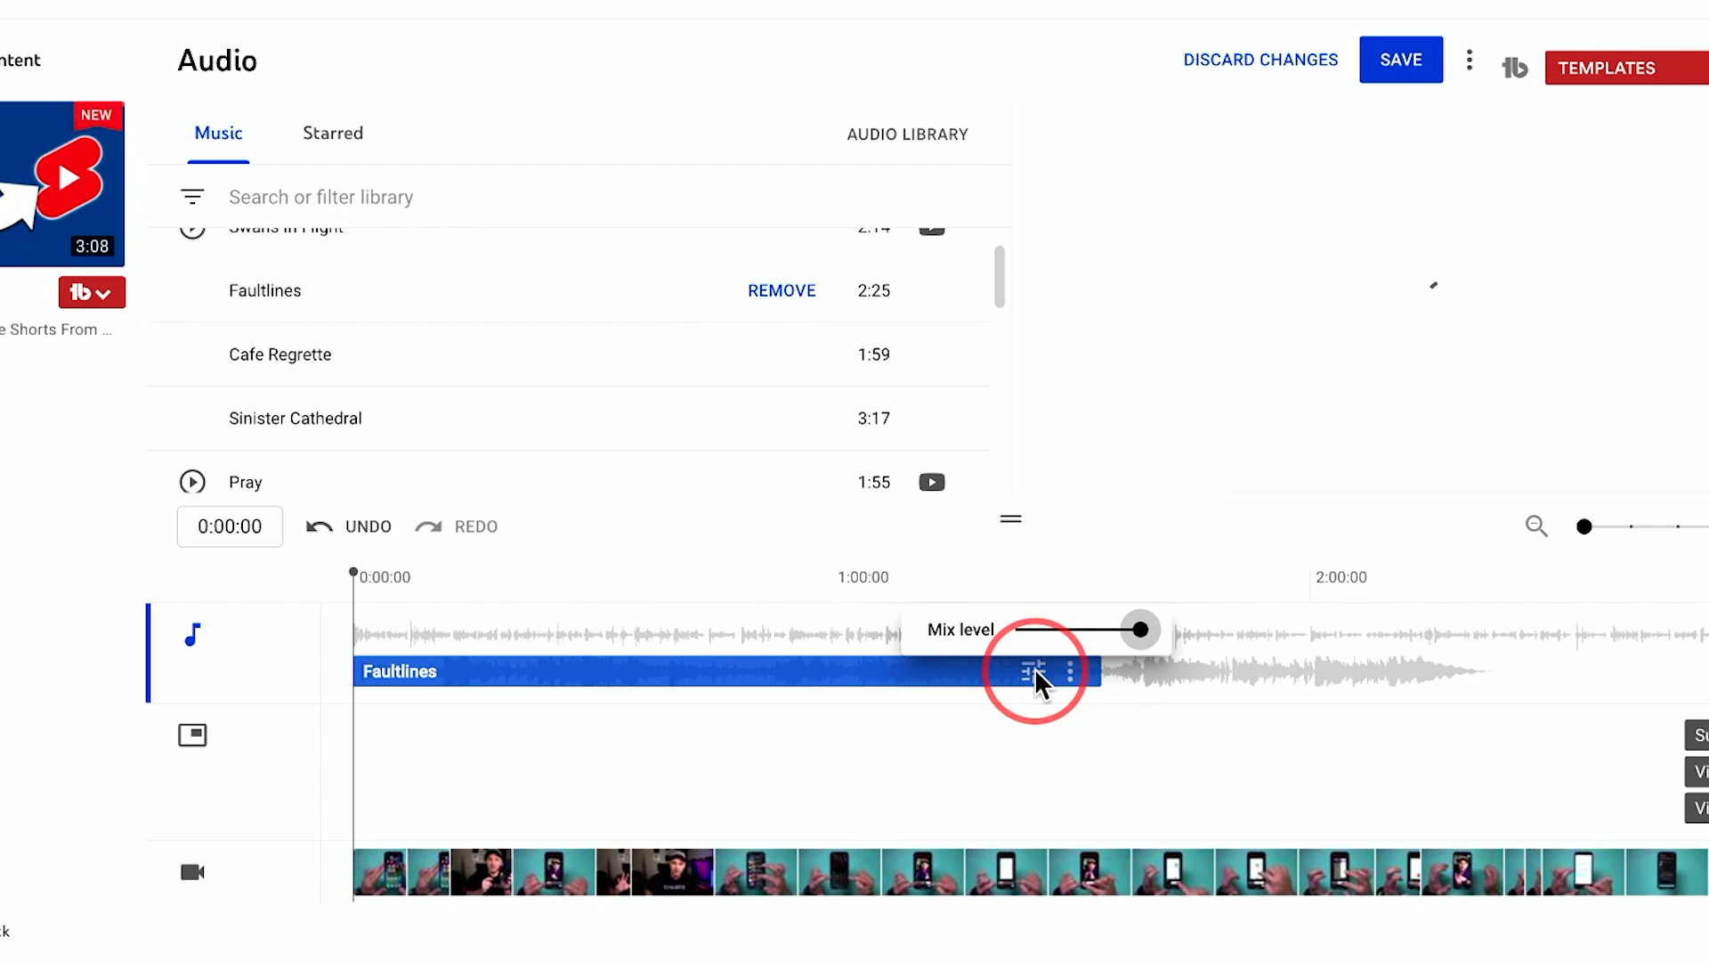
drag(1140, 629, 1013, 629)
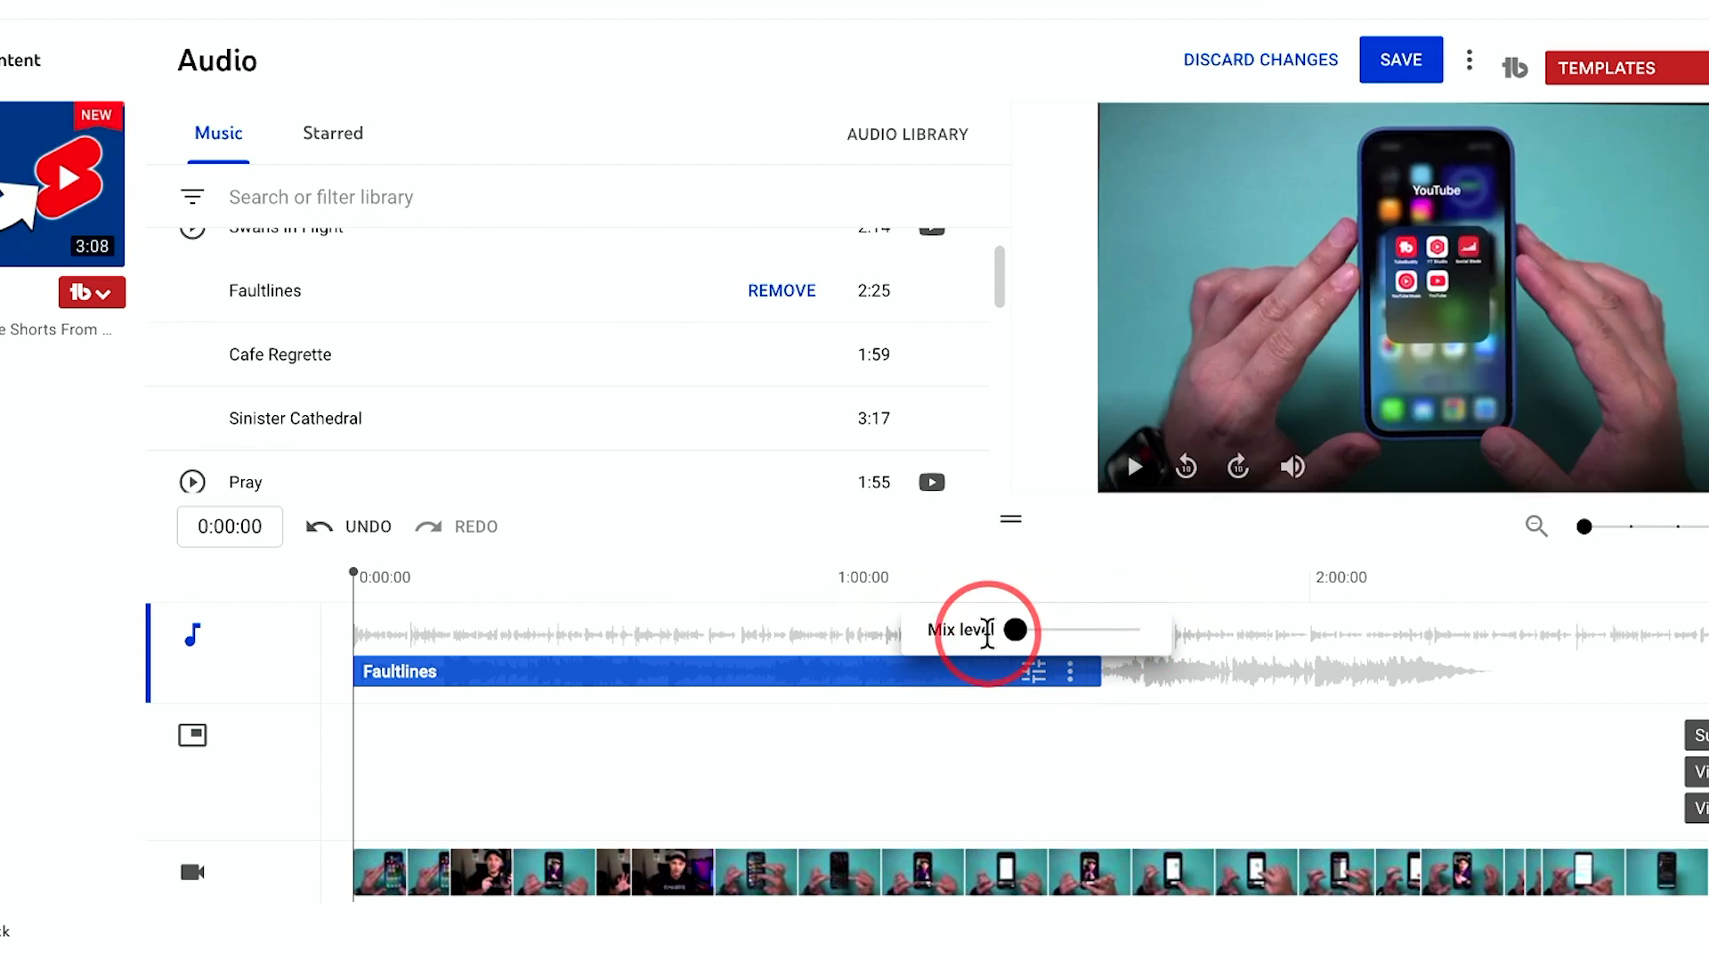
drag(987, 630, 1013, 630)
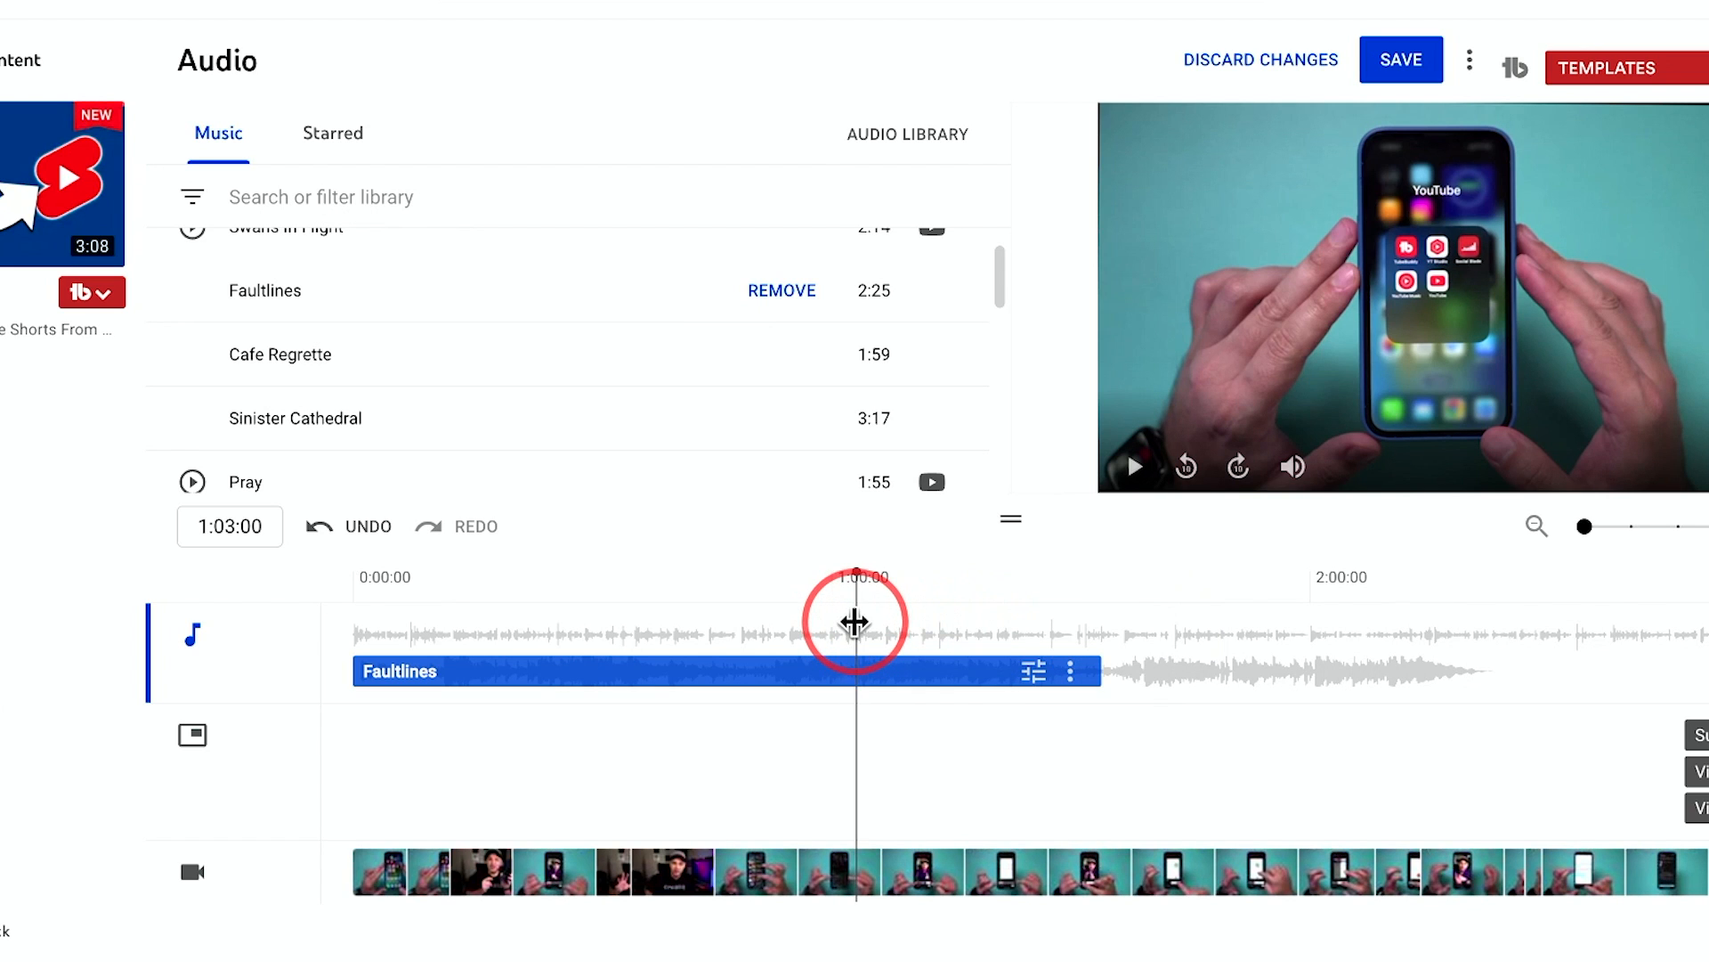
click(1133, 467)
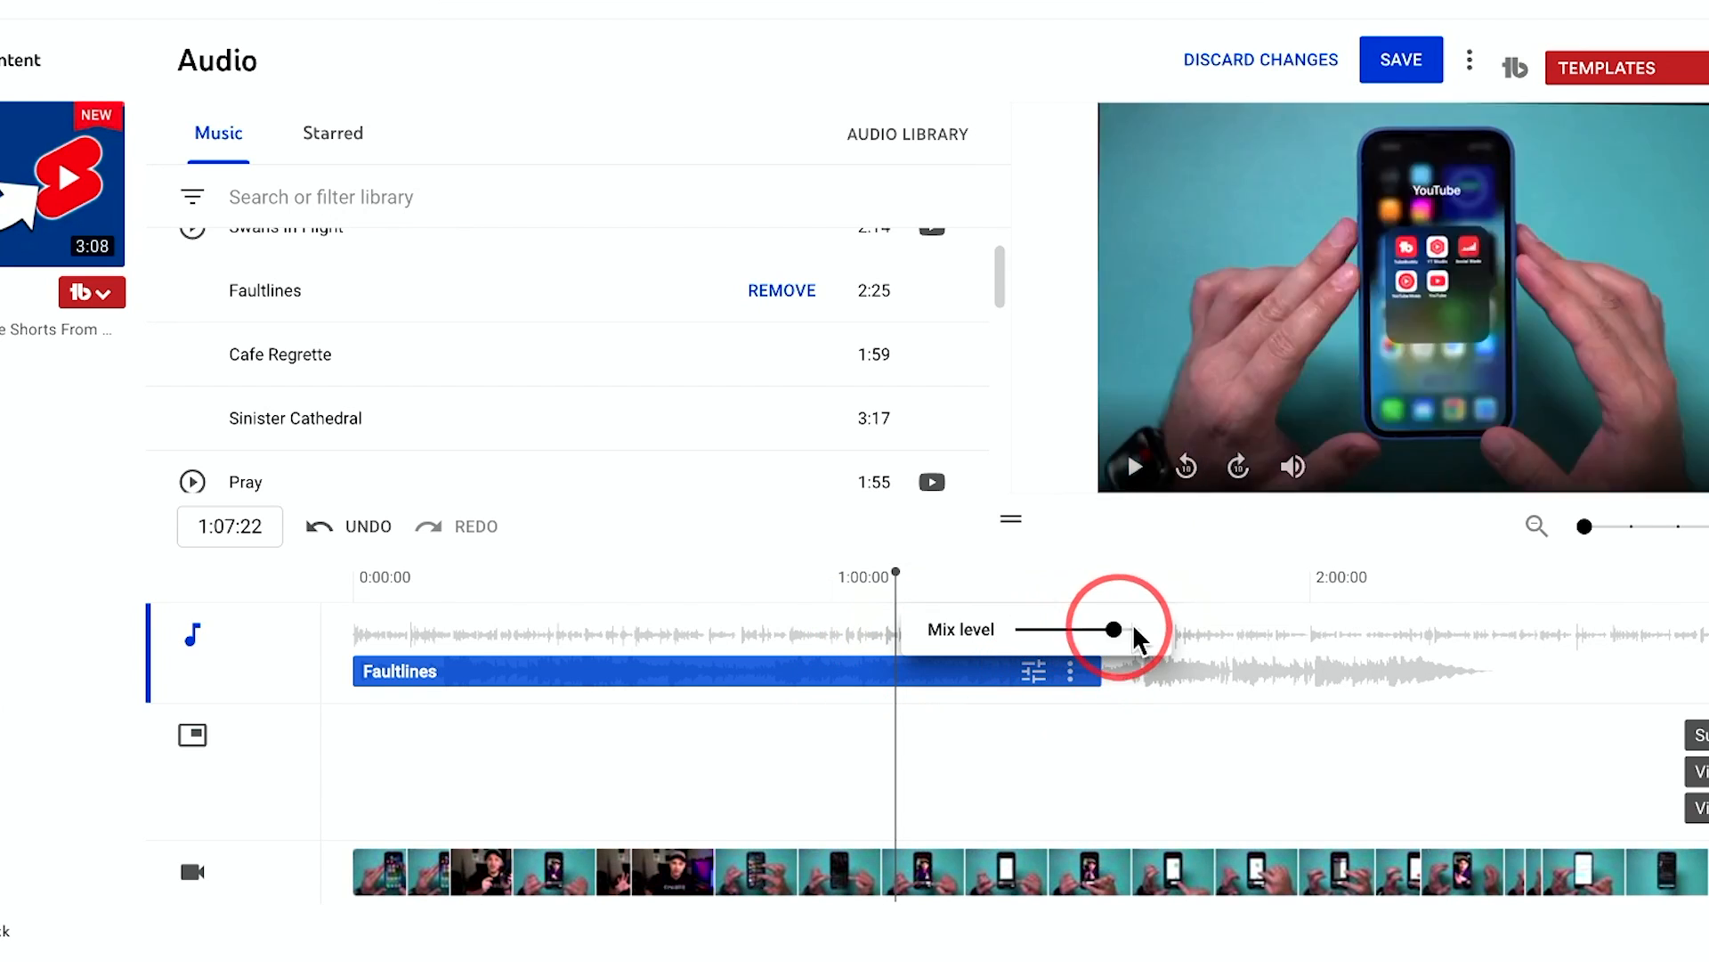
drag(1111, 628, 1143, 628)
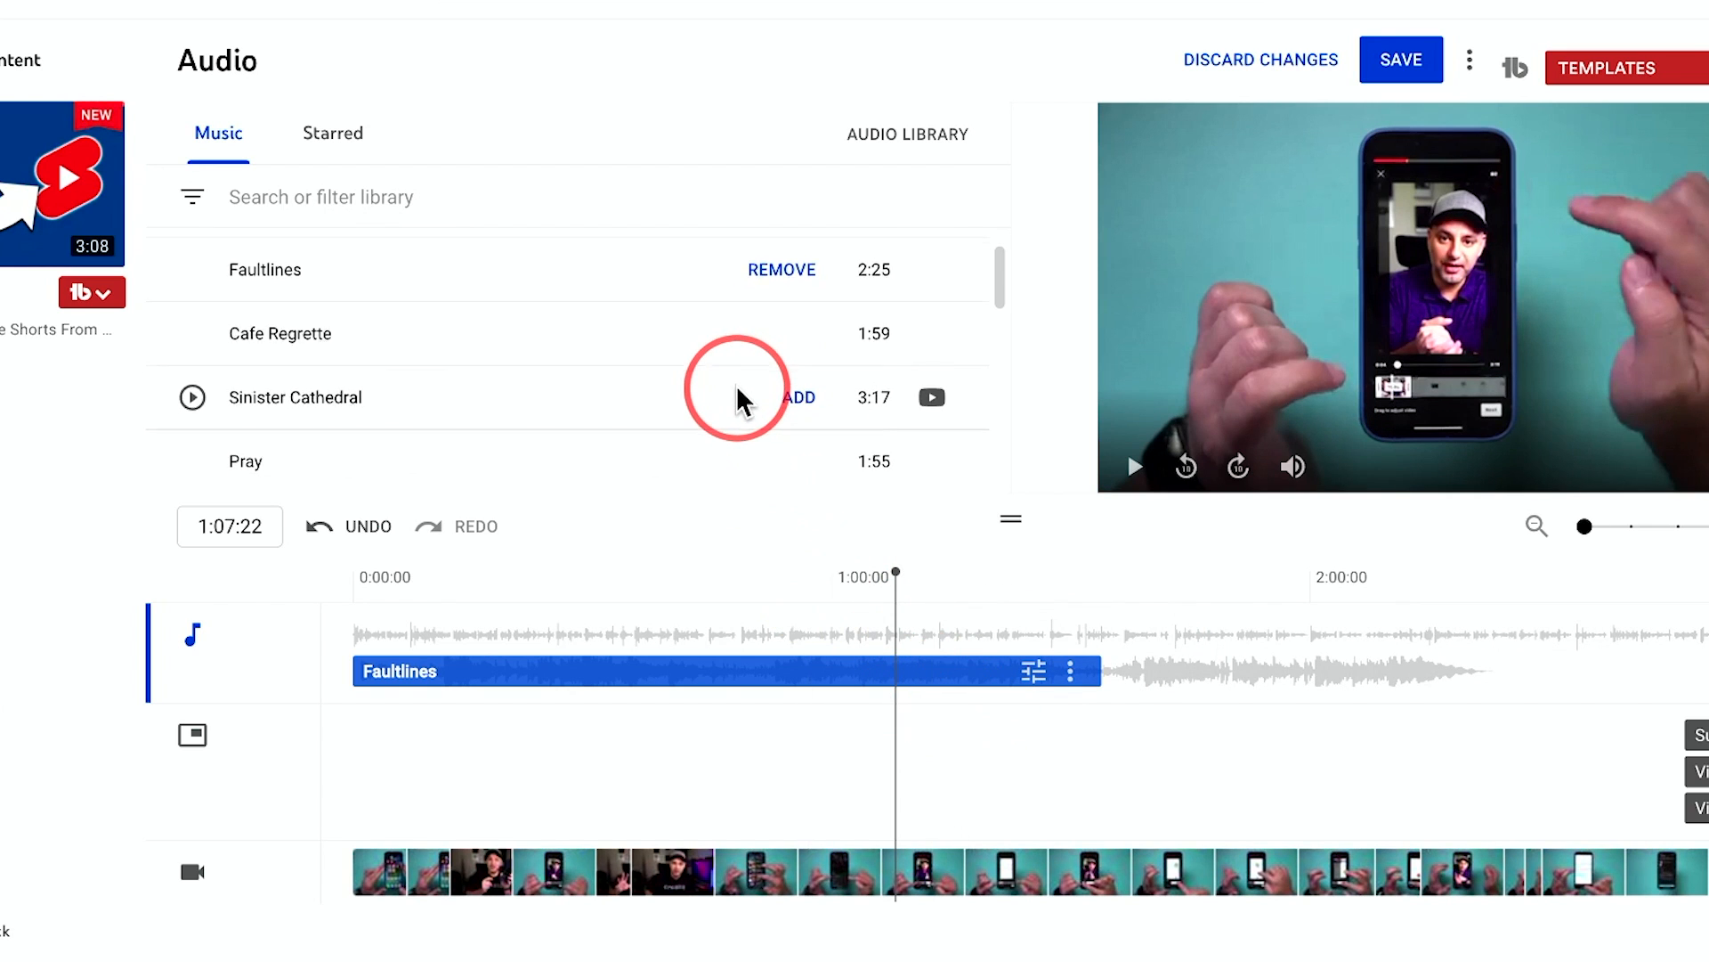
mouse_move(838, 708)
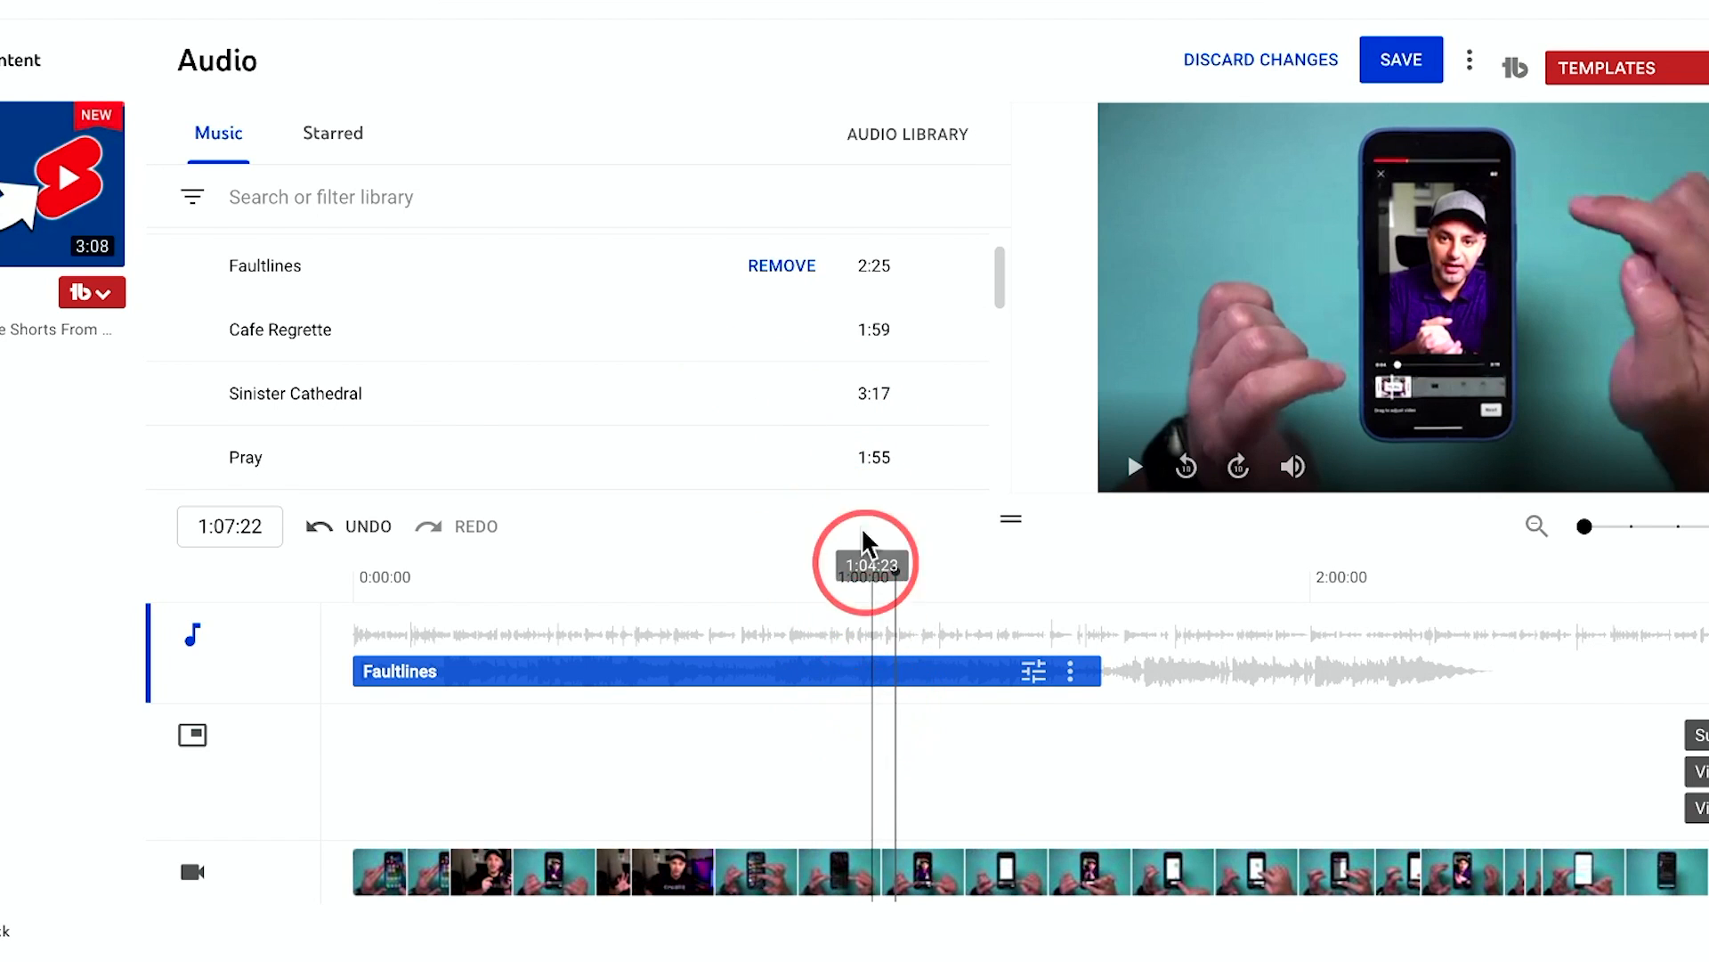
mouse_move(799, 394)
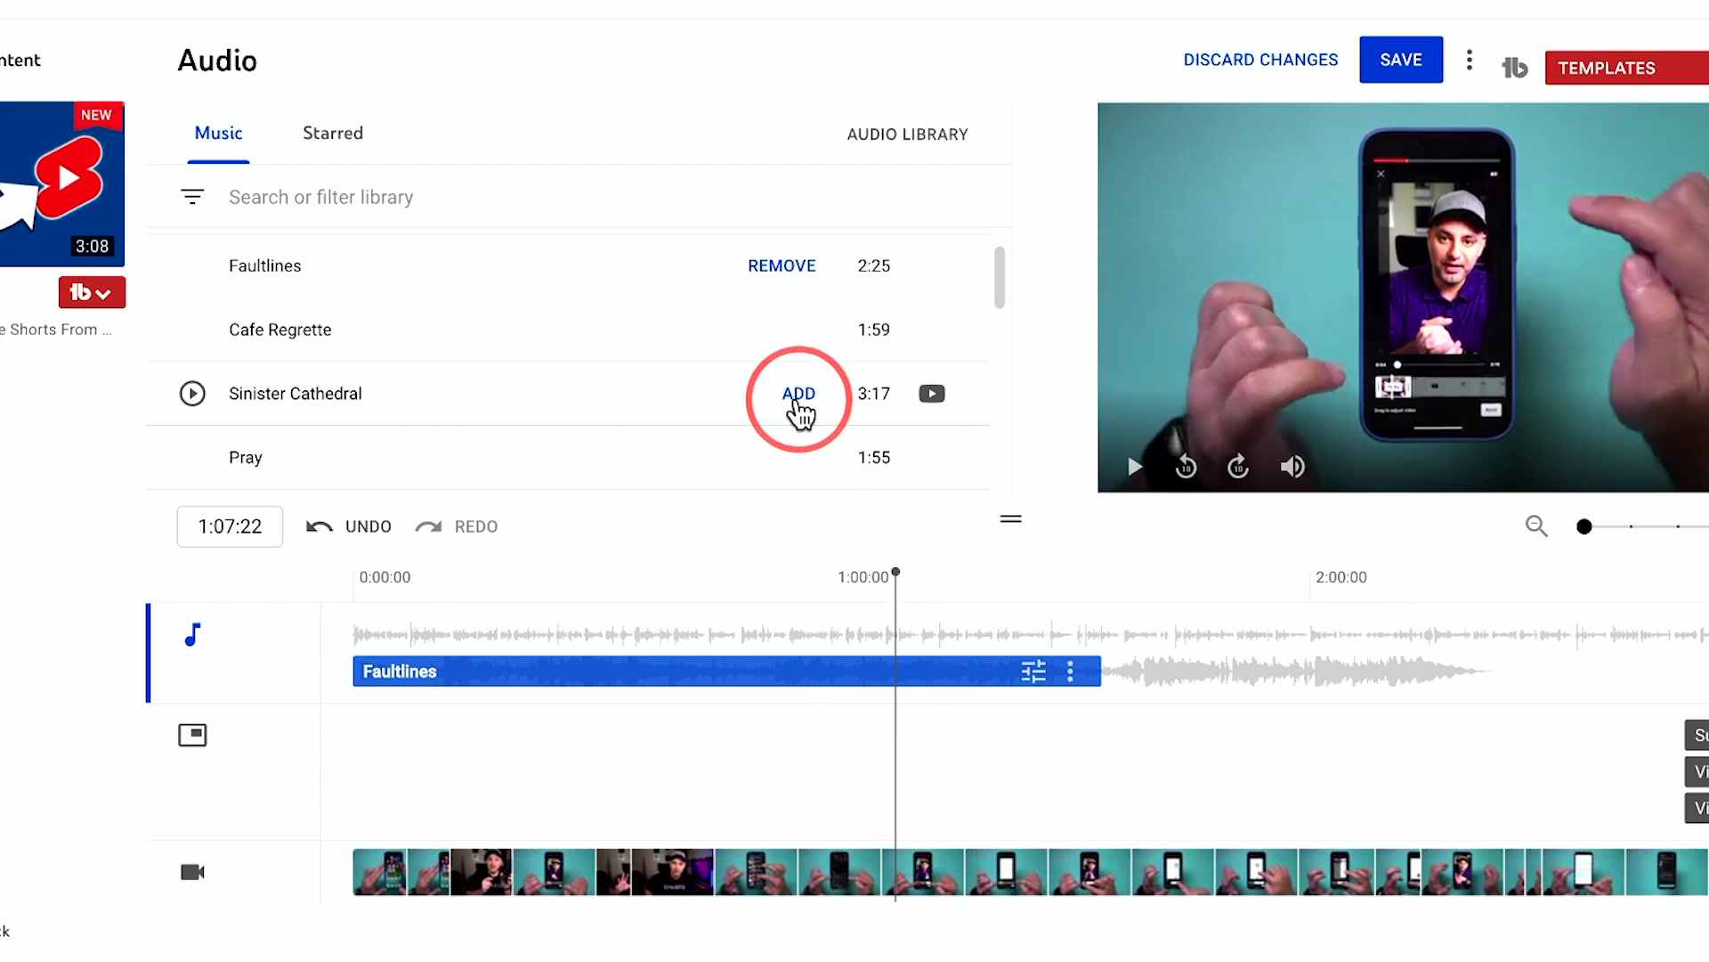
Step: Add Sinister Cathedral, trim its start and place it right where Faultlines ends
click(797, 393)
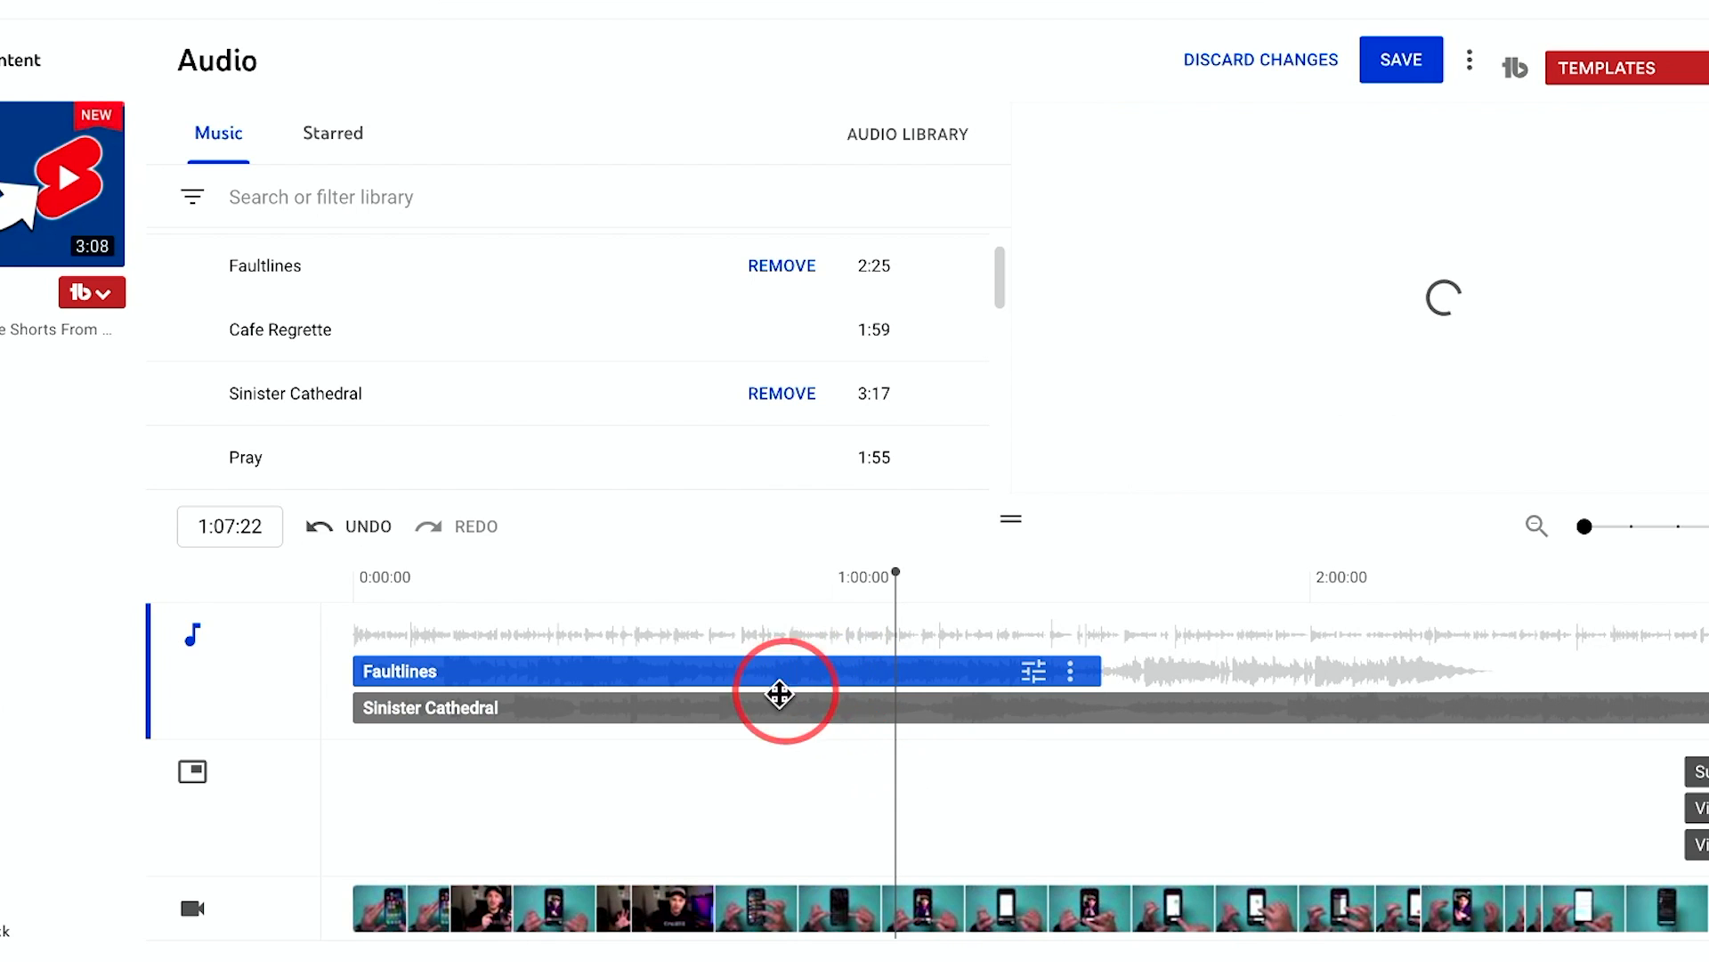
drag(780, 695, 1087, 716)
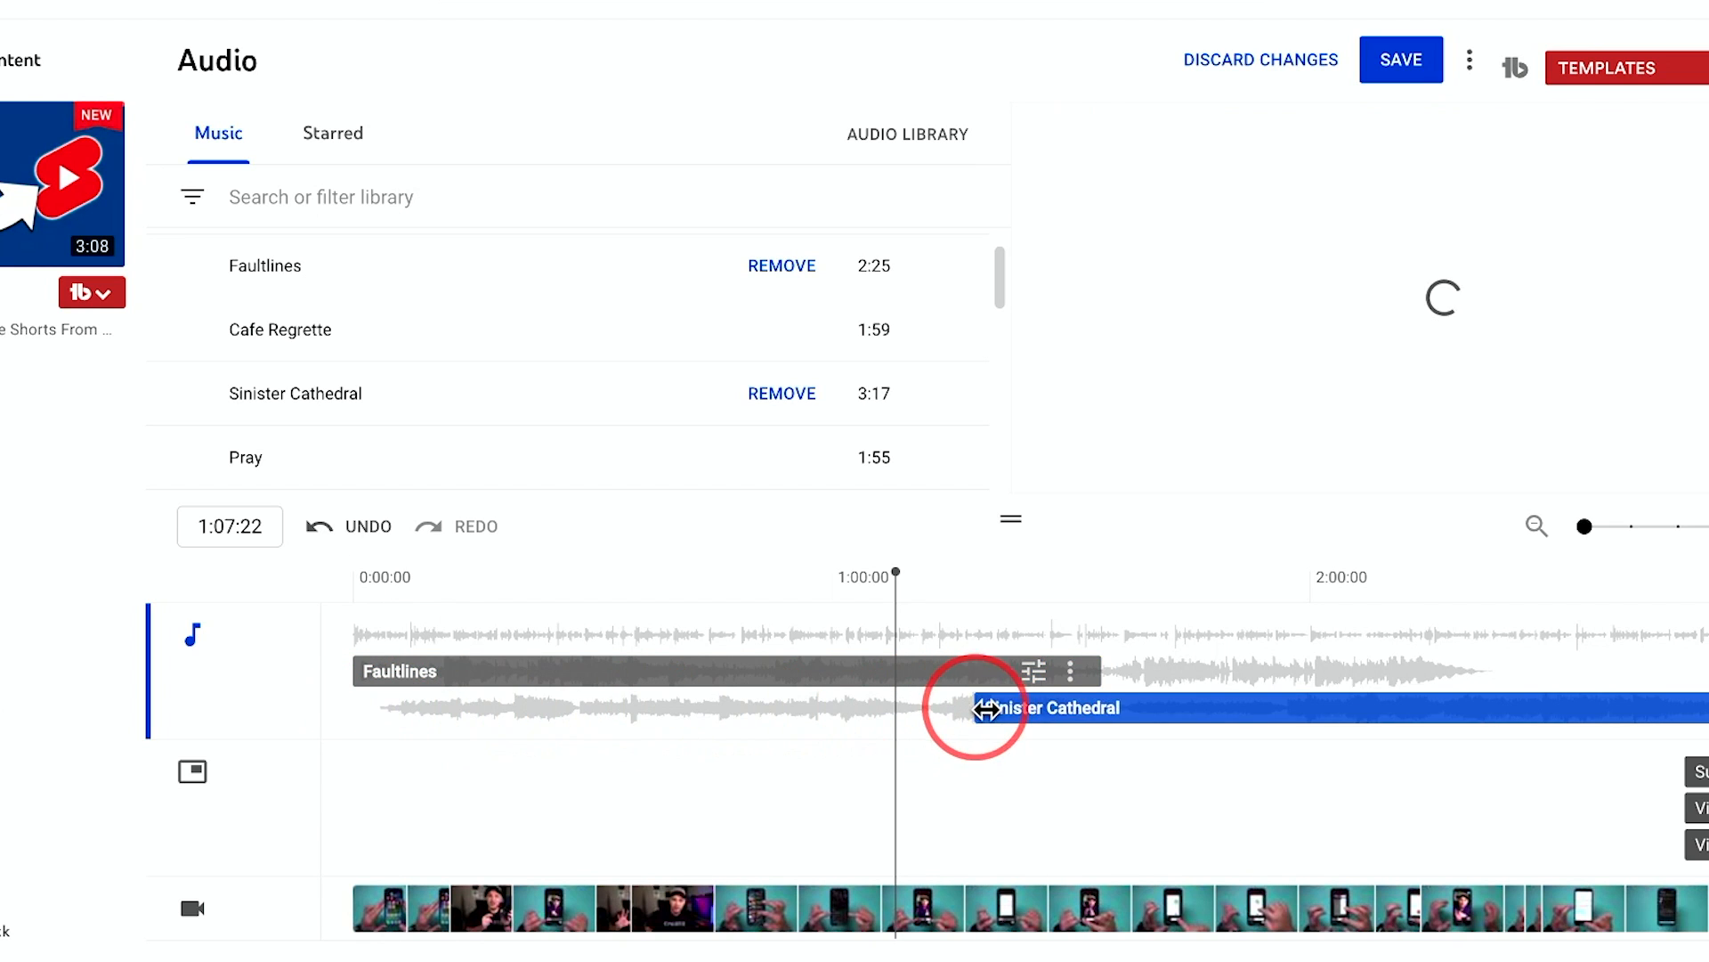
drag(976, 712, 1095, 716)
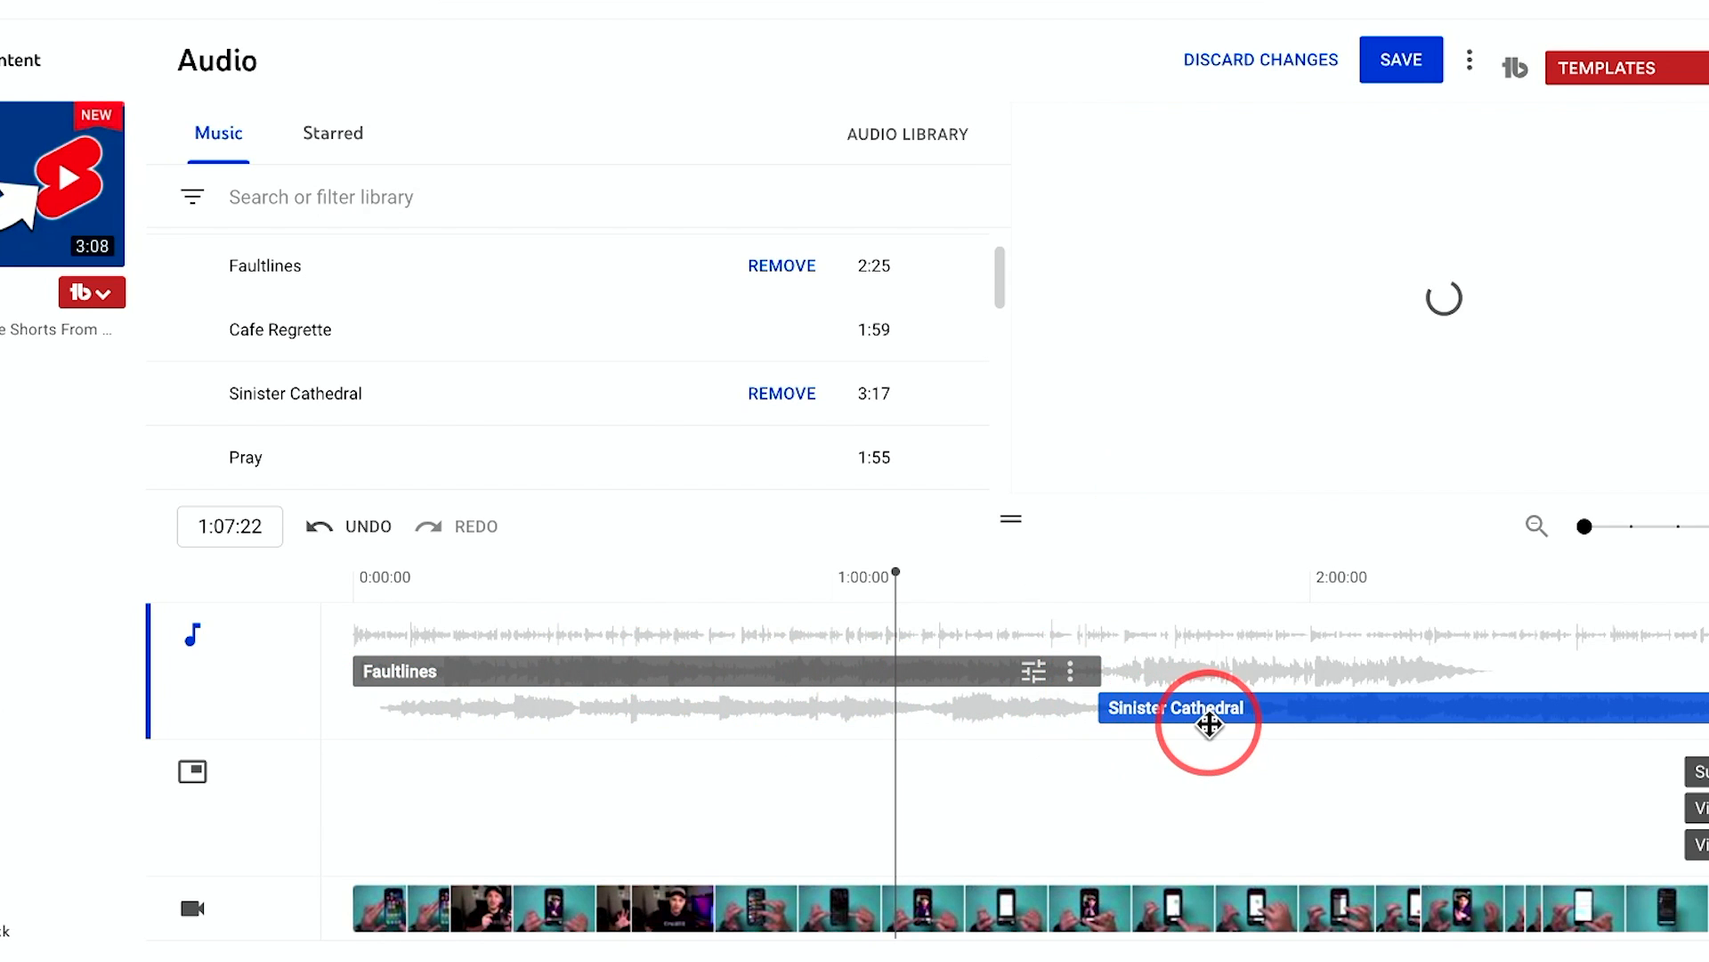
drag(1208, 725, 1047, 703)
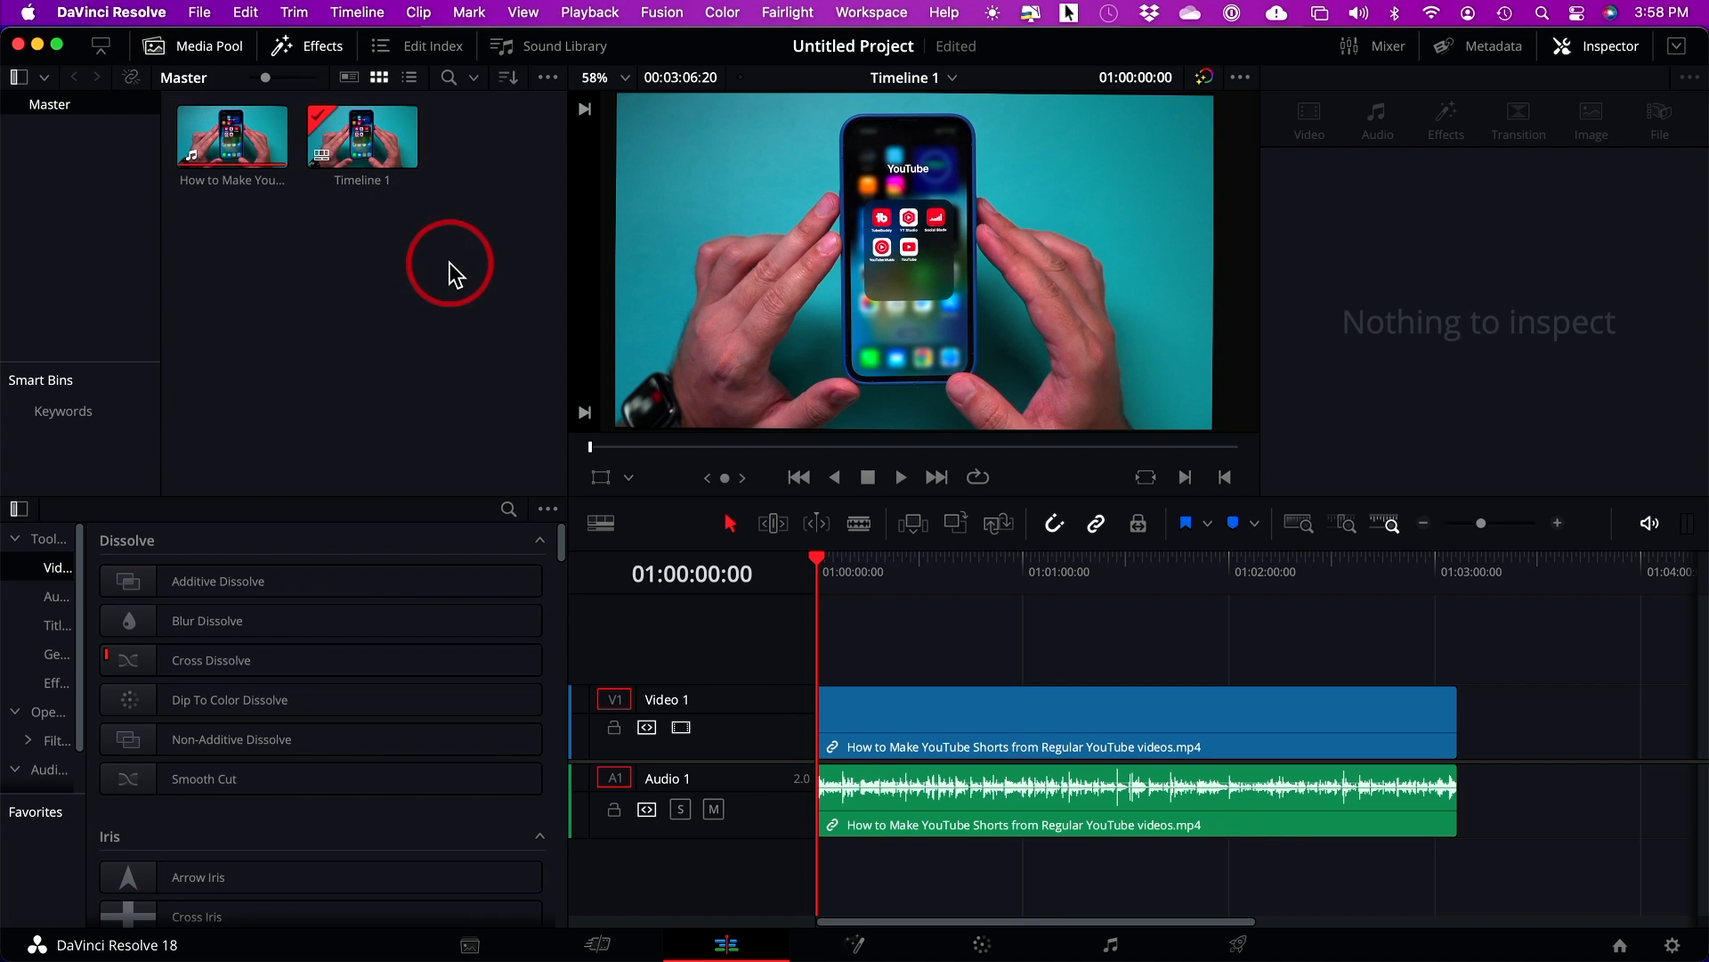
Step: Drag How to Make YouTube Shorts from Regular YouTube videos.mp4 from Finder into the Media Pool
click(231, 136)
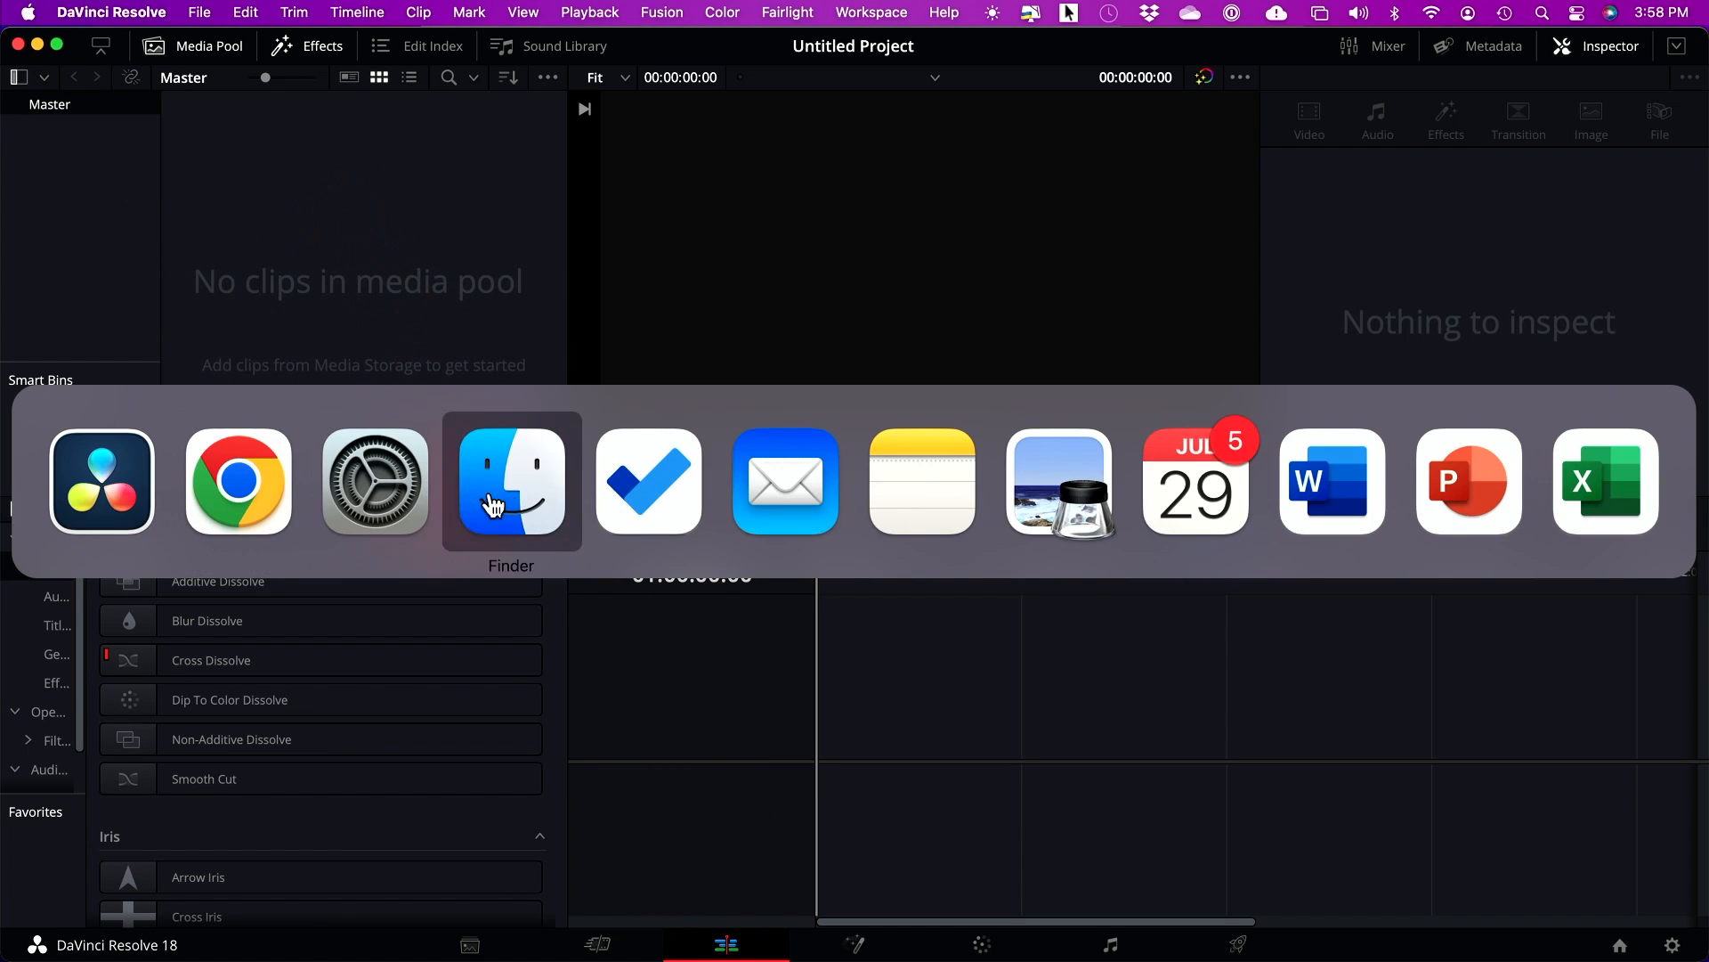
click(511, 480)
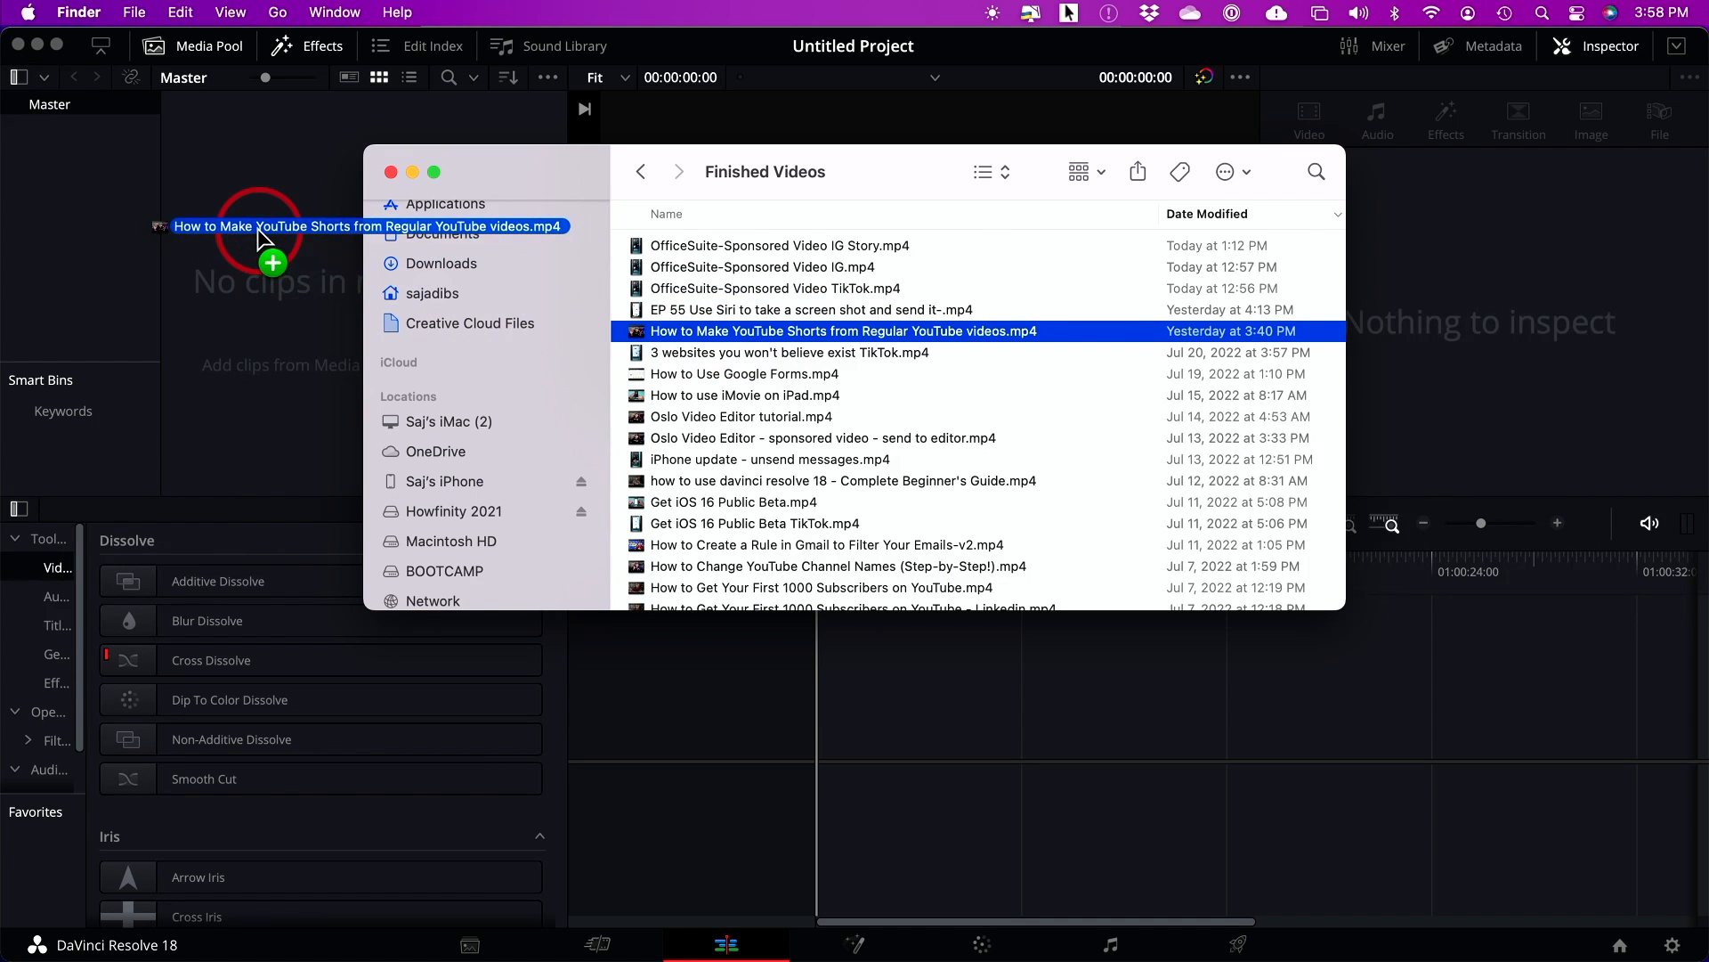
drag(261, 226, 838, 719)
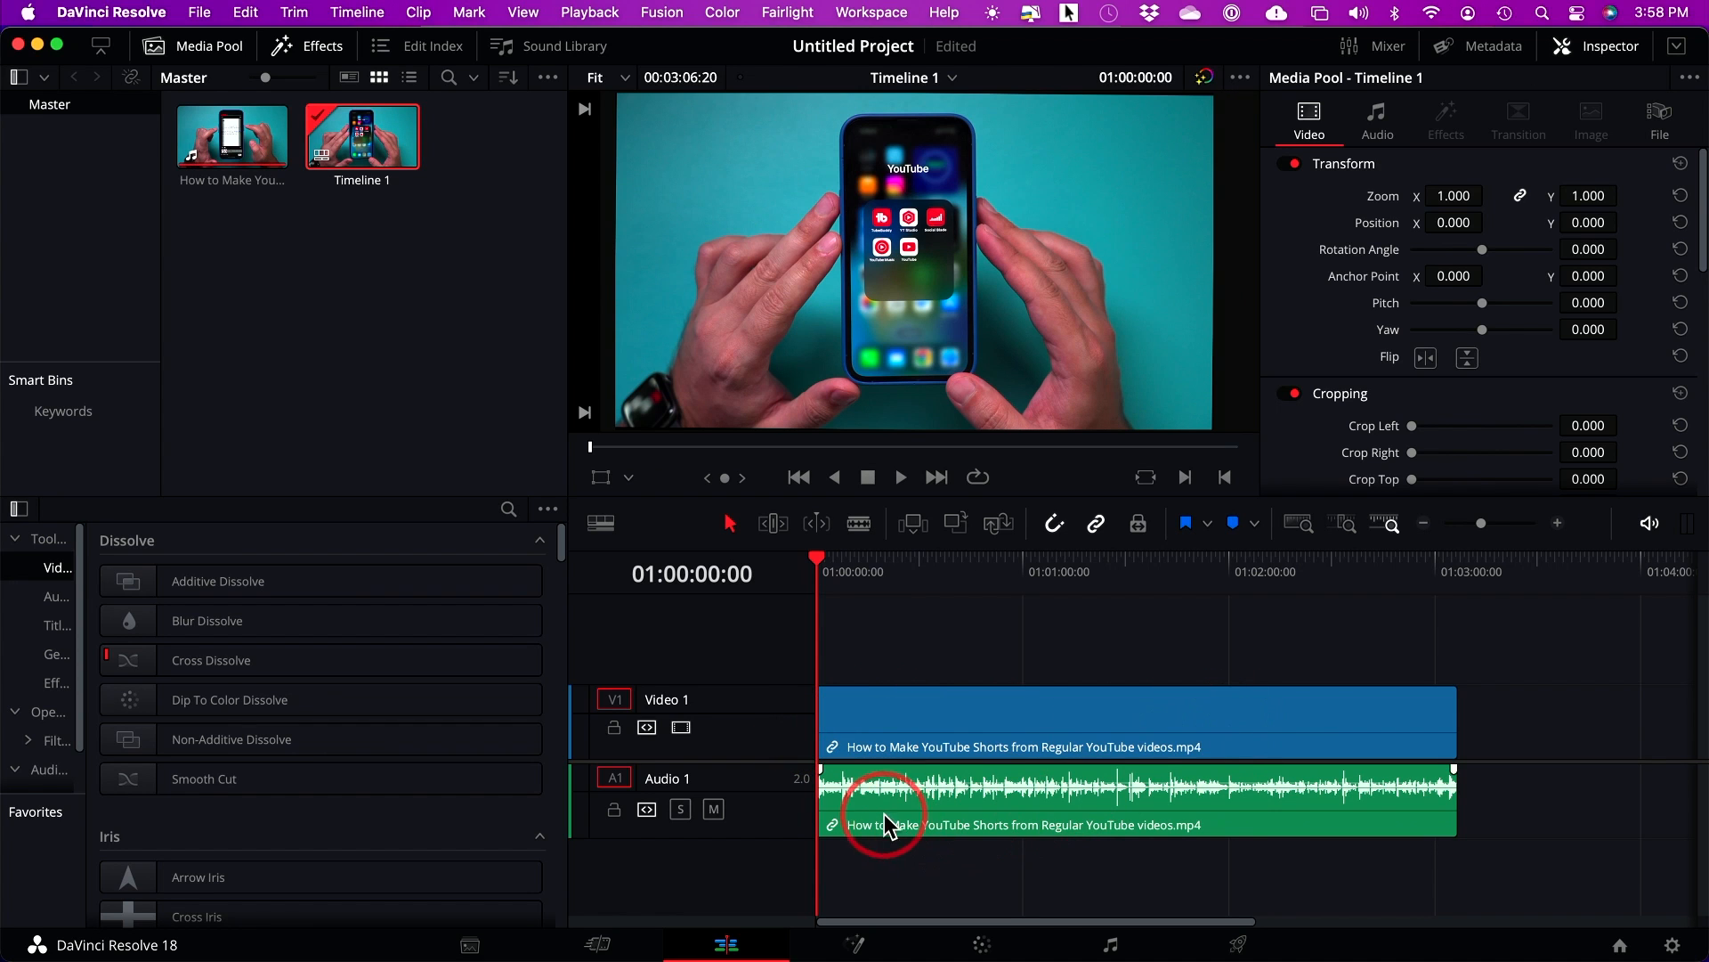
mouse_move(1025, 812)
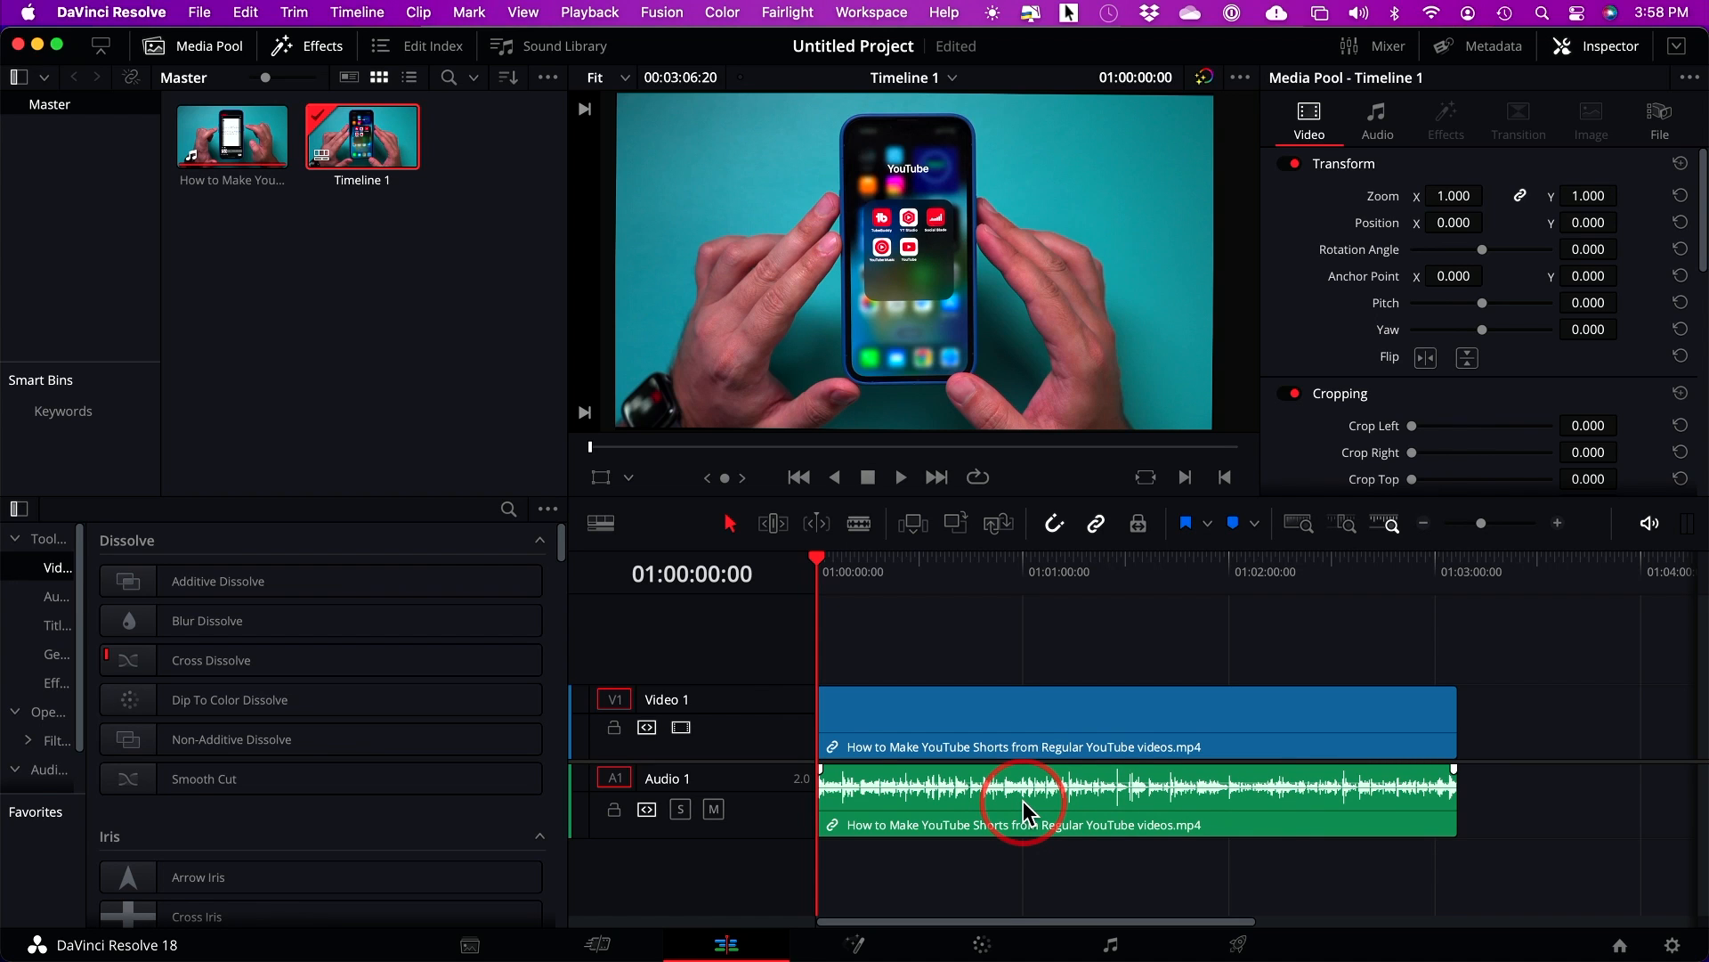
mouse_move(844, 878)
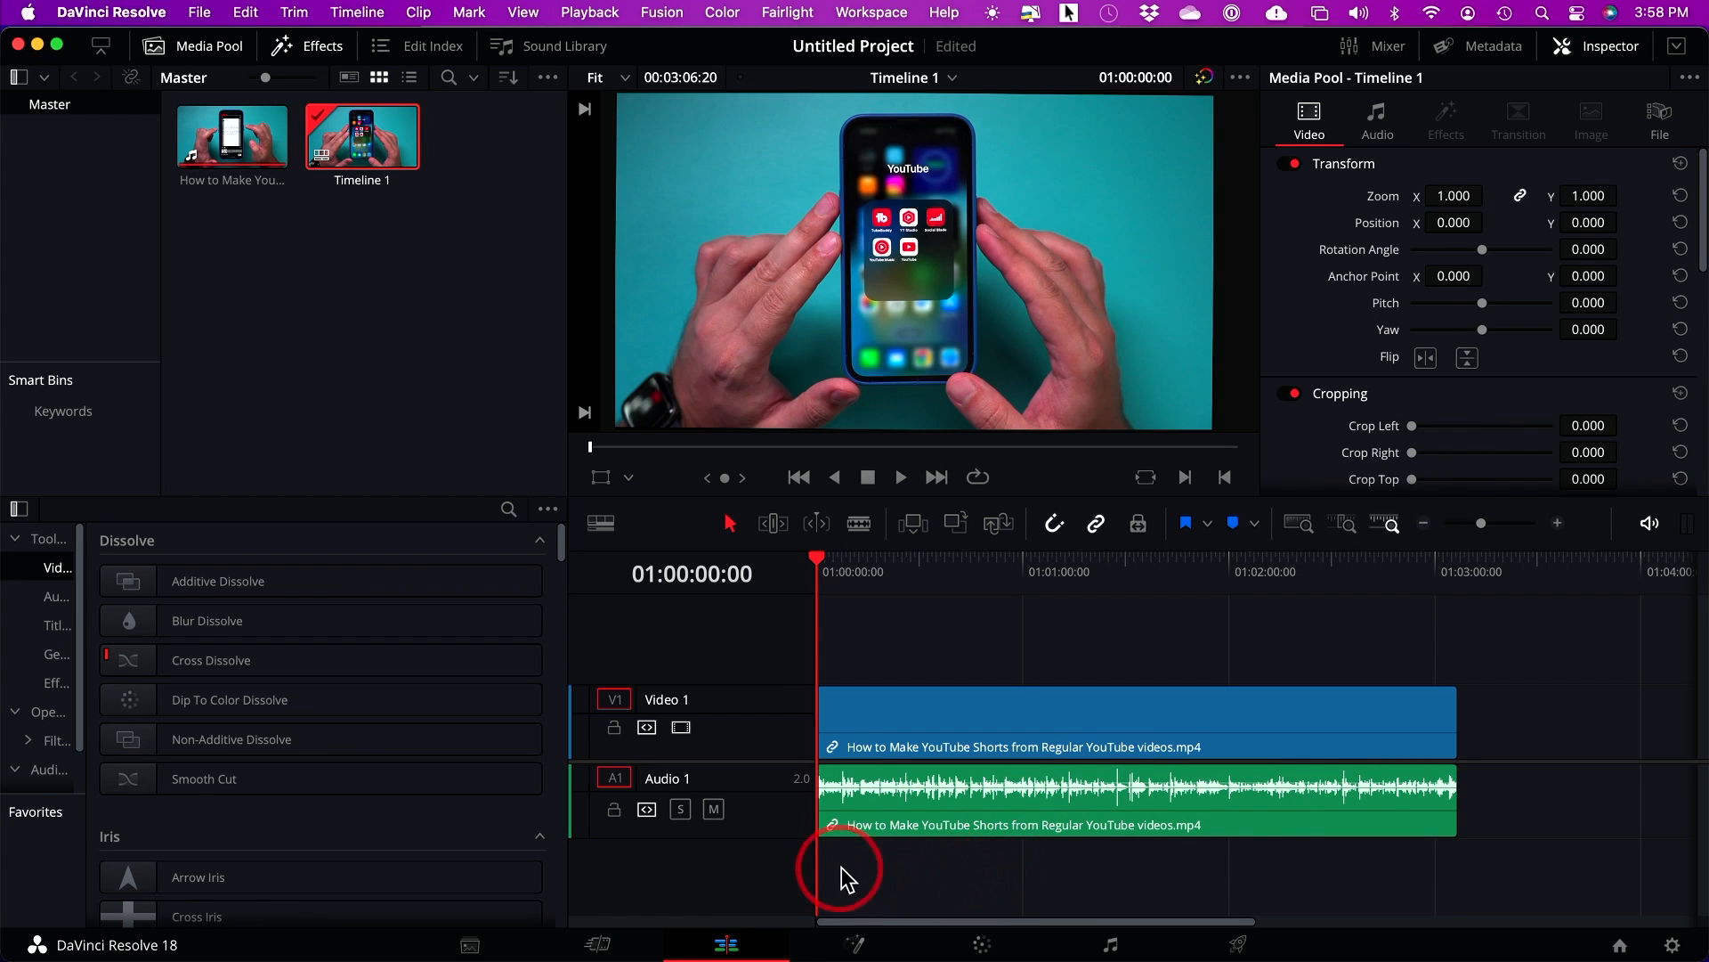
mouse_move(1134, 872)
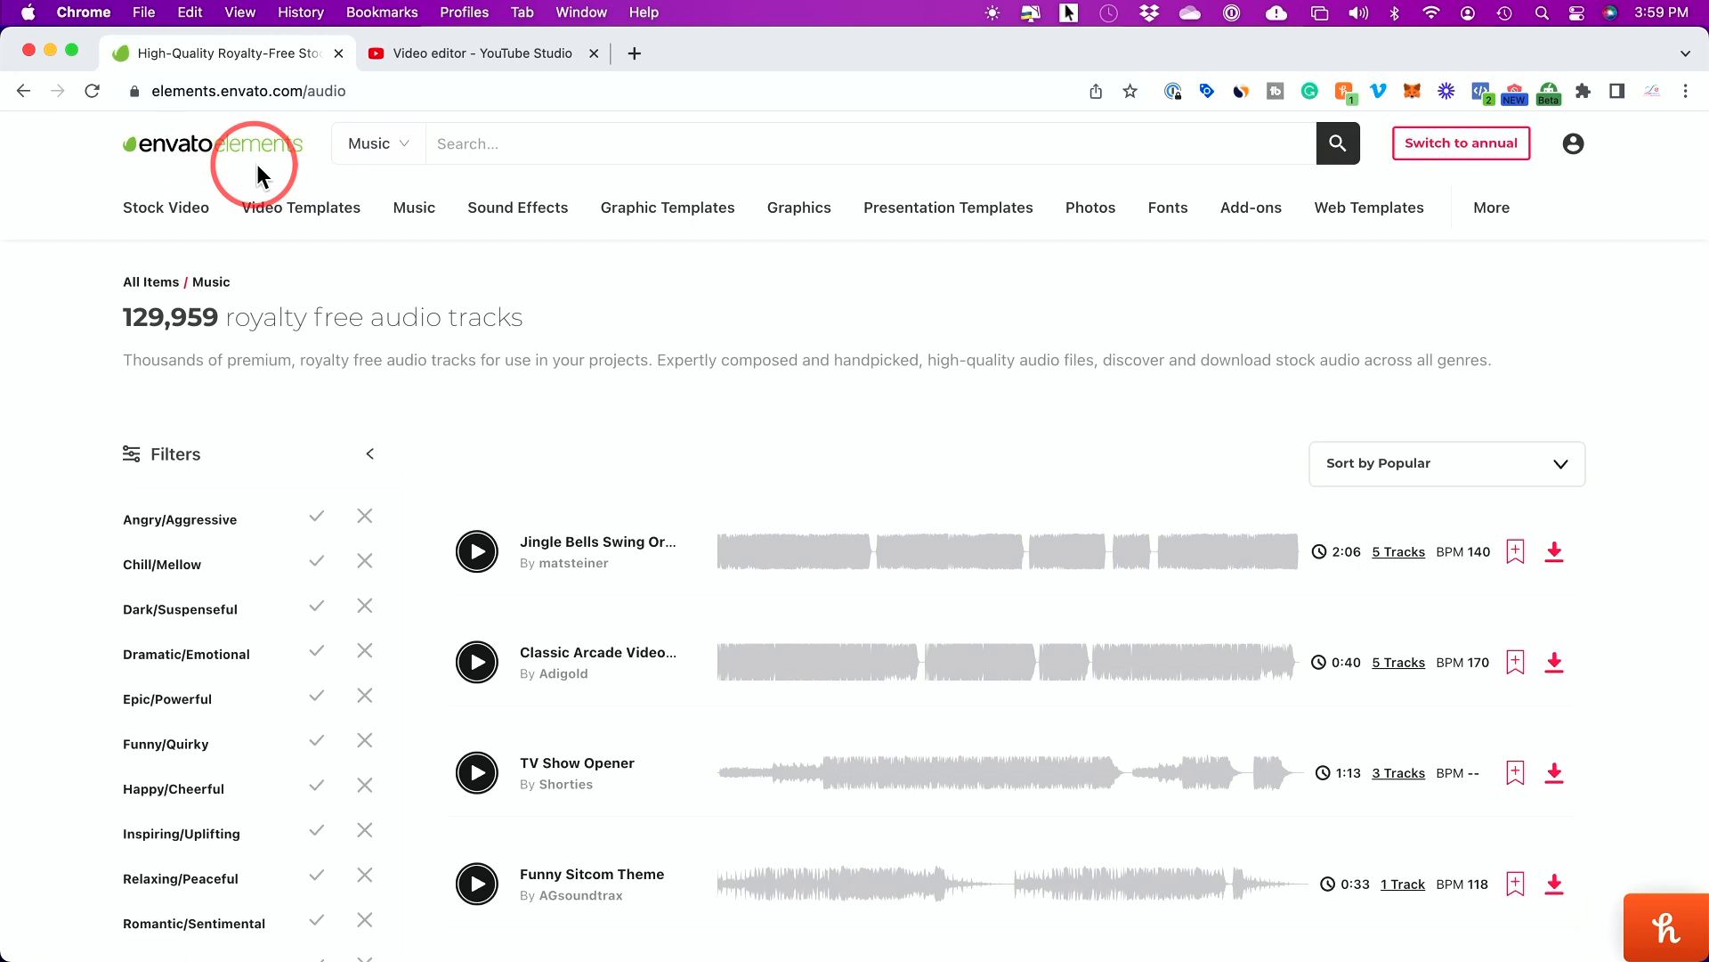
Step: Choose Royalty Free Music from the Music menu in Envato Elements
click(413, 207)
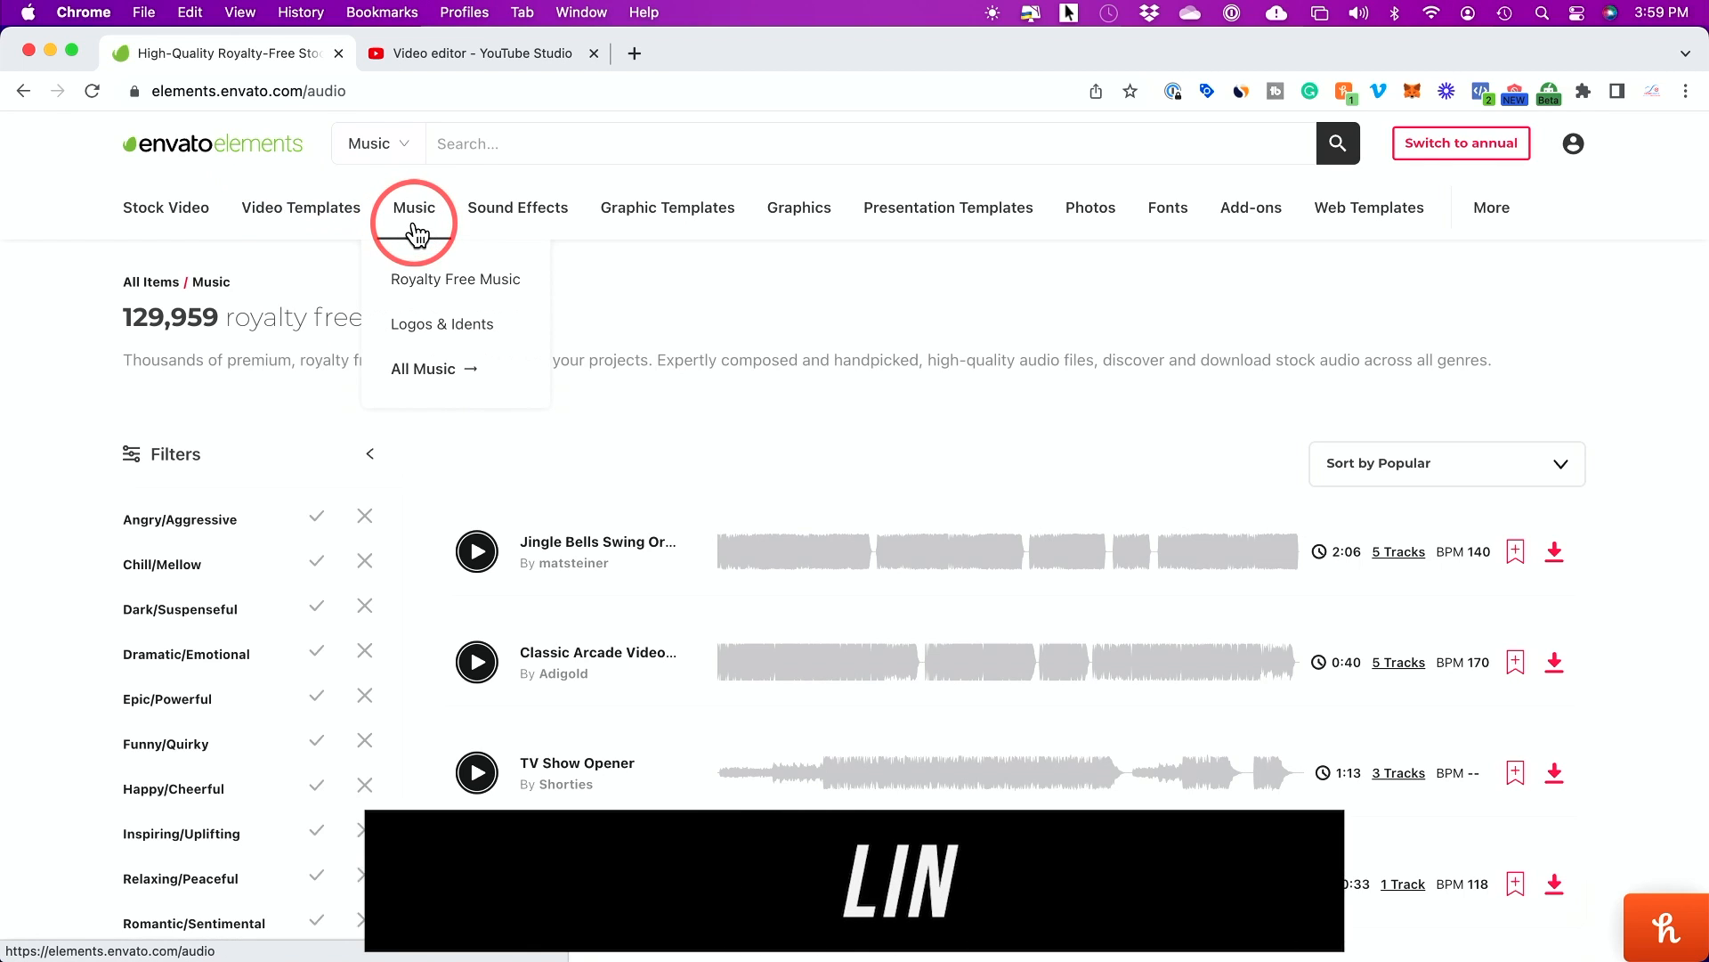
click(455, 280)
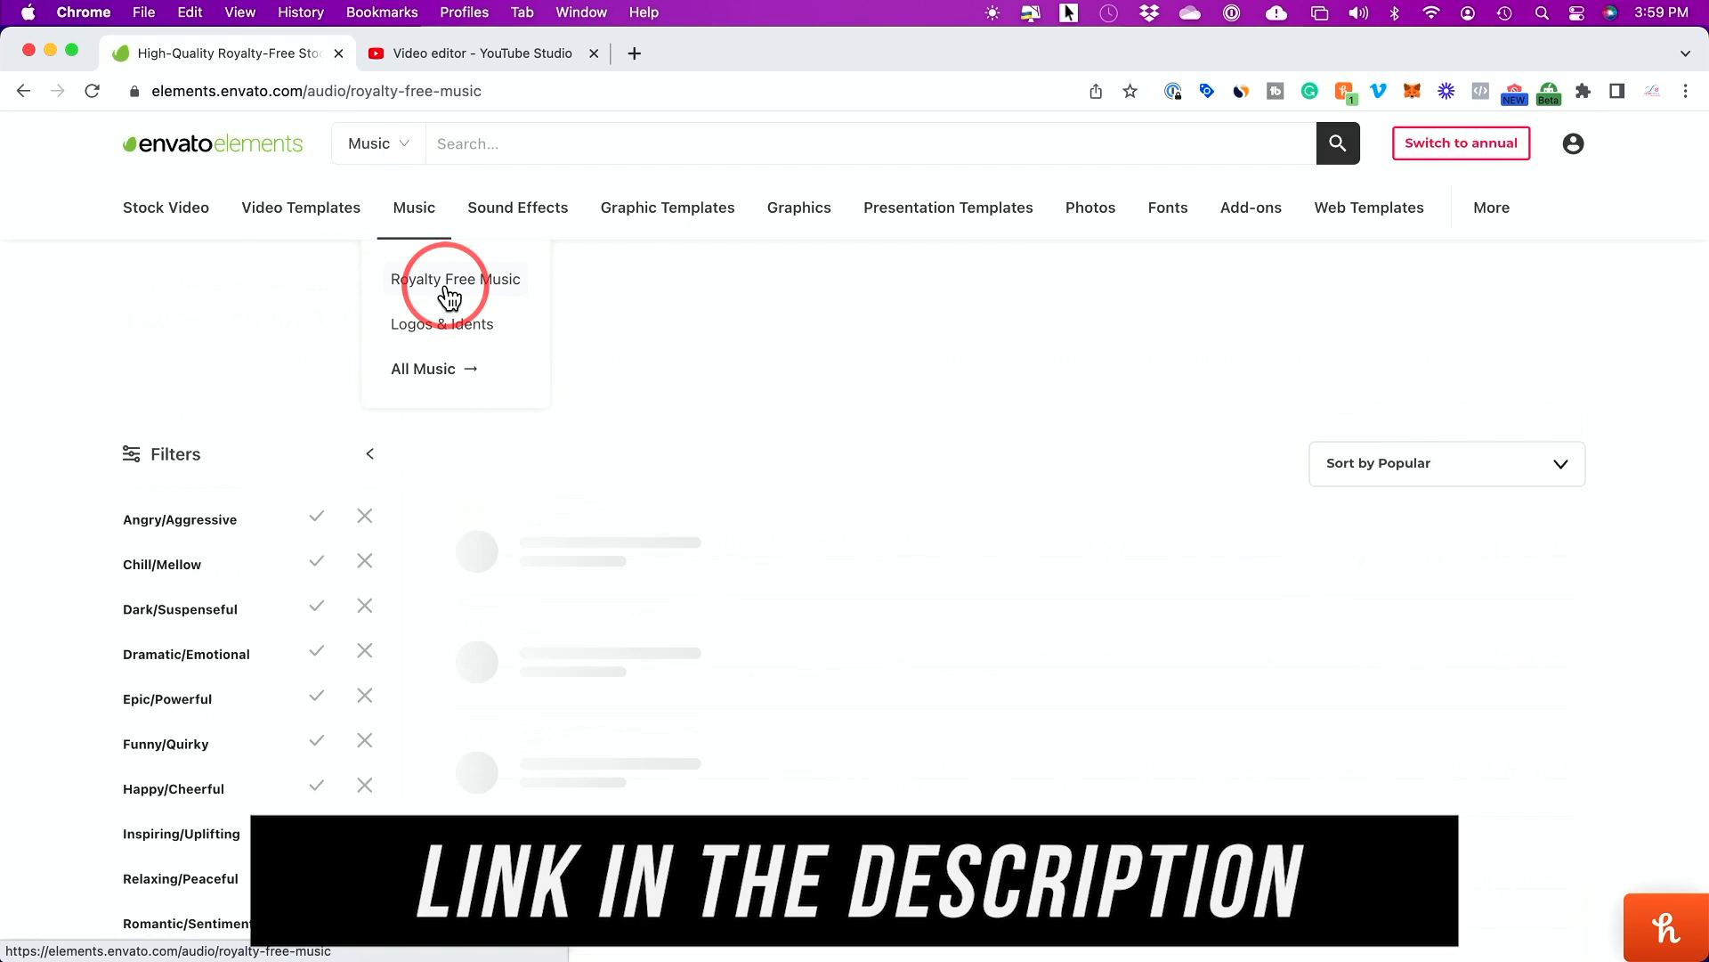
click(456, 280)
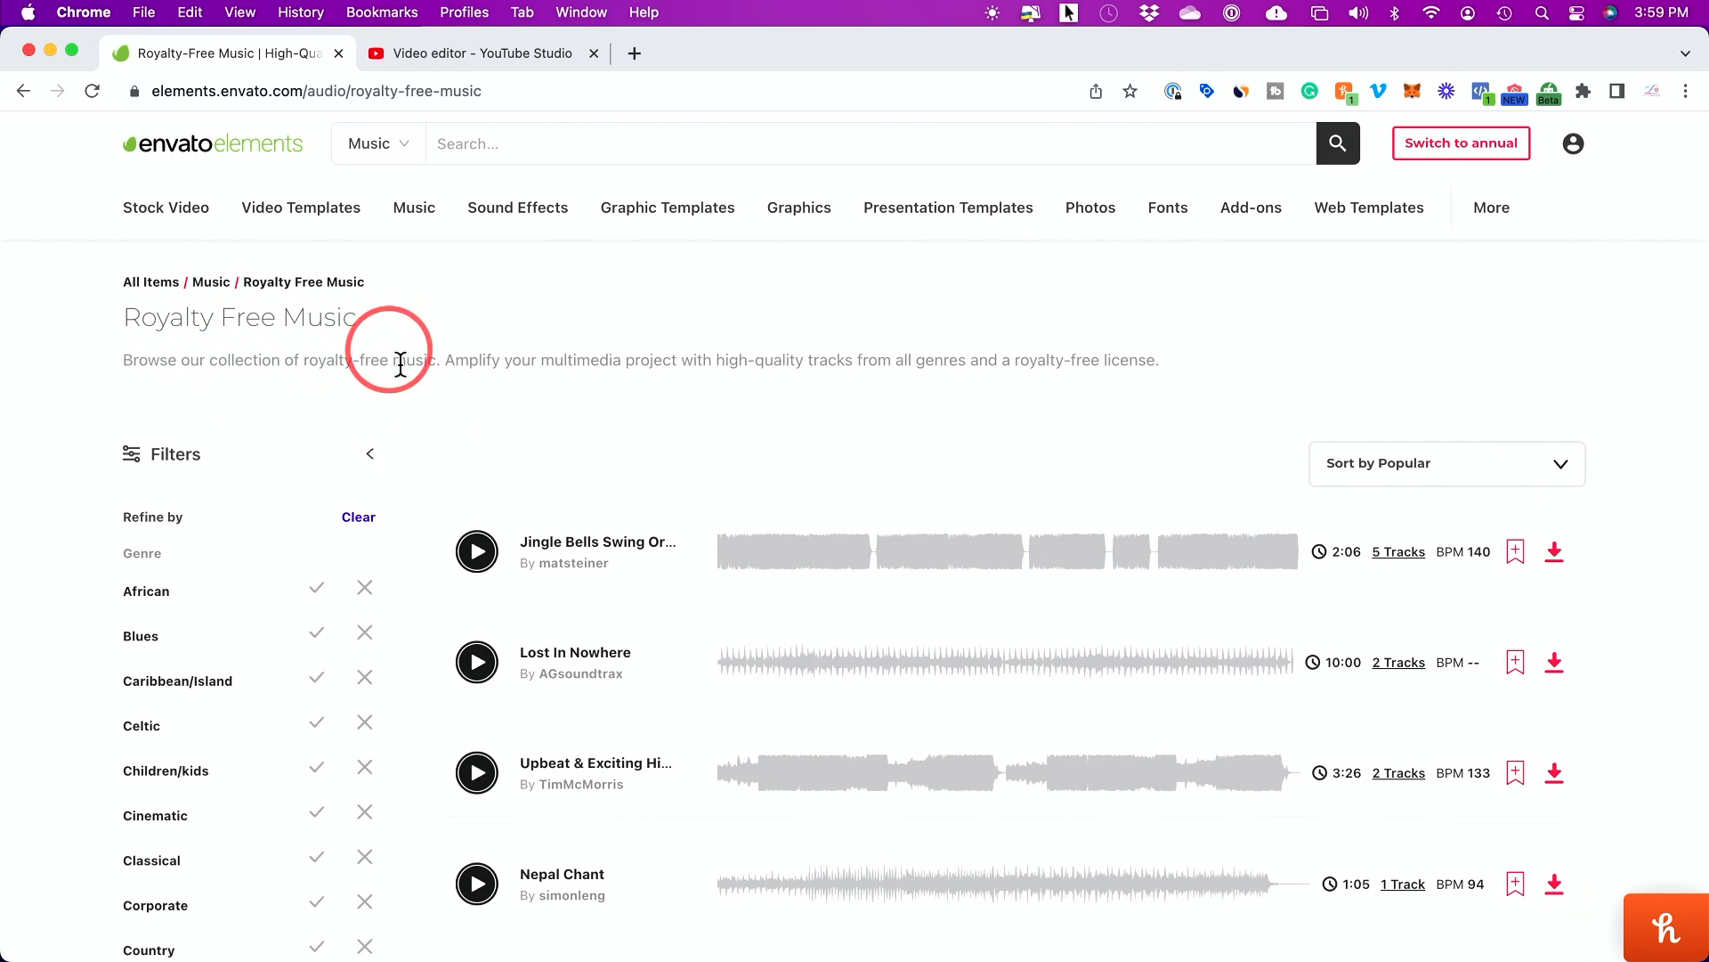
Step: Filter the music catalogue's Mood to Inspiring/Uplifting tracks only
scroll(down, 3)
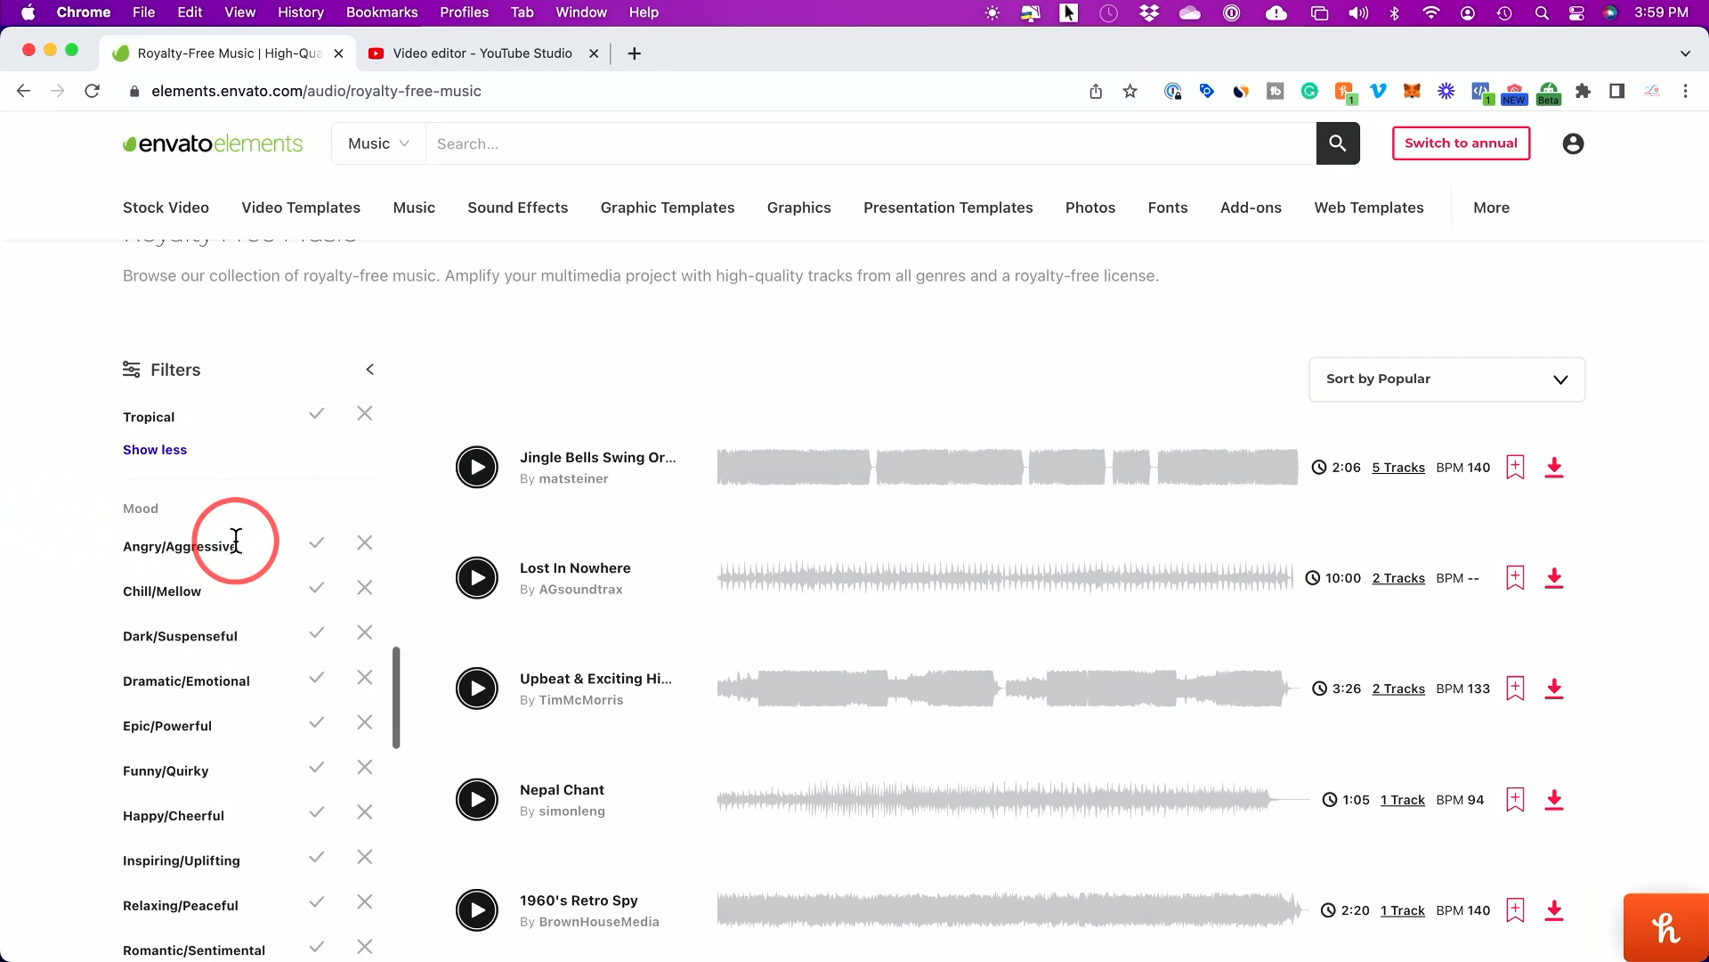
scroll(down, 3)
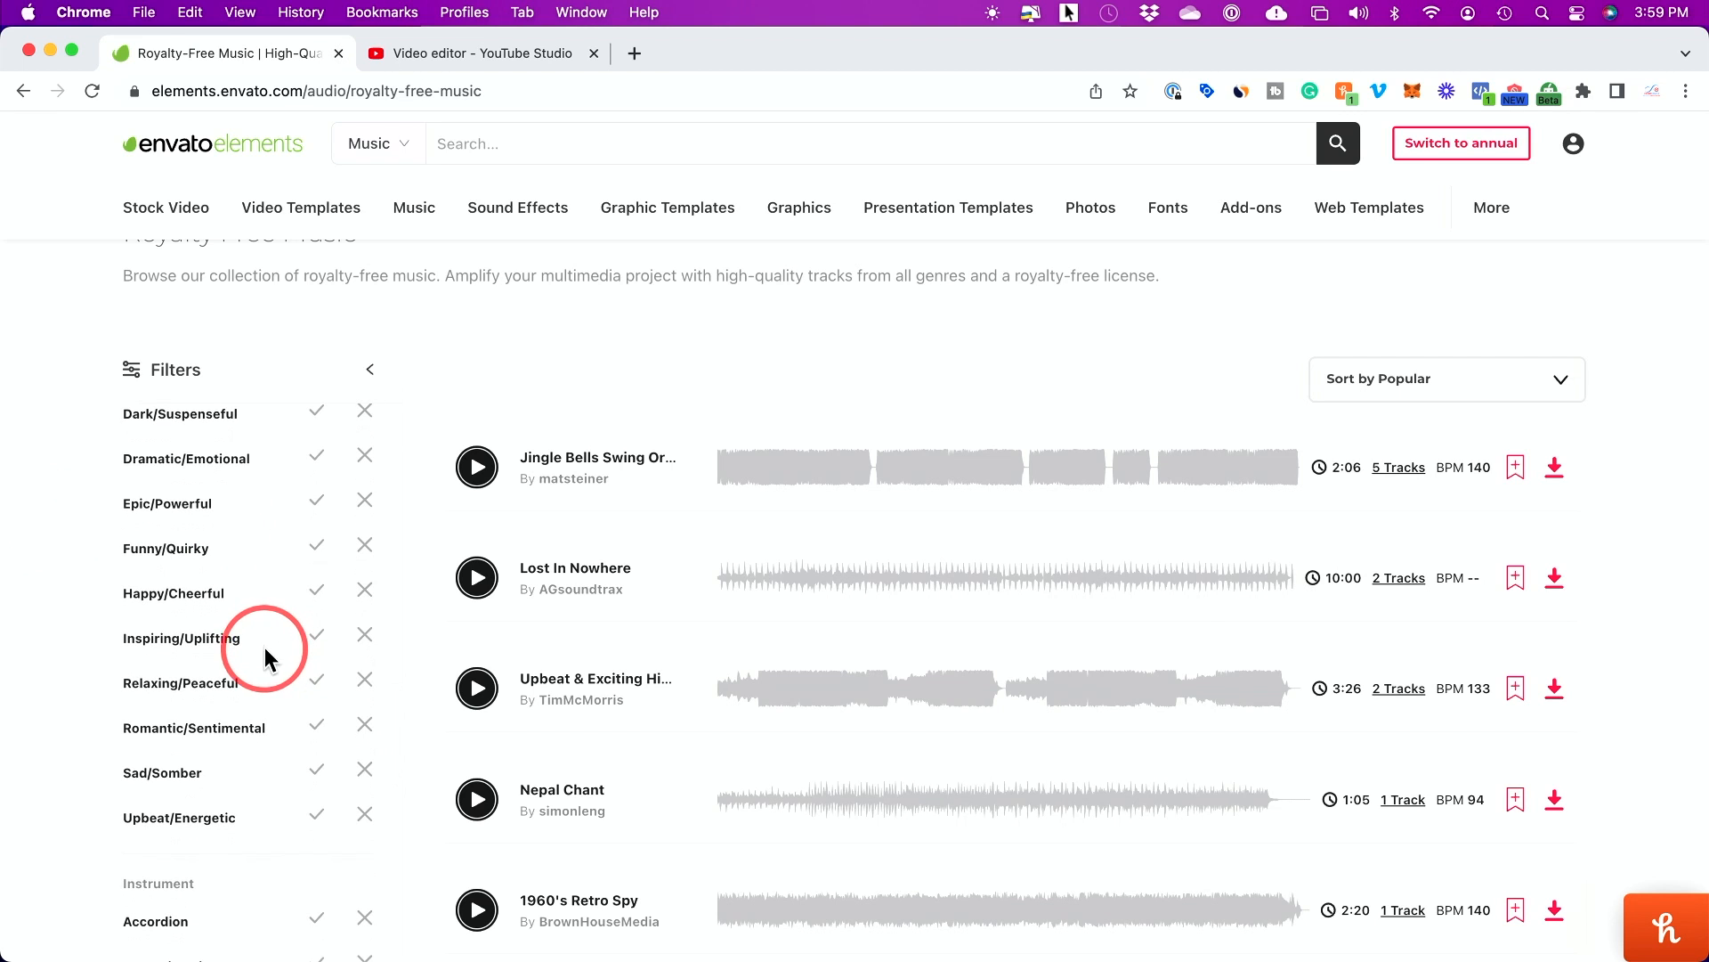
mouse_move(229, 659)
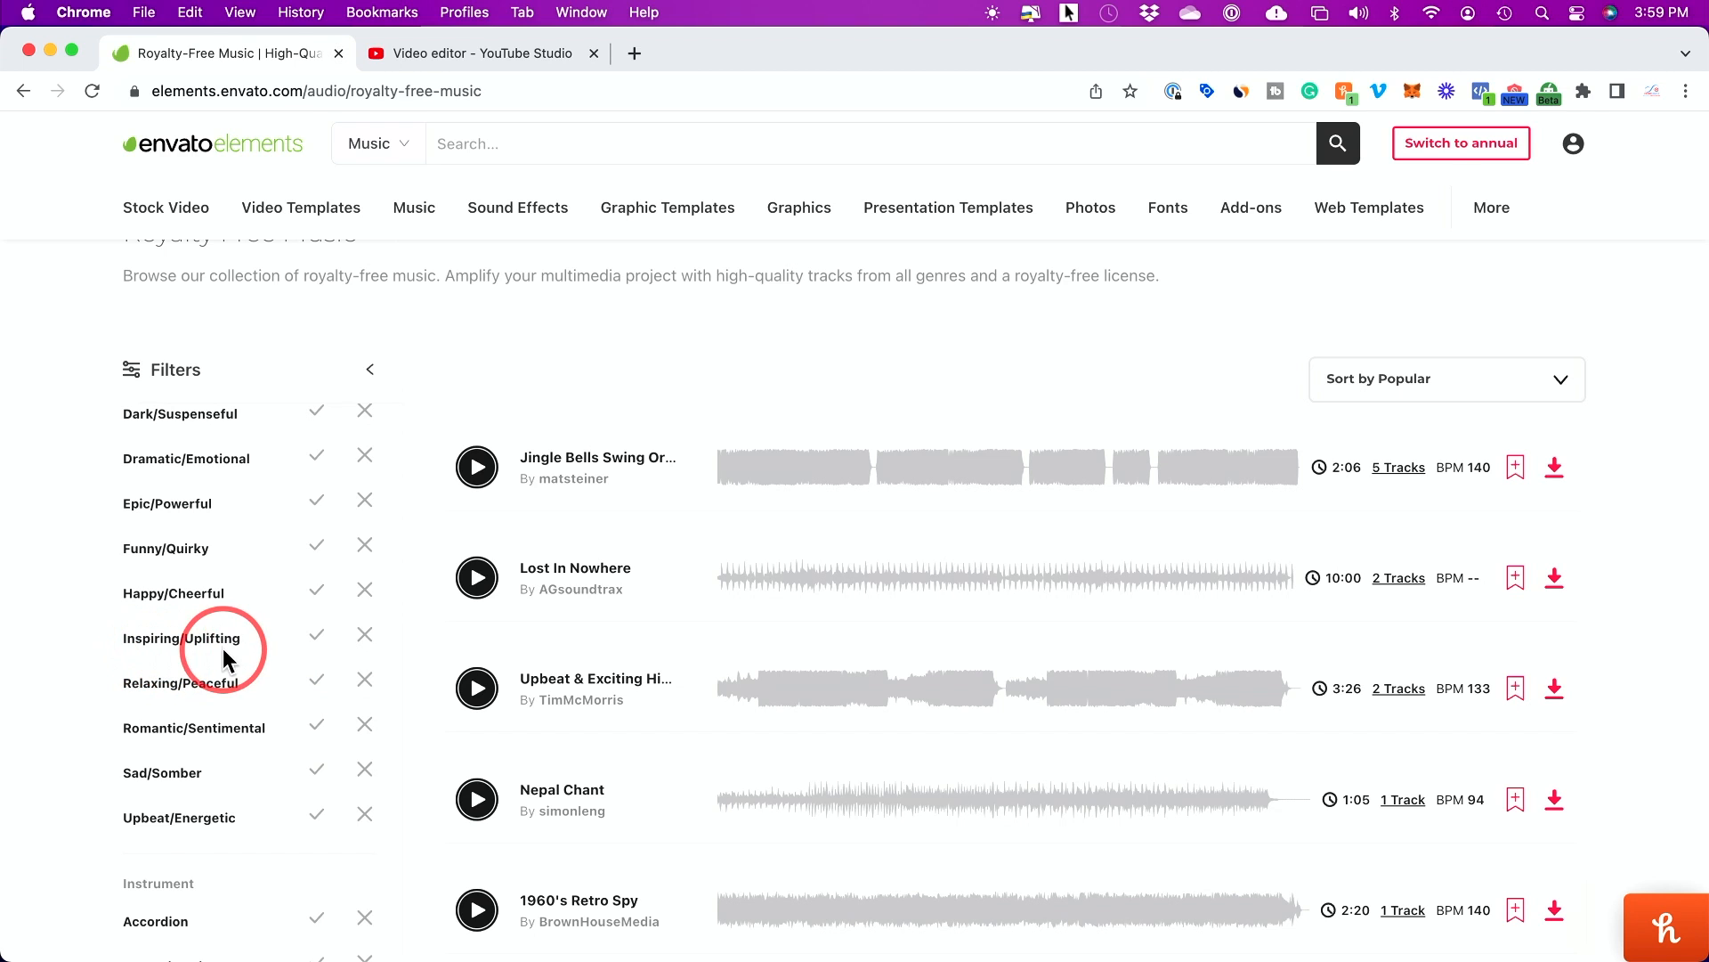
click(317, 634)
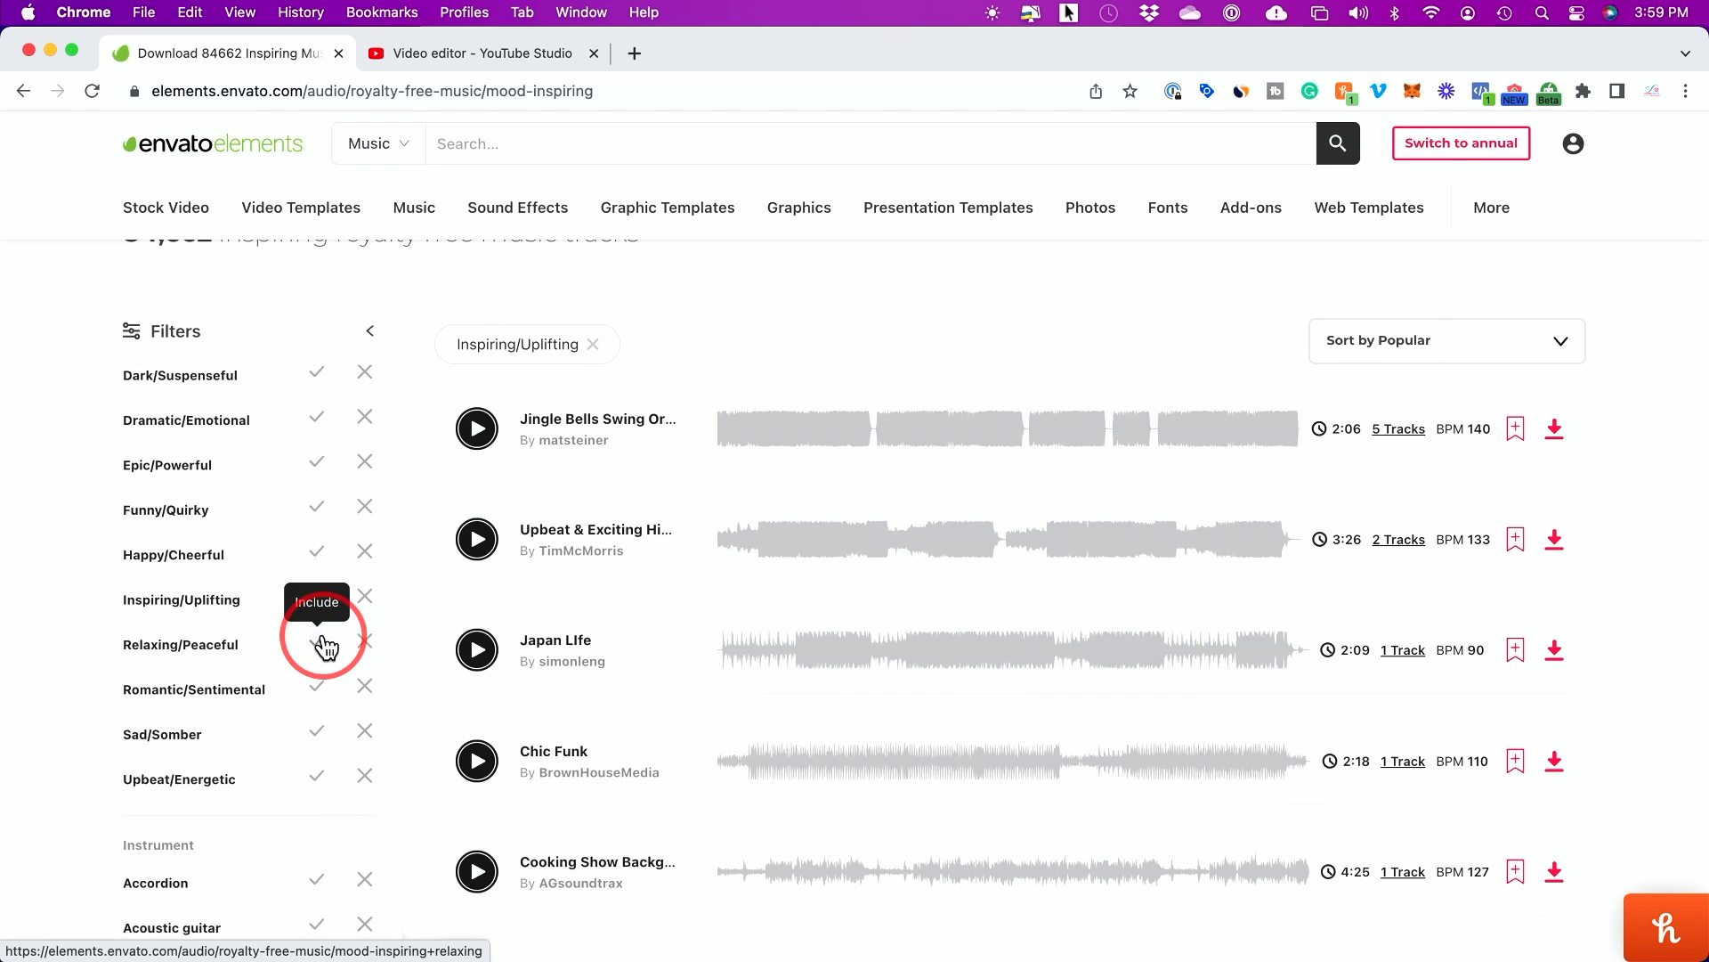
click(317, 600)
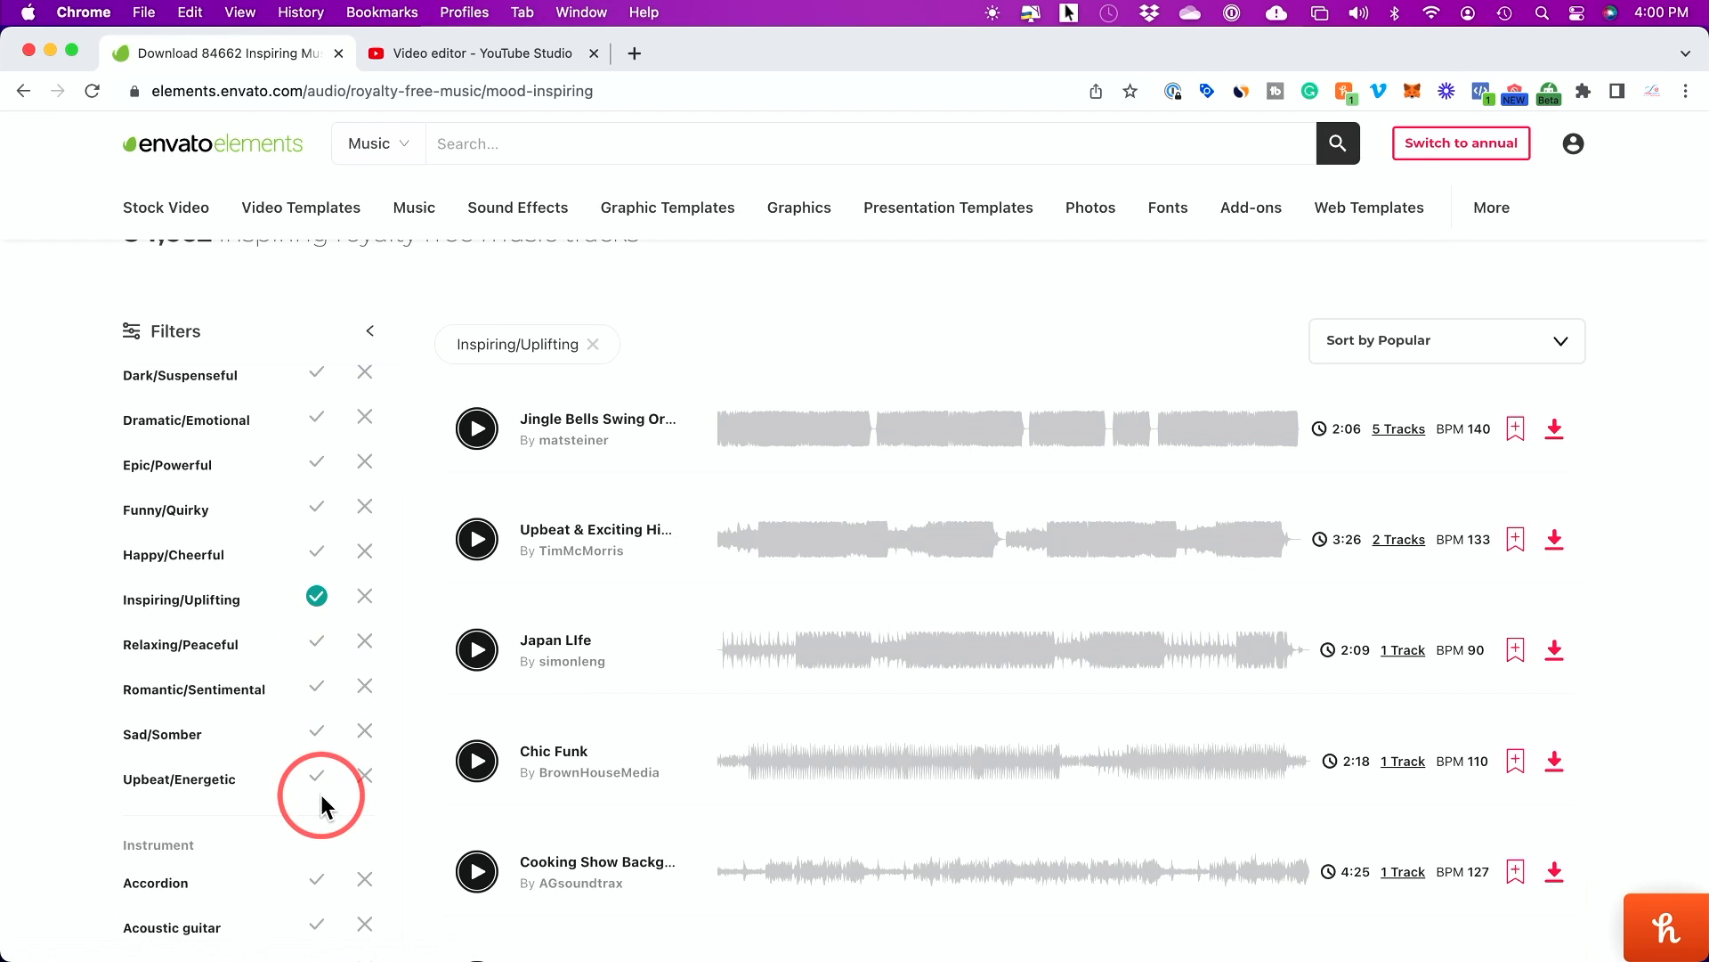
mouse_move(317, 778)
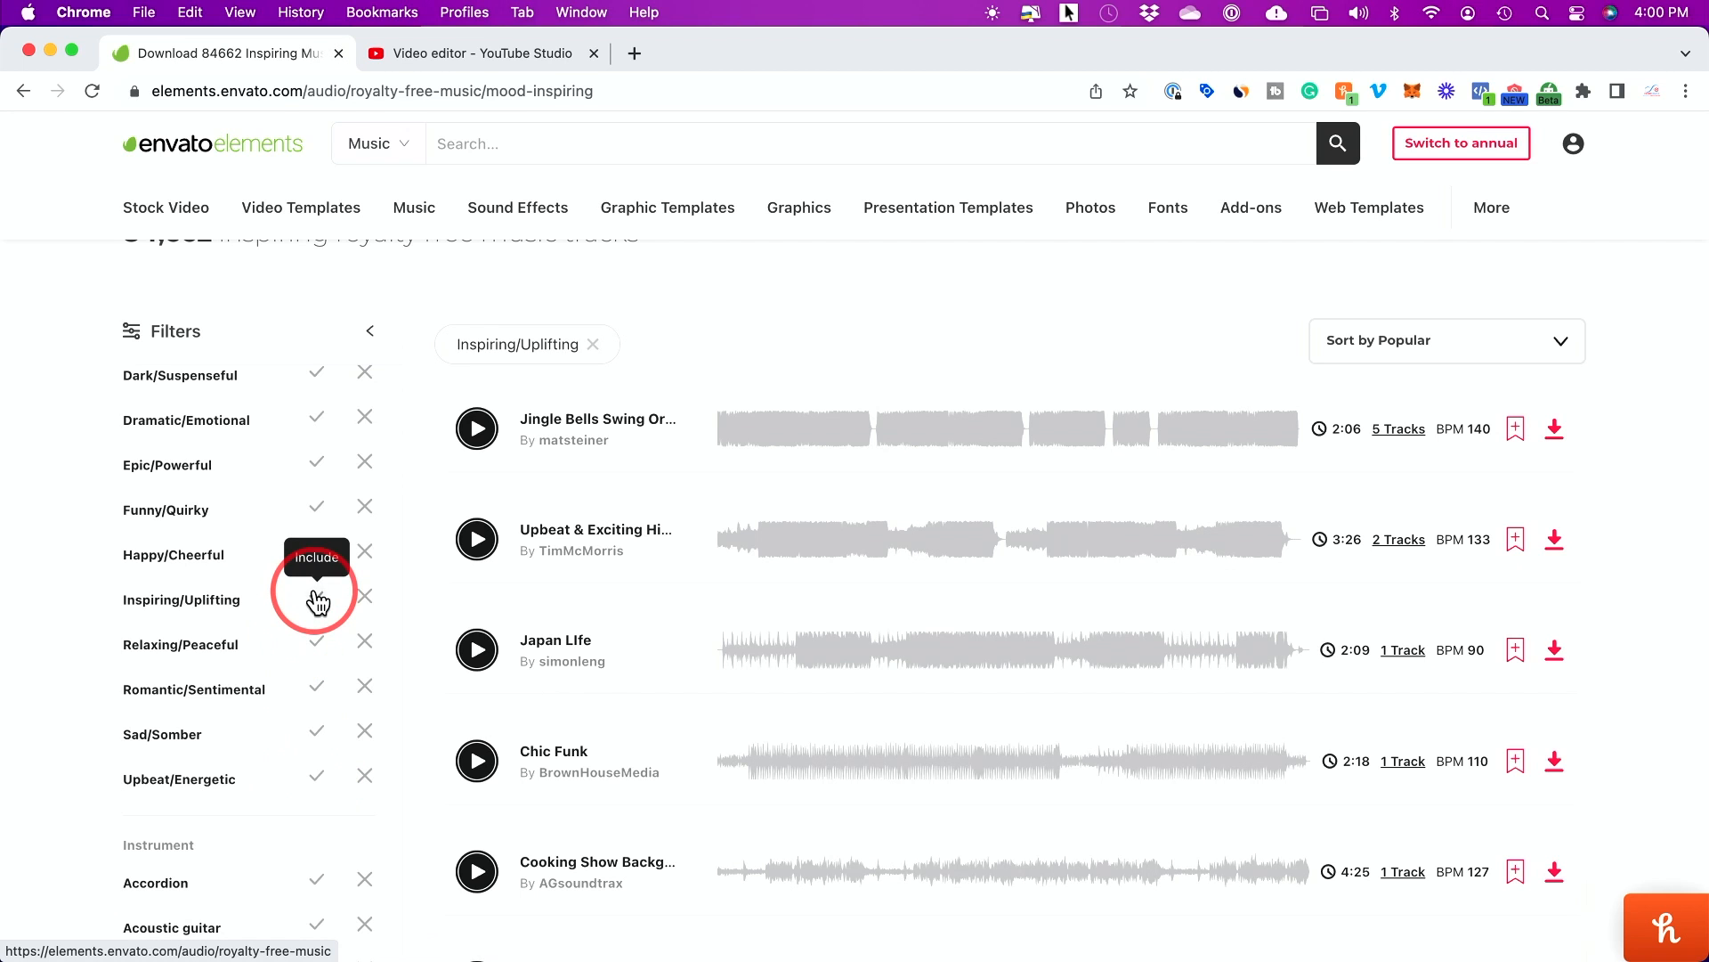
click(317, 598)
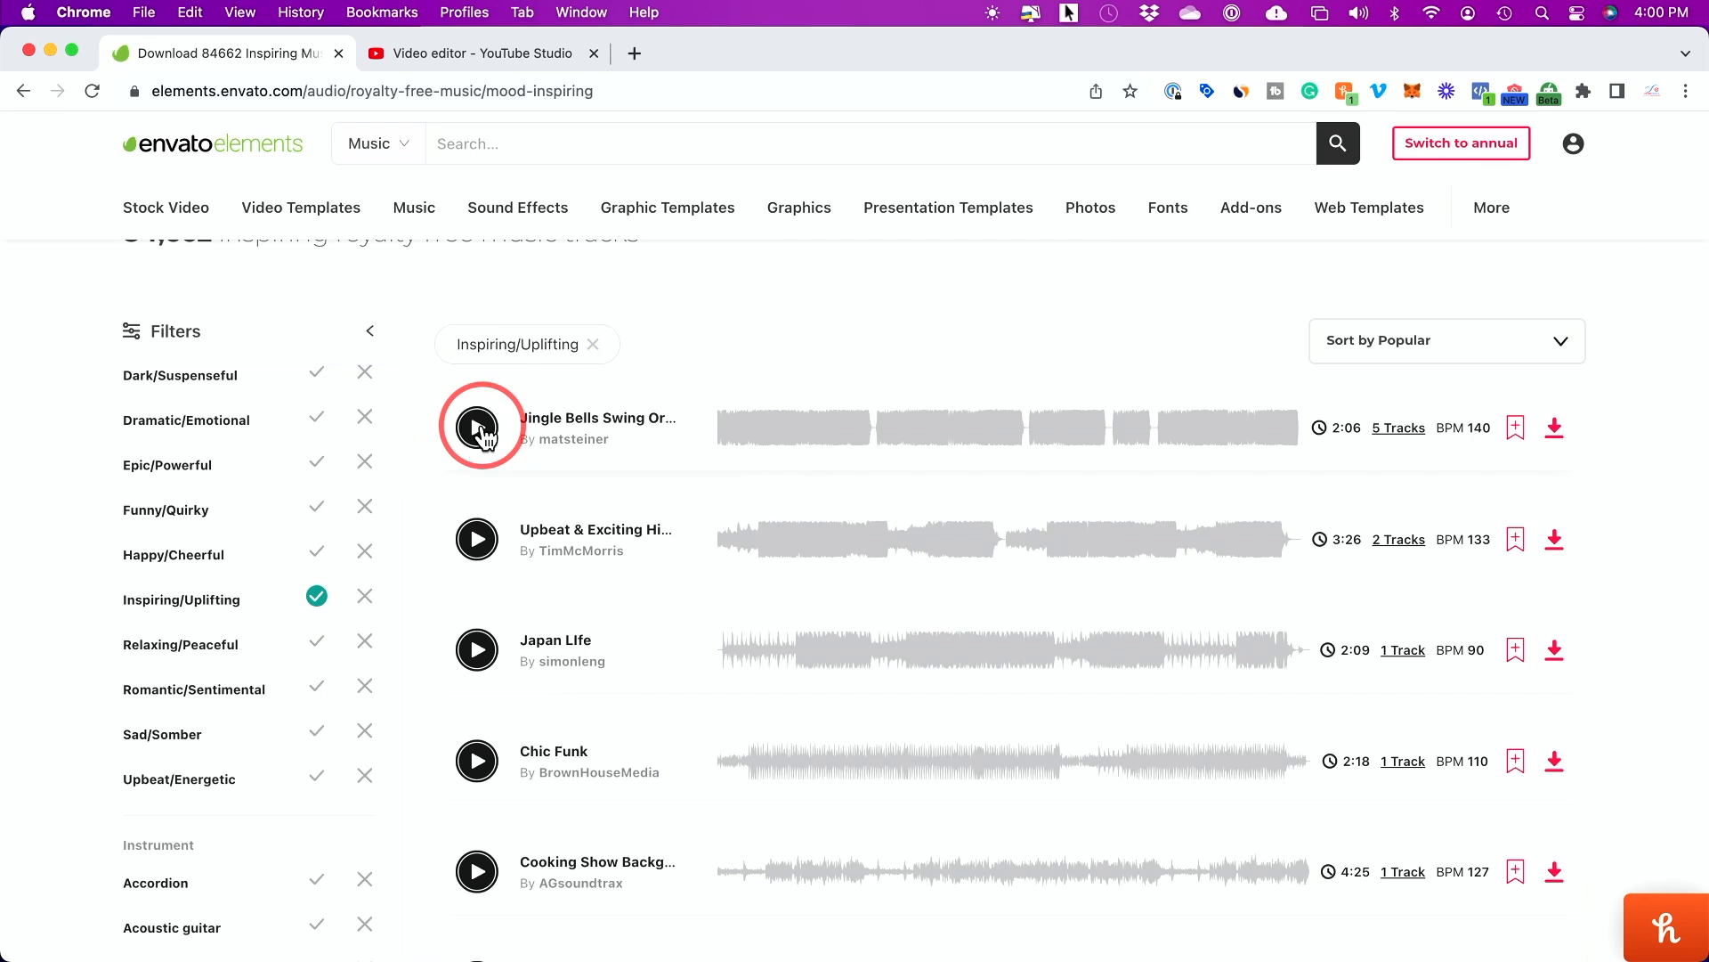
mouse_move(1554, 427)
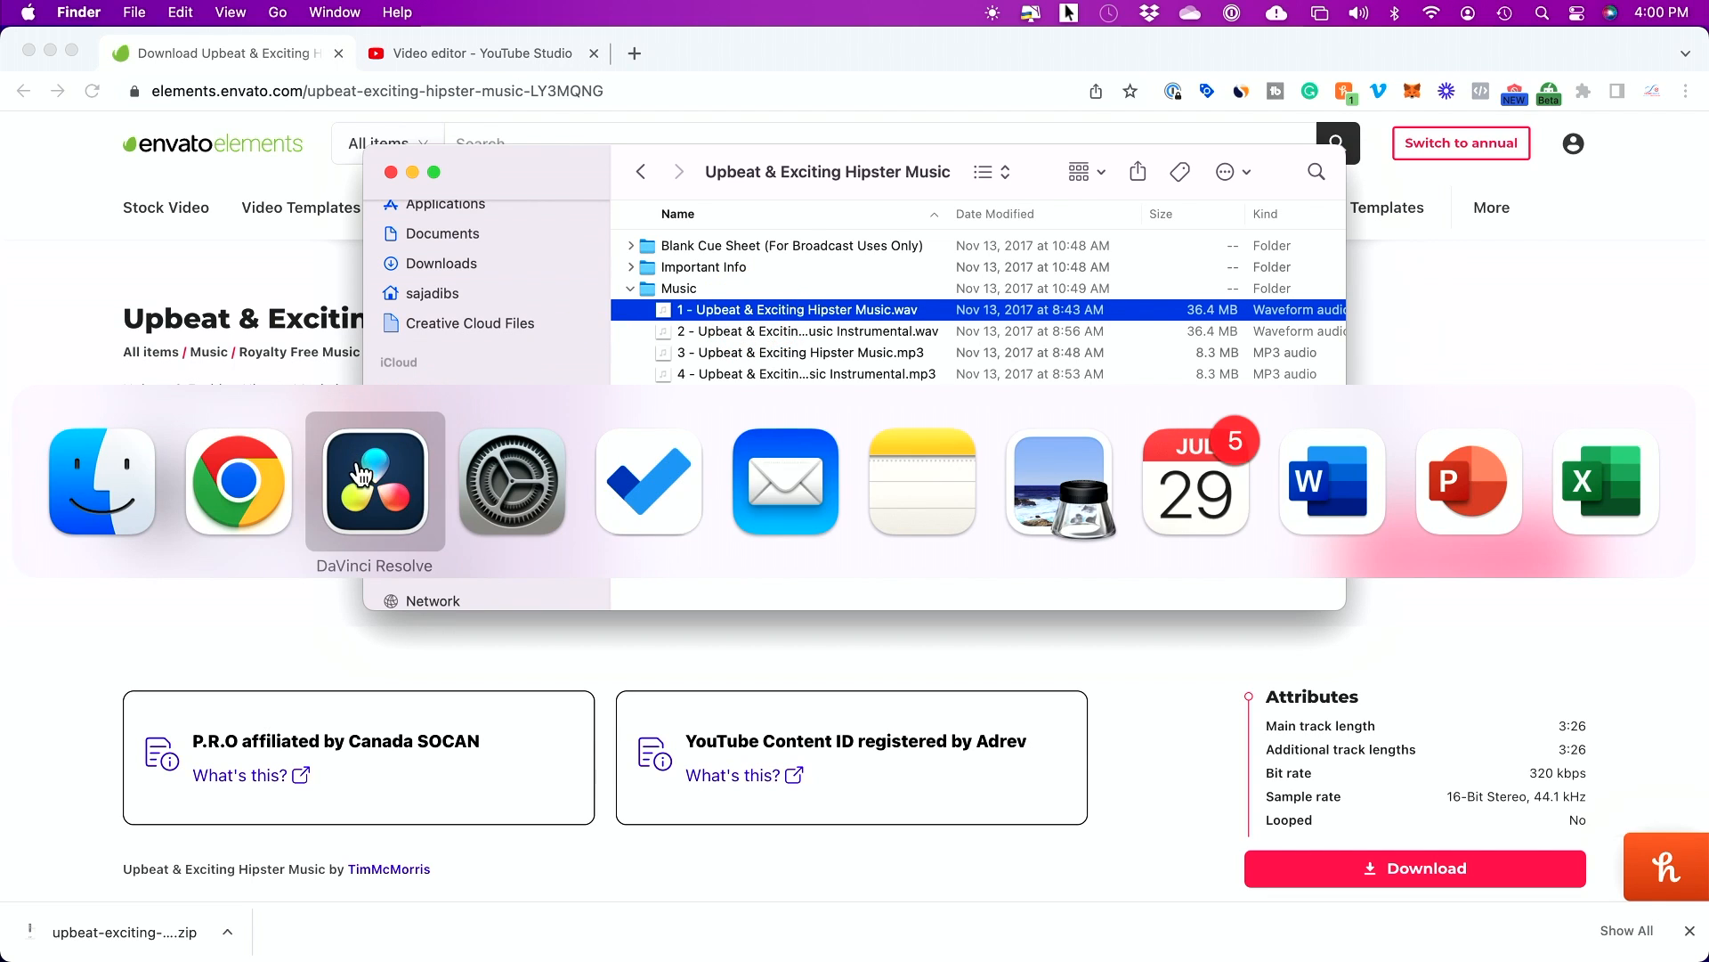
Step: Switch back to DaVinci Resolve with Timeline 1 to bring in the downloaded music
click(374, 480)
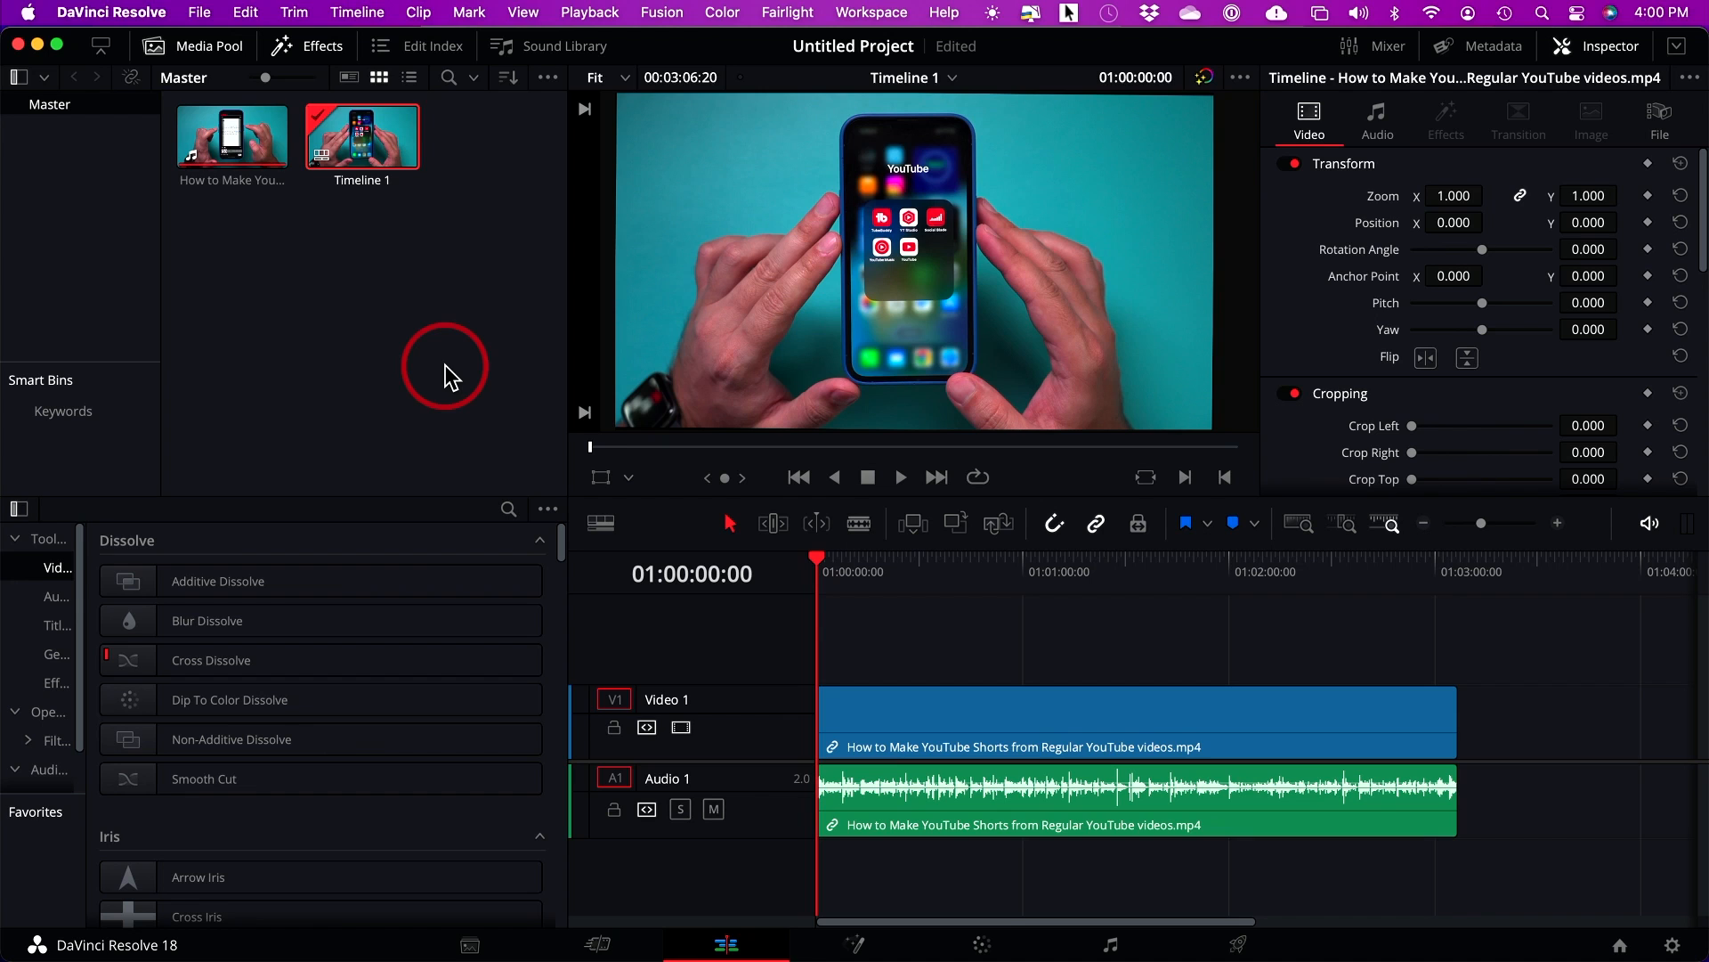
mouse_move(913, 638)
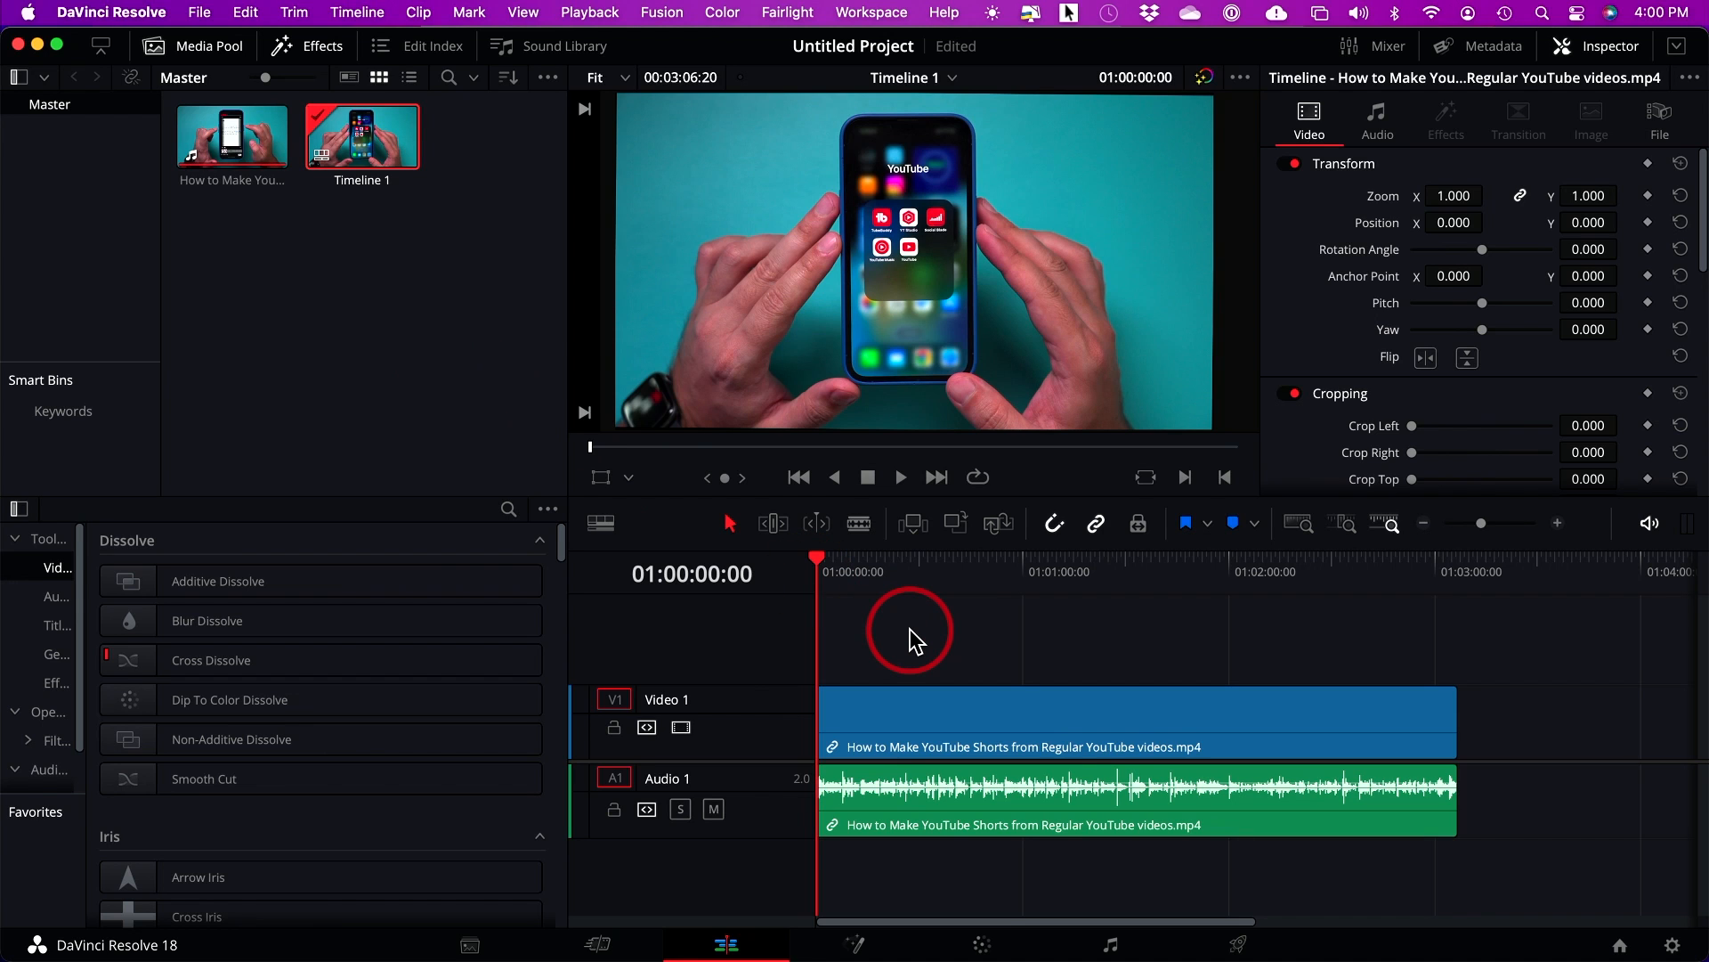
mouse_move(821, 921)
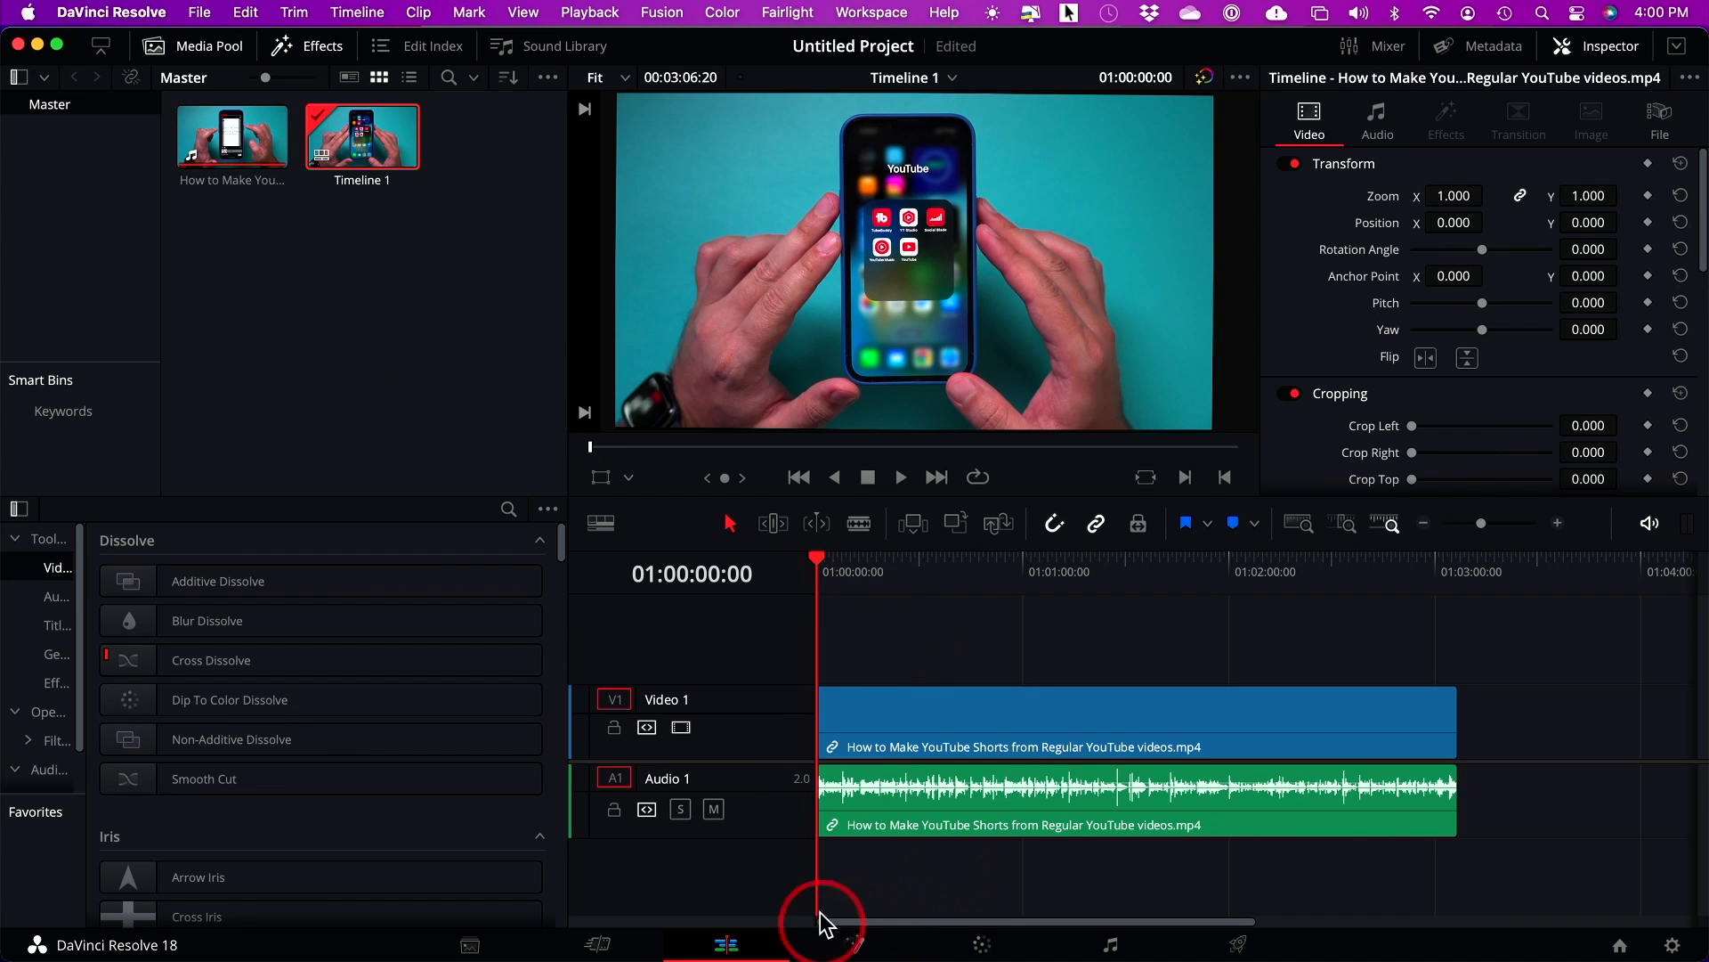
mouse_move(1182, 893)
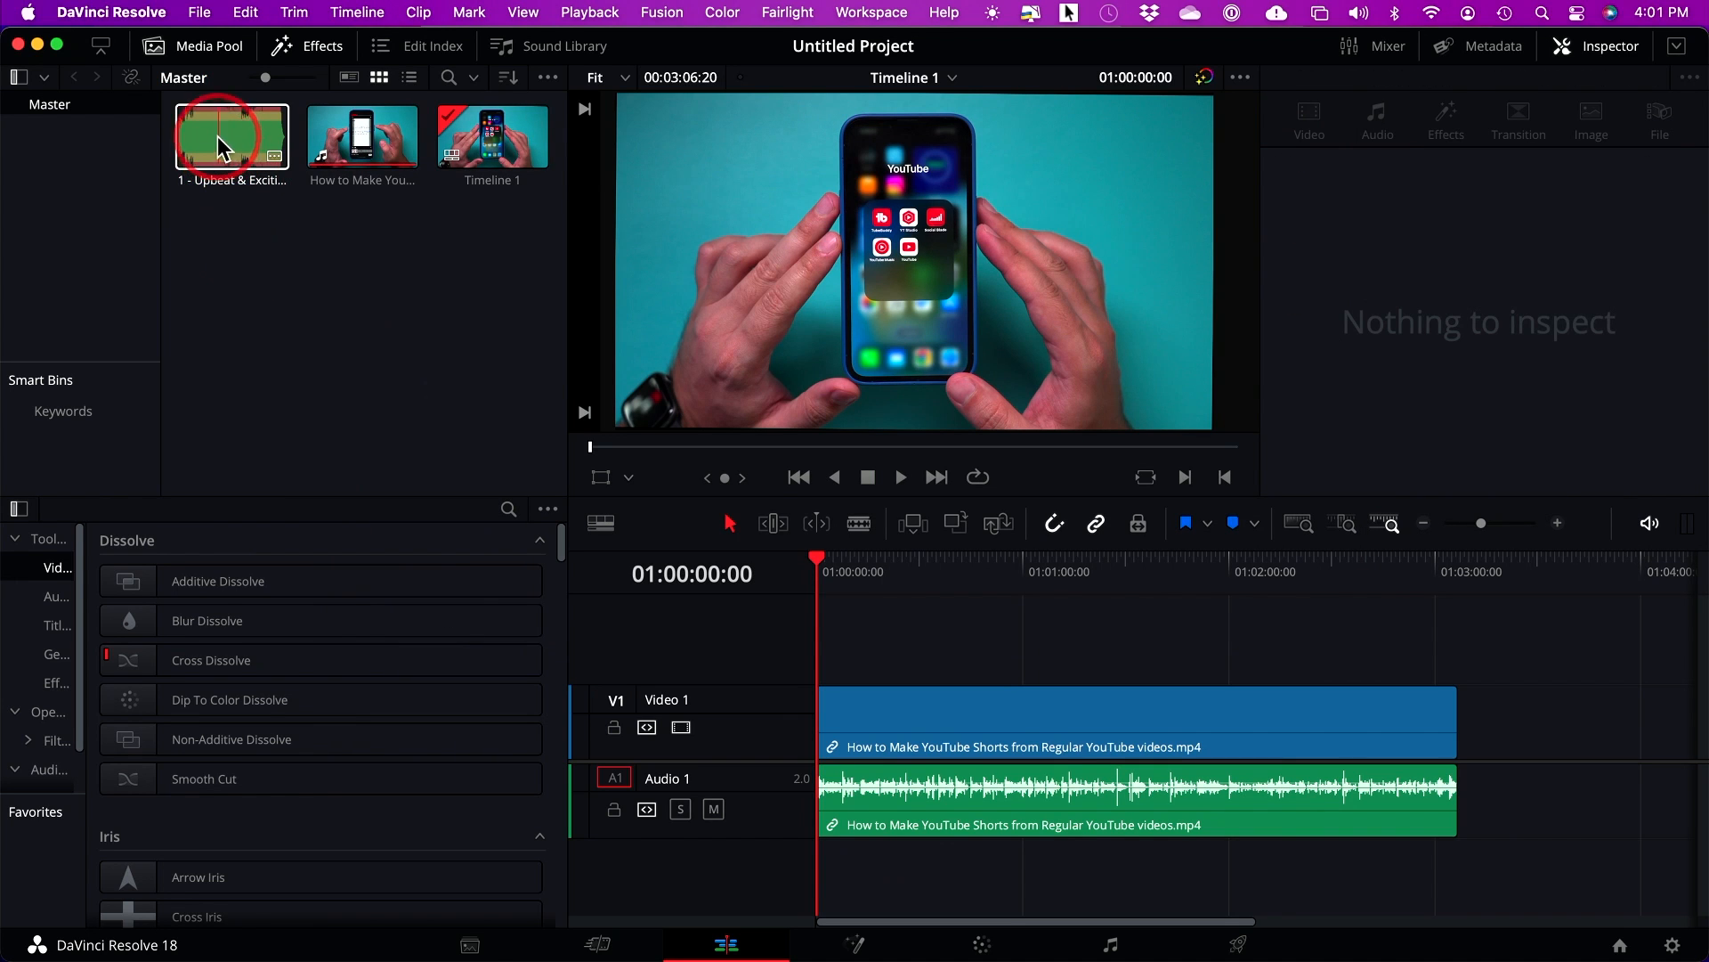
Step: Drop the Upbeat & Exciting Hipster Music clip onto a new Audio 2 track and select it
drag(231, 139, 774, 776)
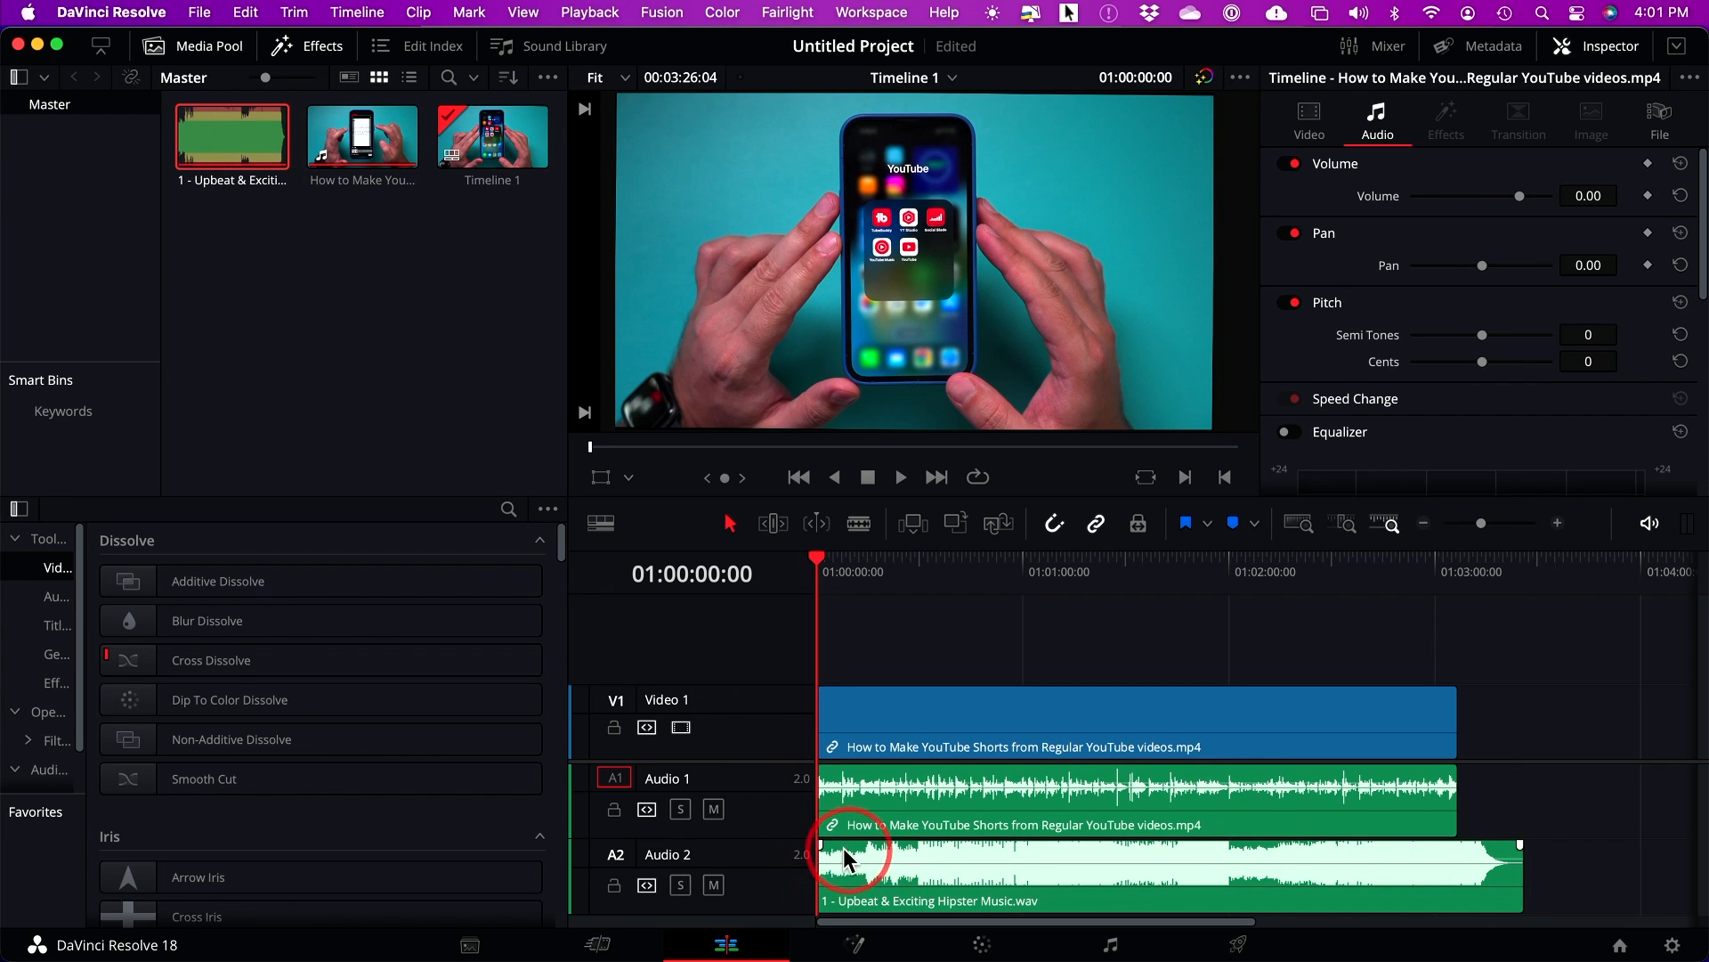
click(856, 796)
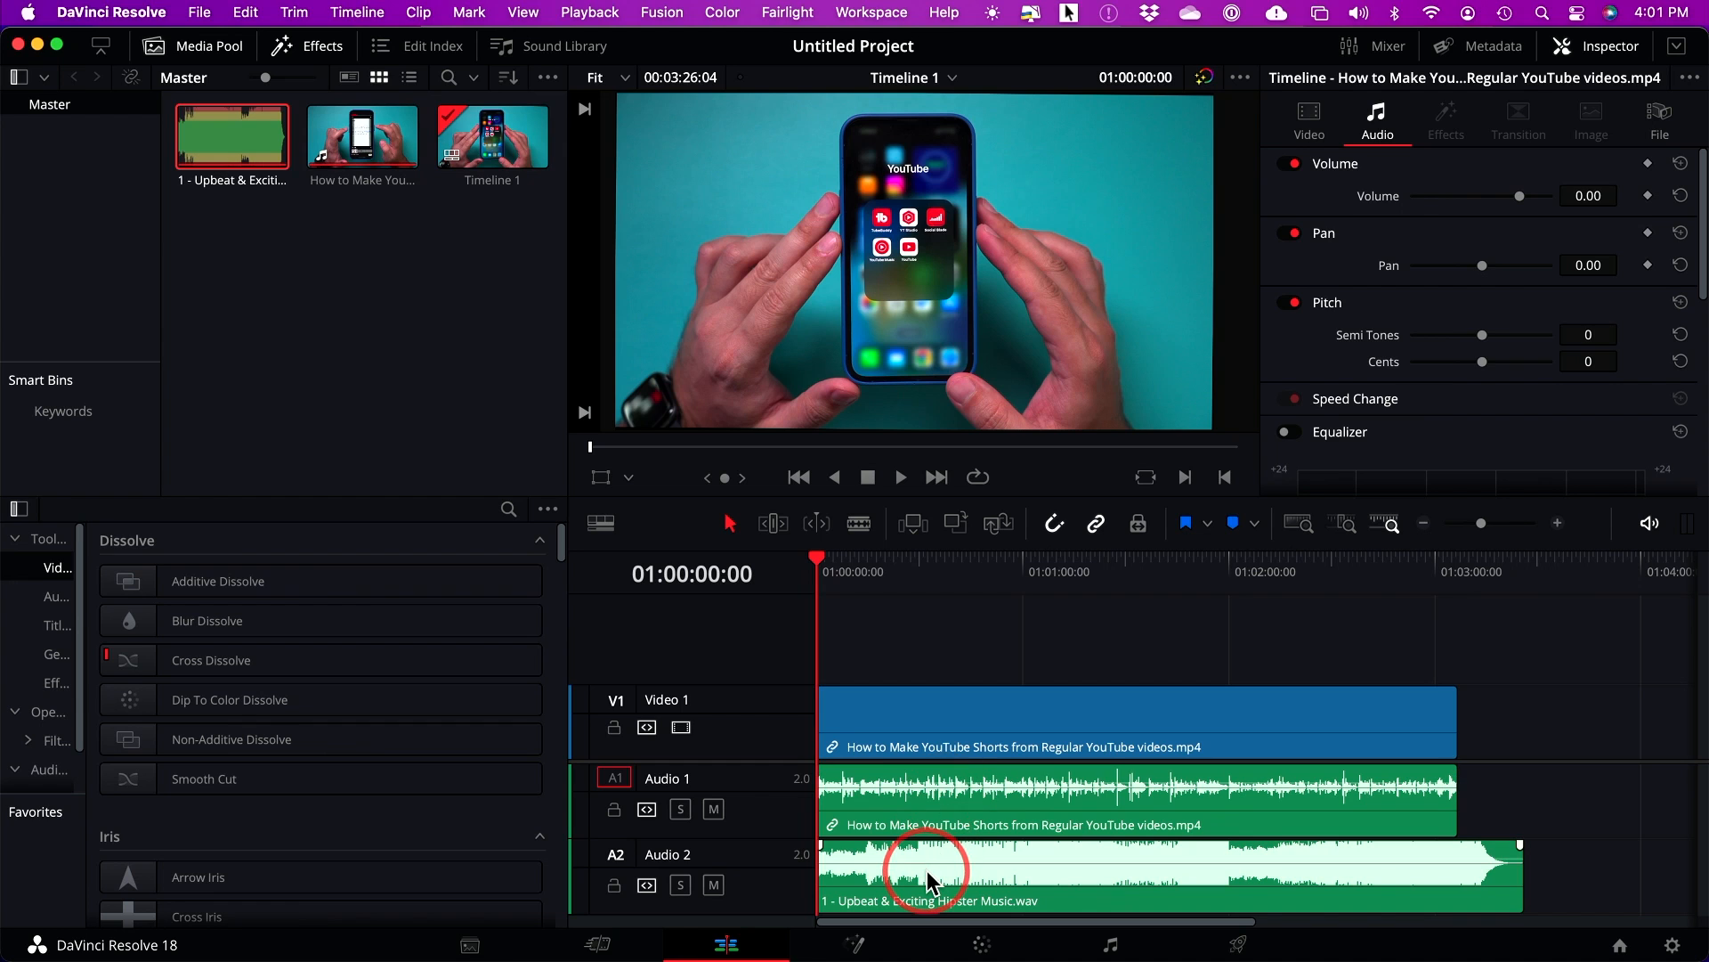
mouse_move(856, 876)
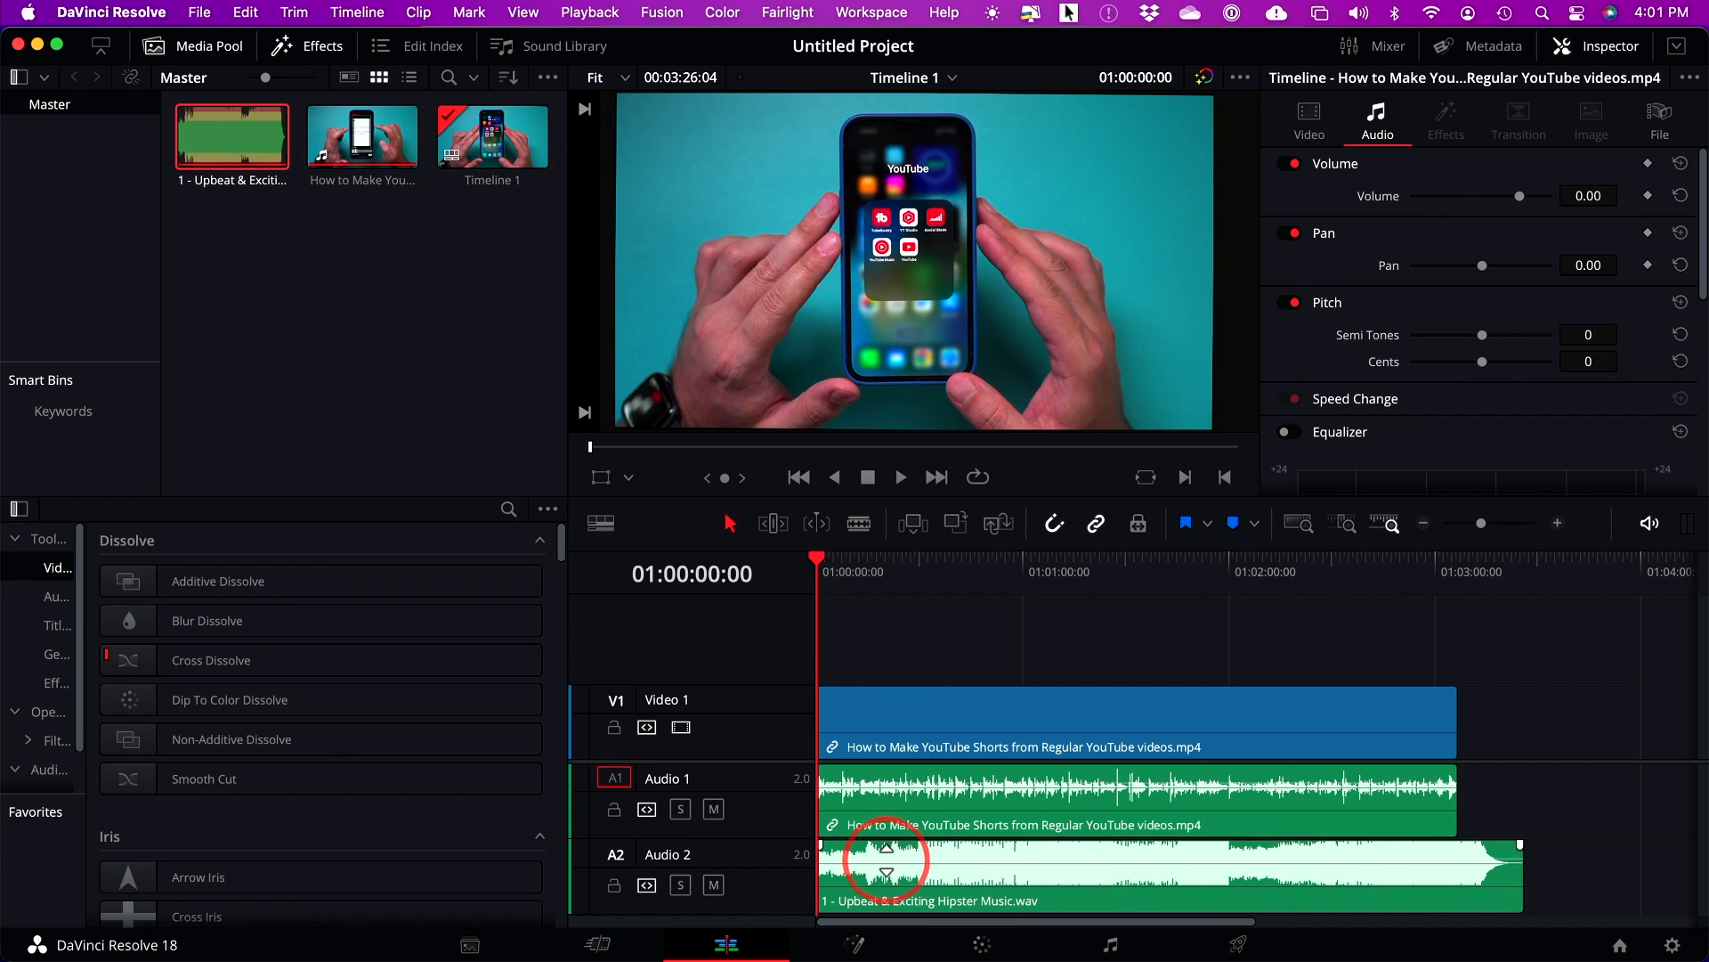
Step: Lower the Audio 2 music clip's volume line to roughly -24 dB
drag(885, 867, 885, 862)
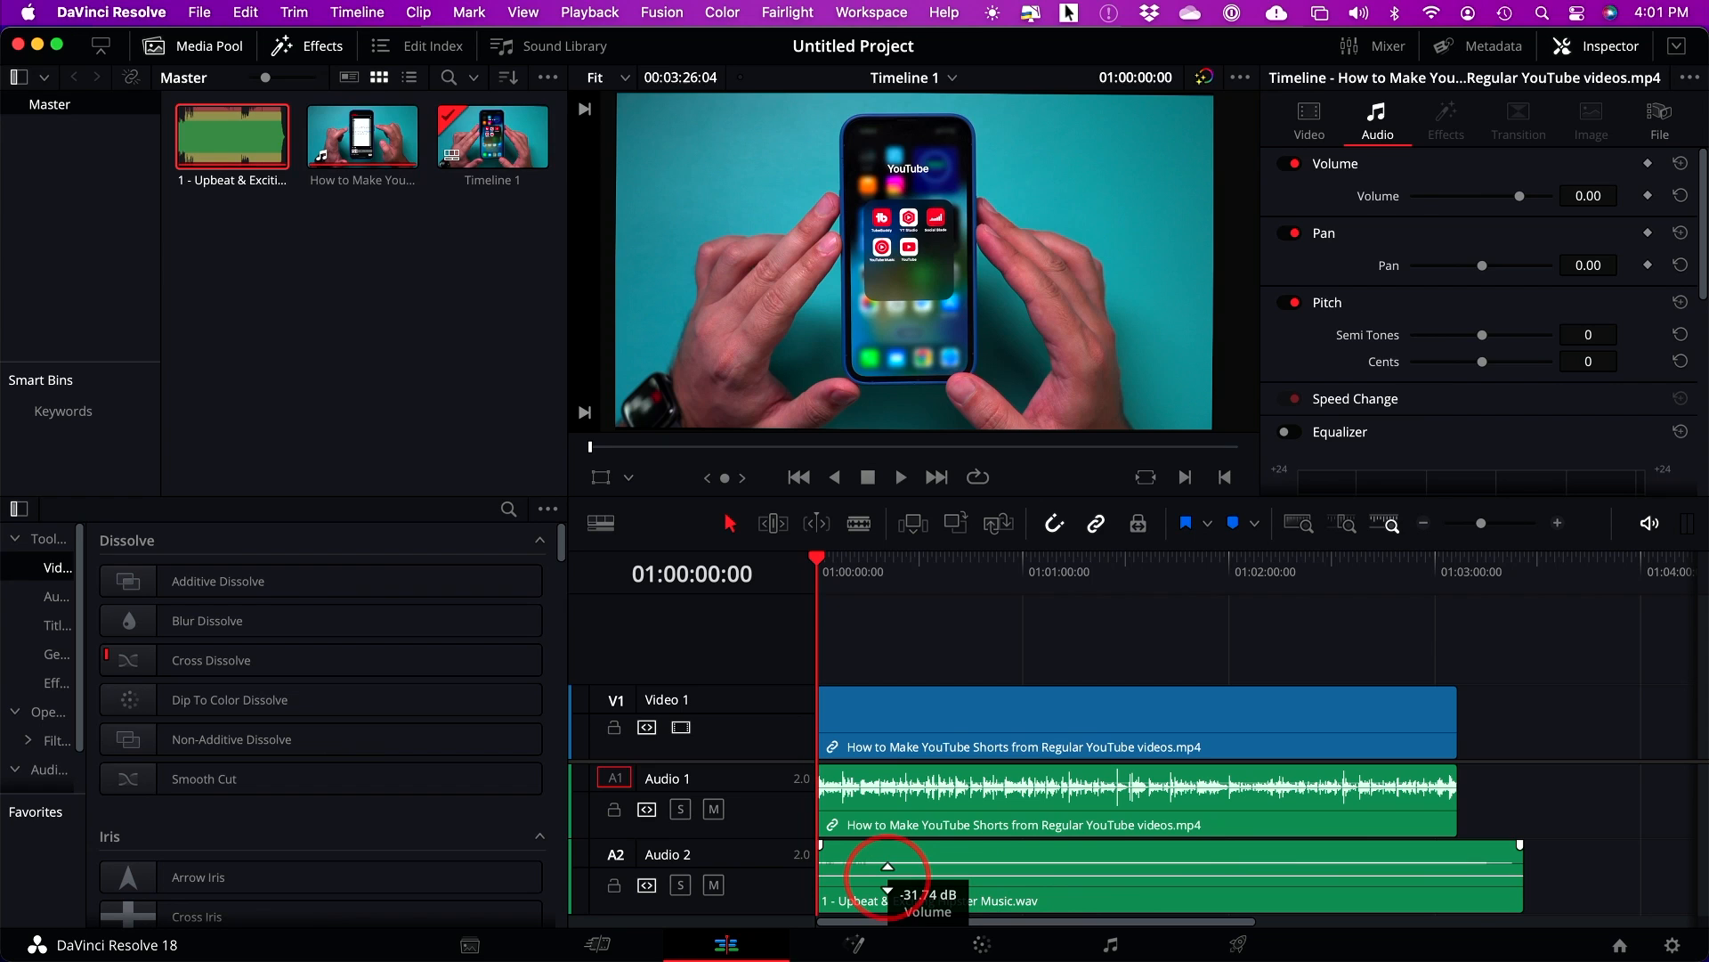
drag(887, 883, 887, 868)
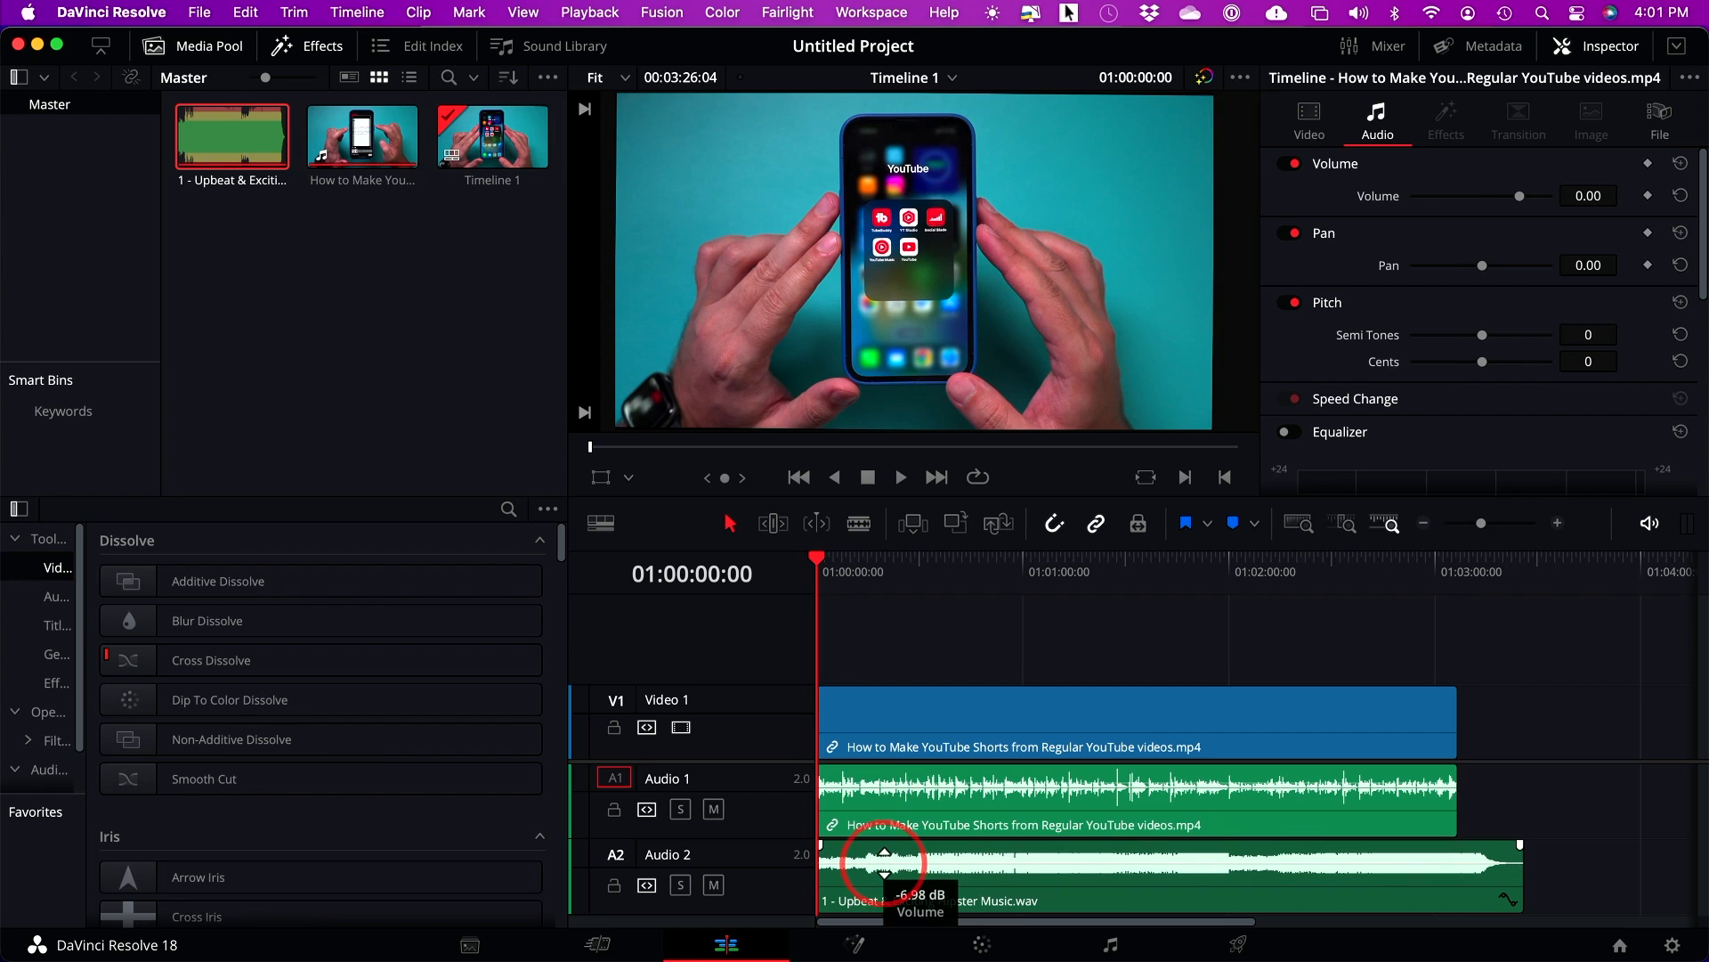
drag(883, 858, 883, 867)
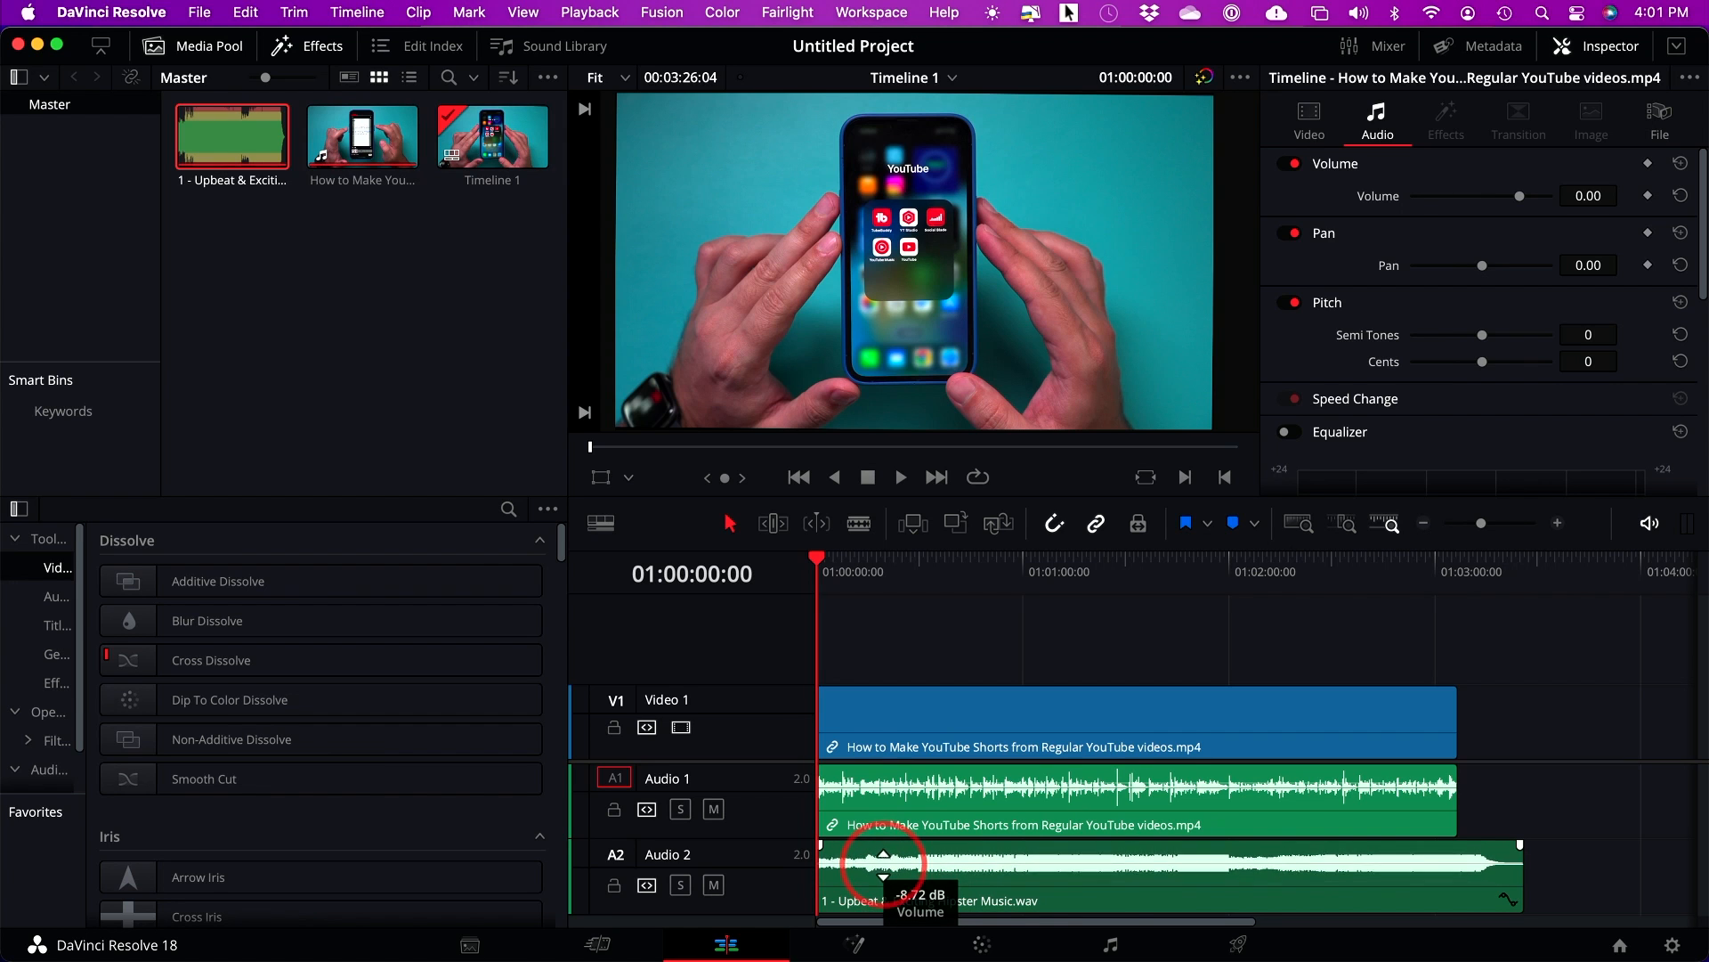
drag(883, 862, 883, 851)
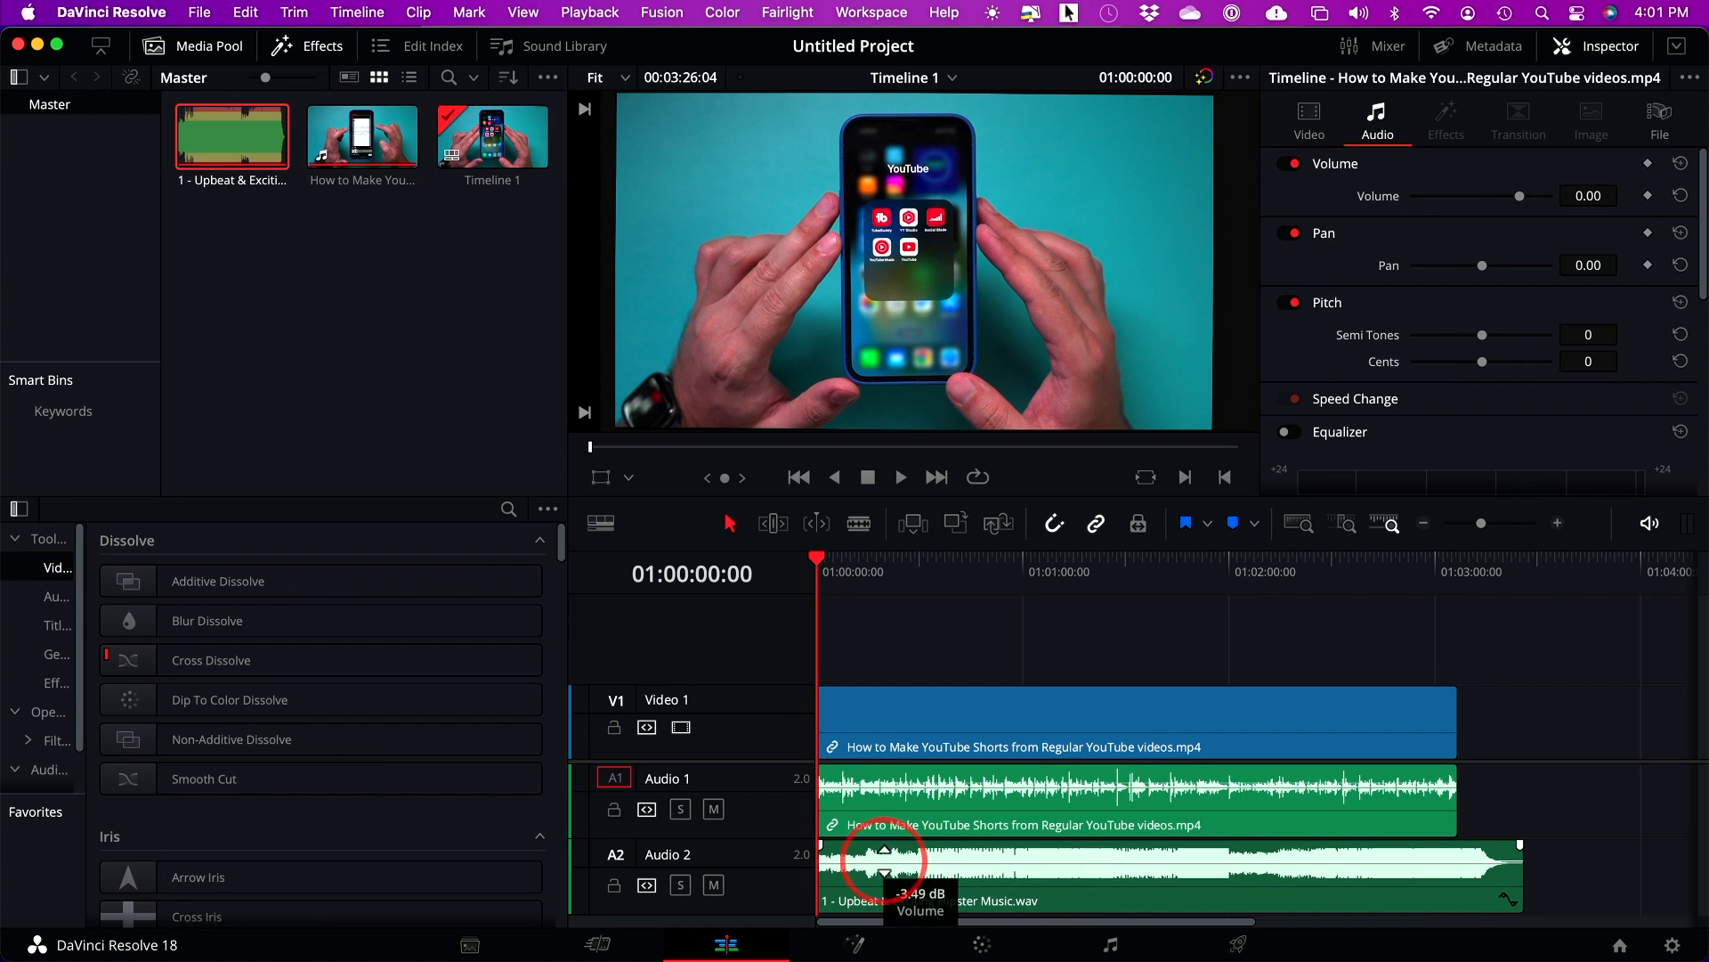
drag(883, 856, 883, 878)
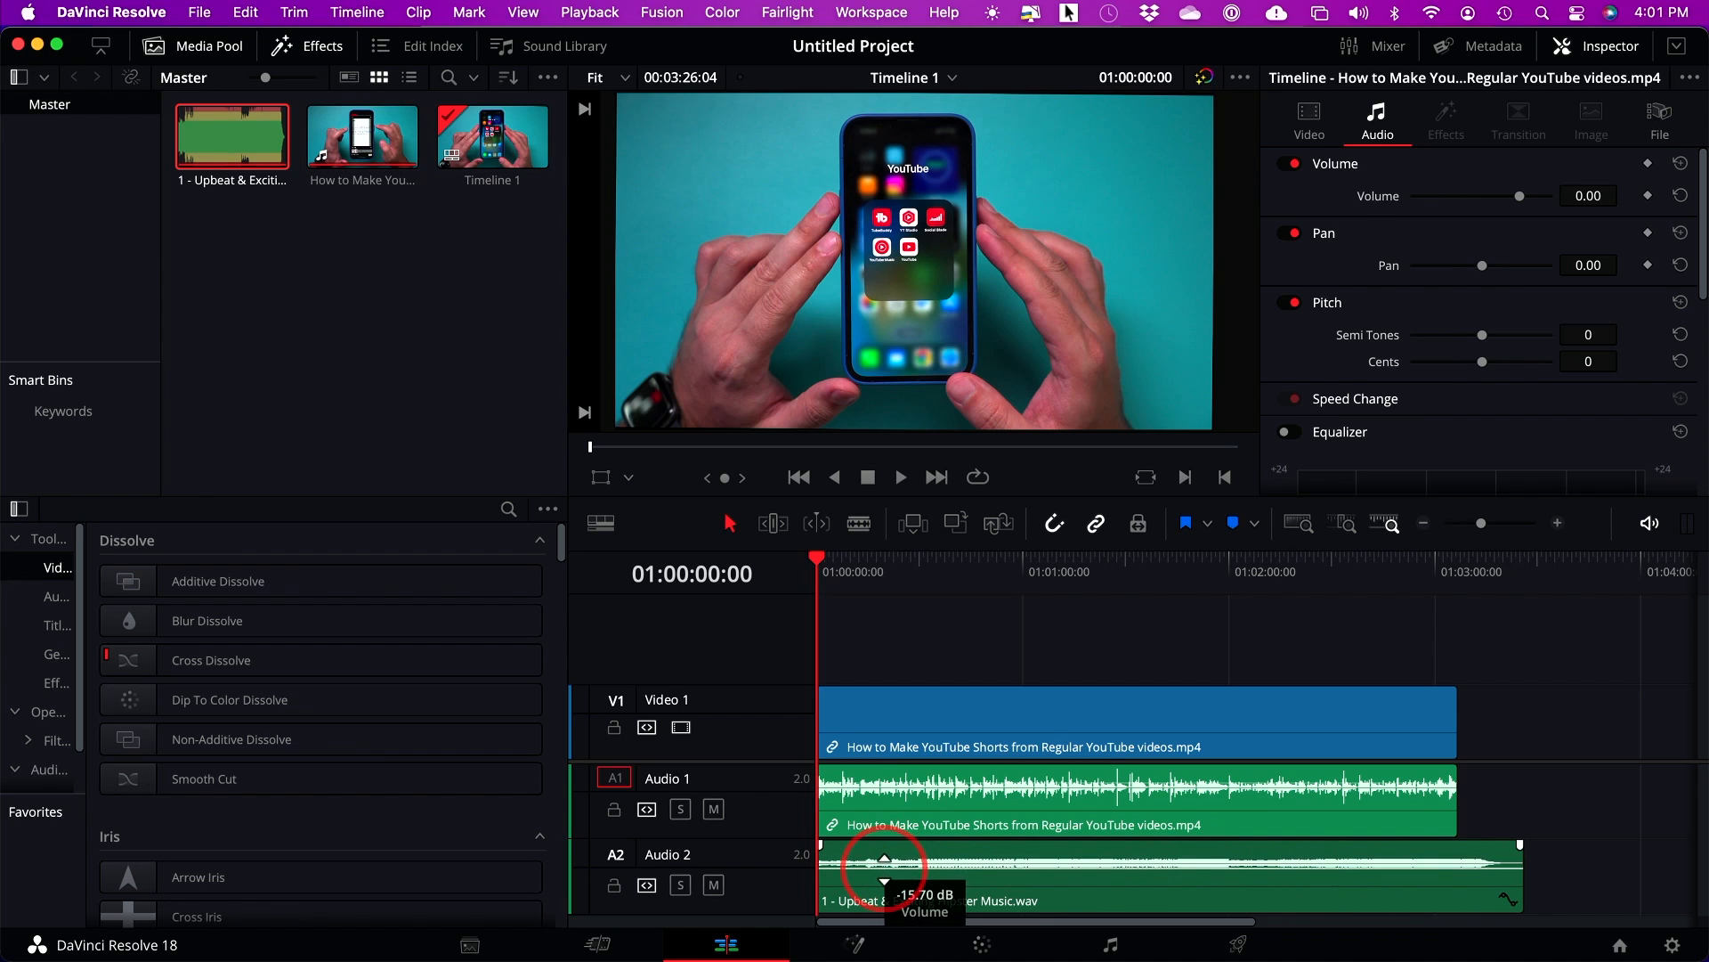
drag(883, 865, 883, 883)
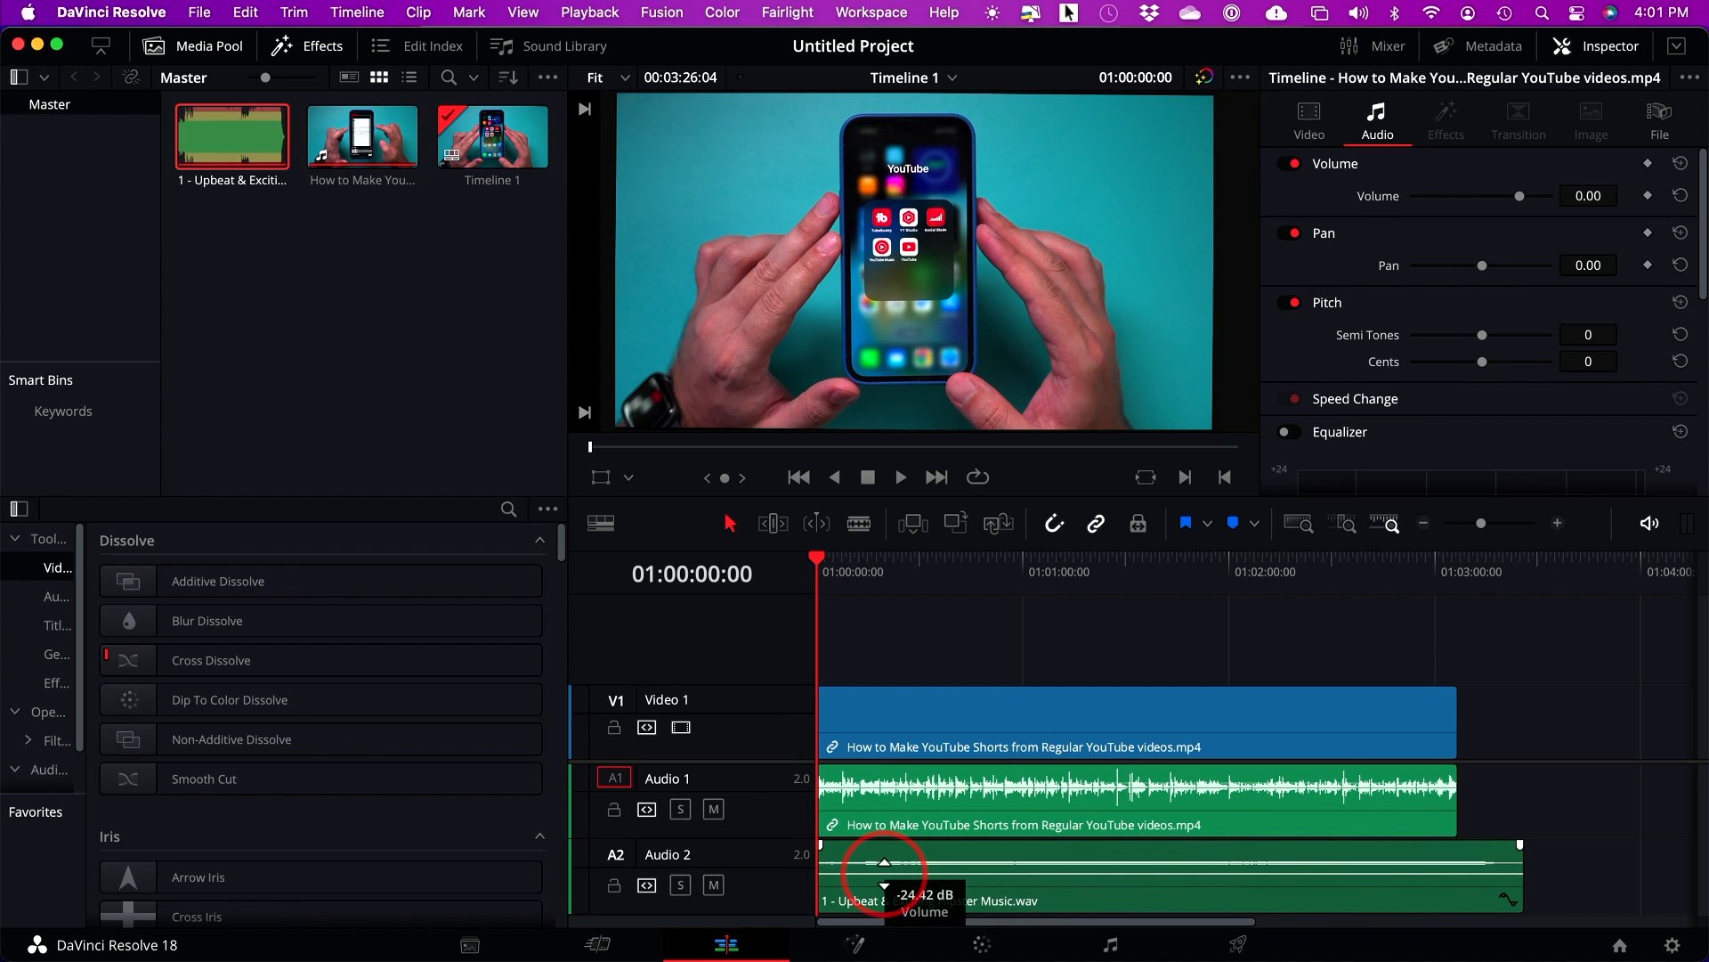
drag(885, 861, 885, 872)
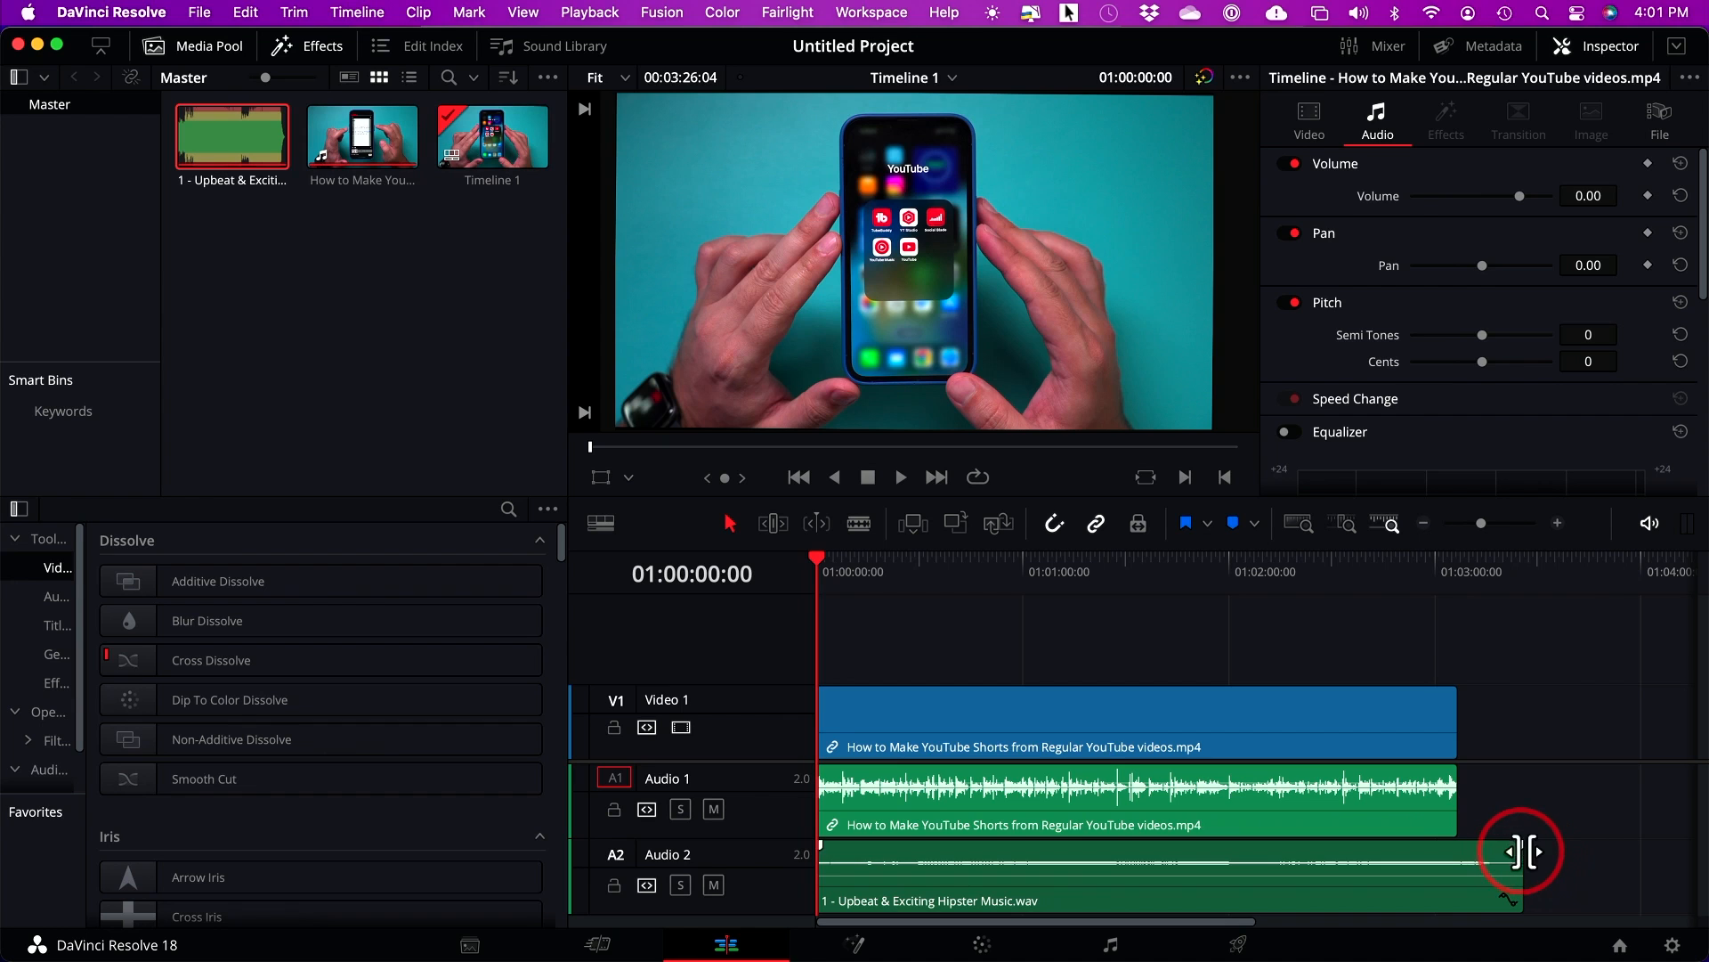
Step: Trim the music's end to the video's end and add a fade-out on its last seconds
drag(1515, 851, 1439, 851)
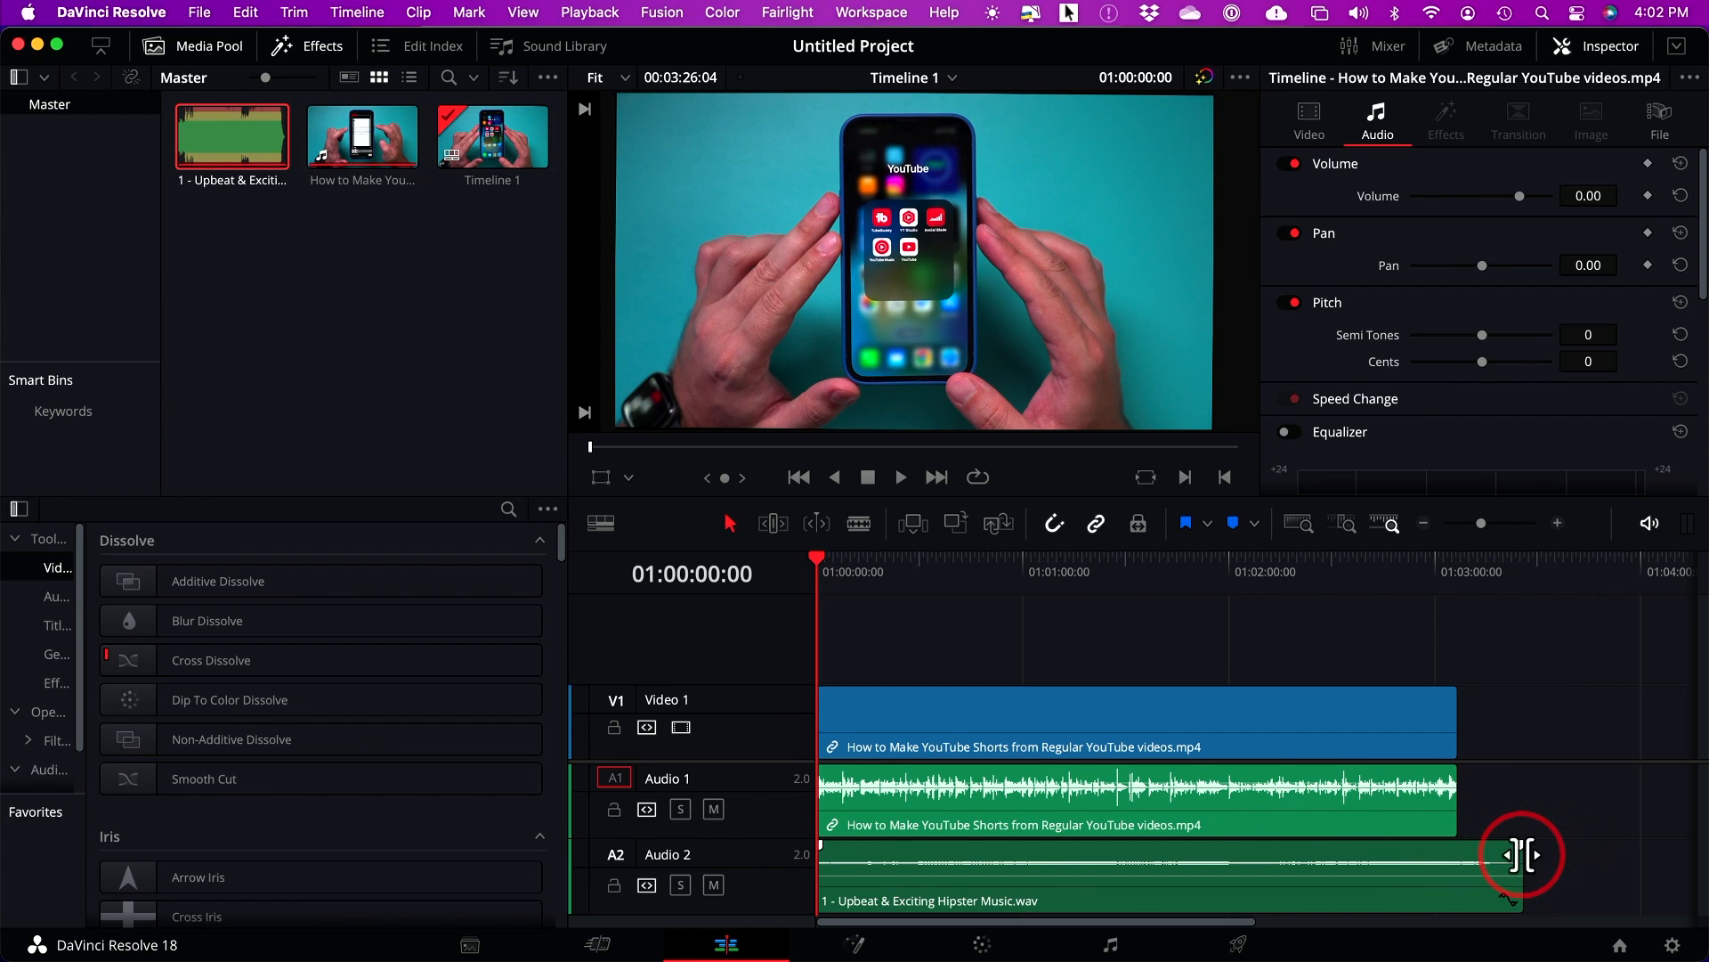
drag(1514, 856, 1465, 857)
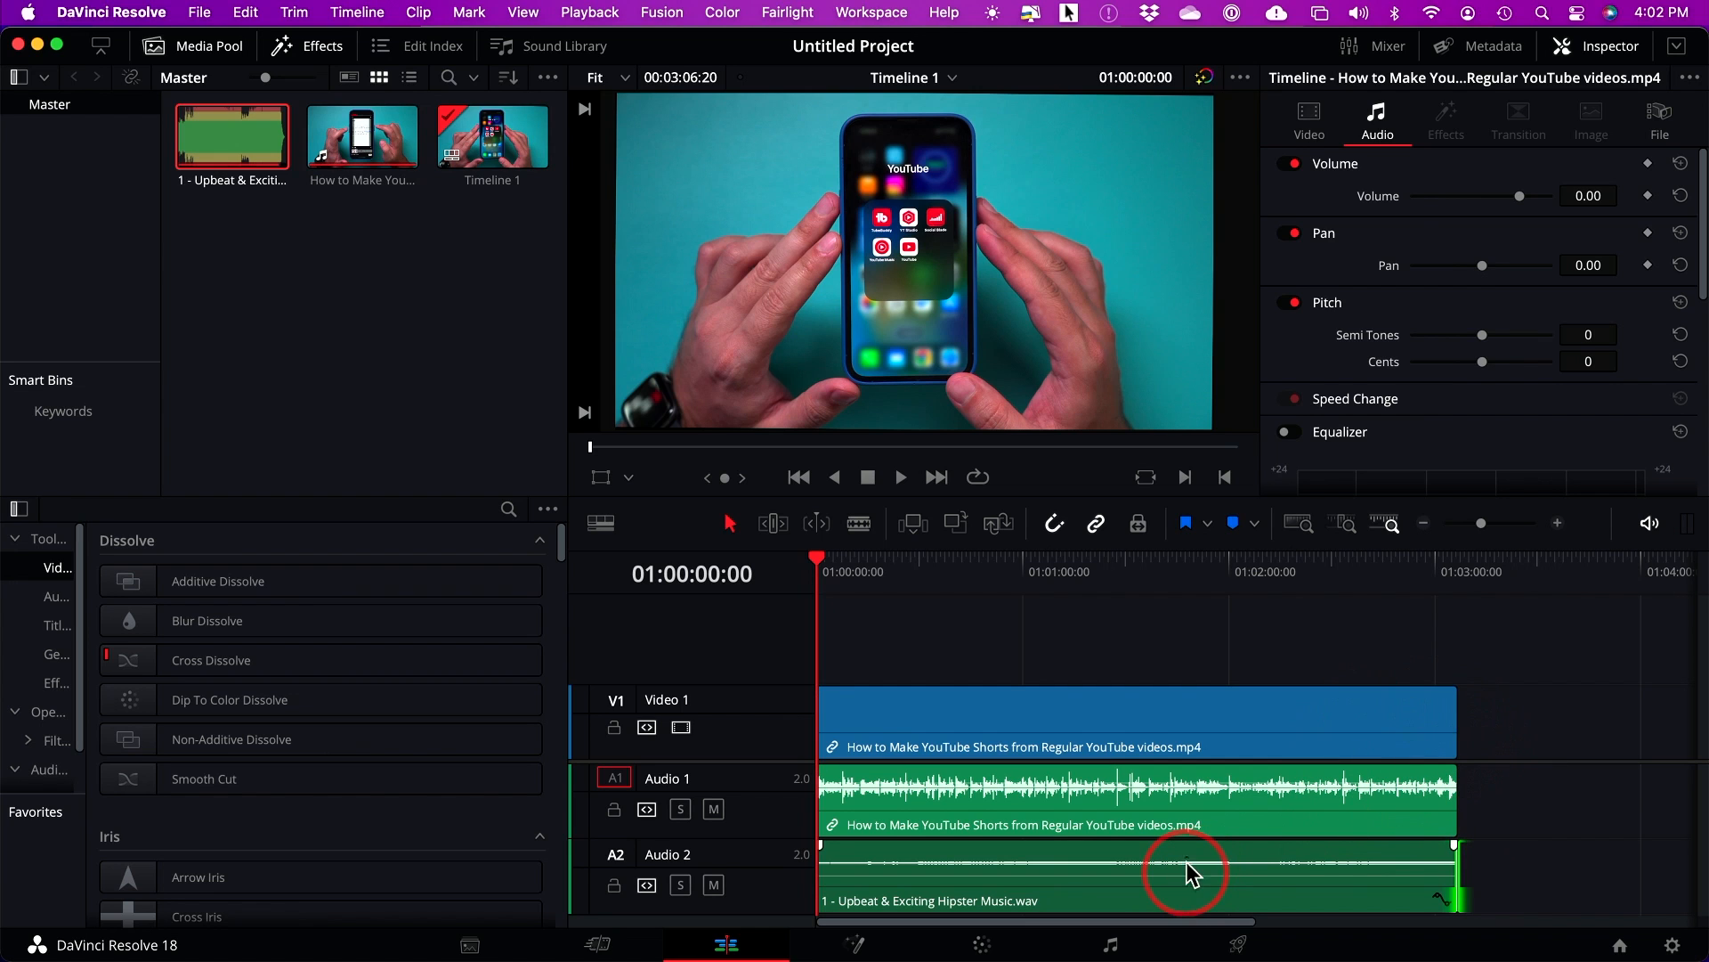
mouse_move(1390, 866)
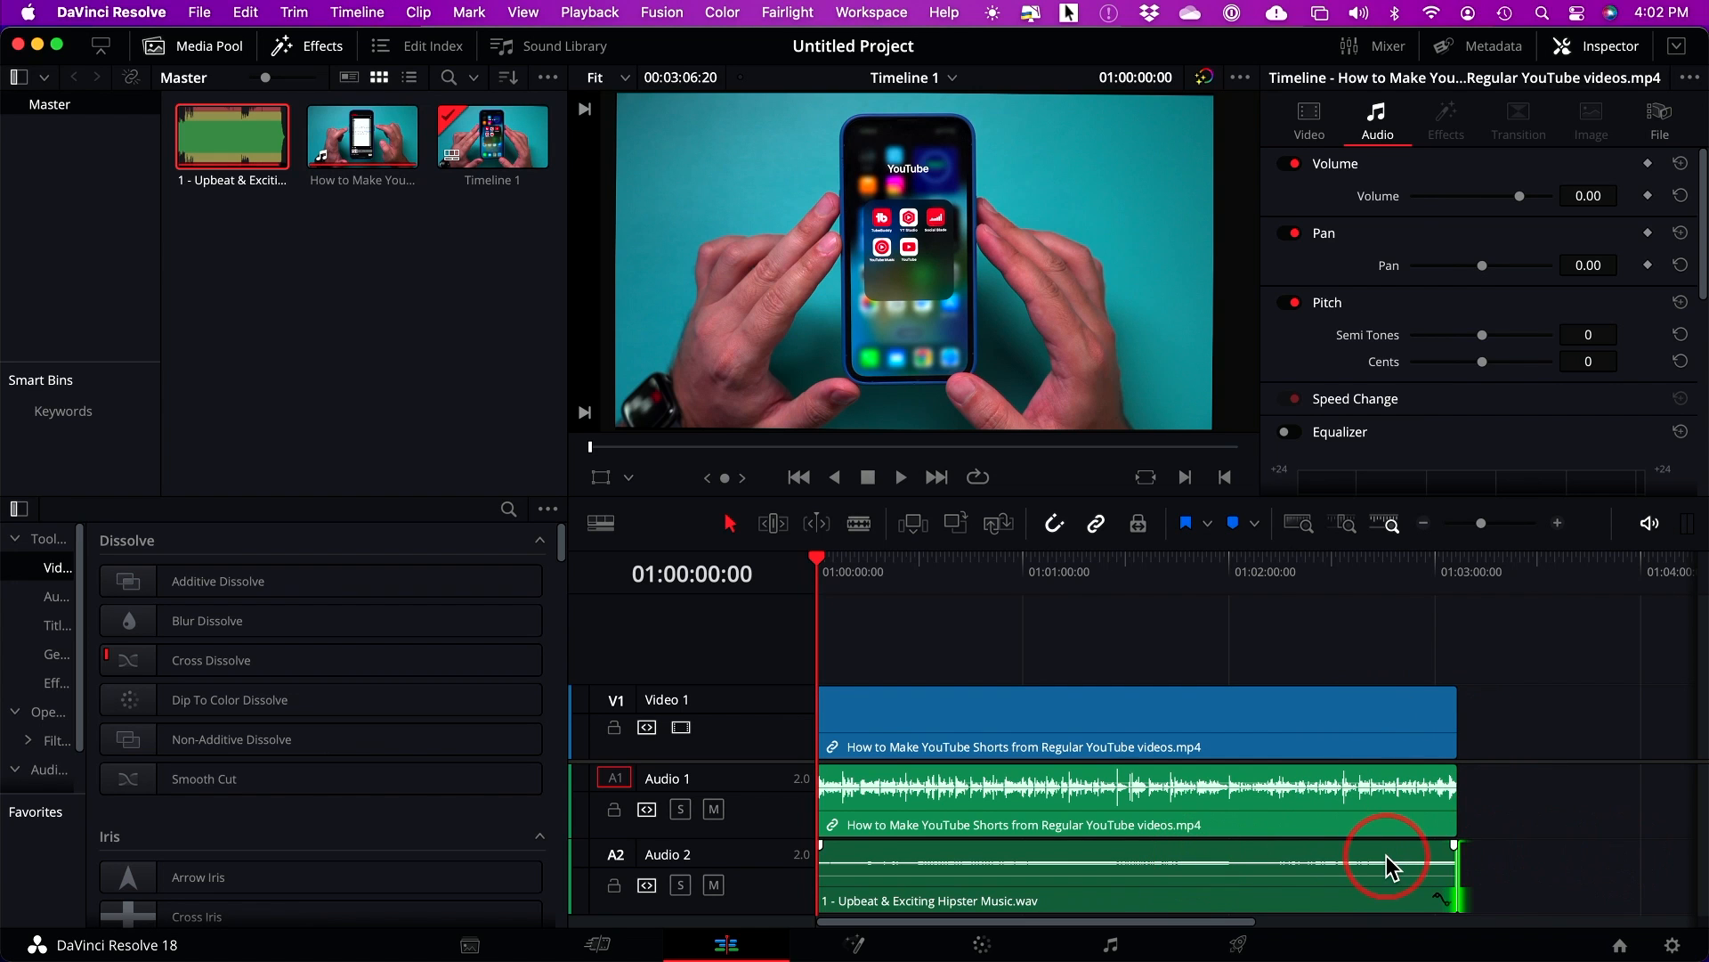
mouse_move(1455, 862)
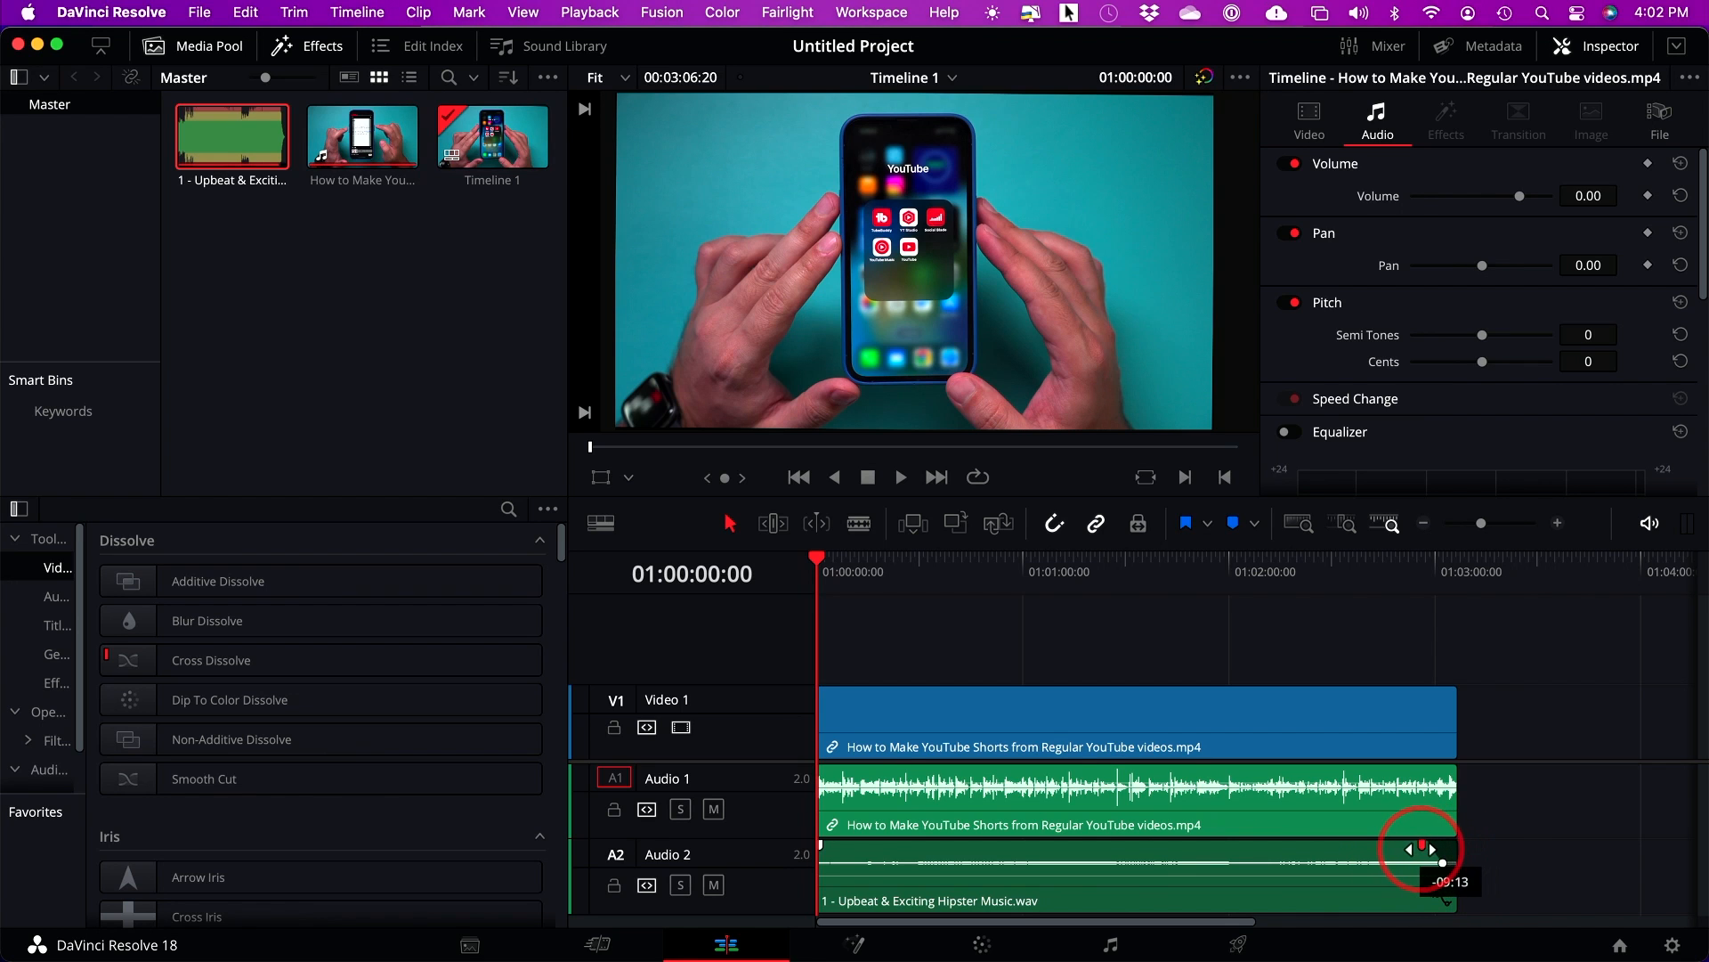
drag(1423, 848, 1454, 872)
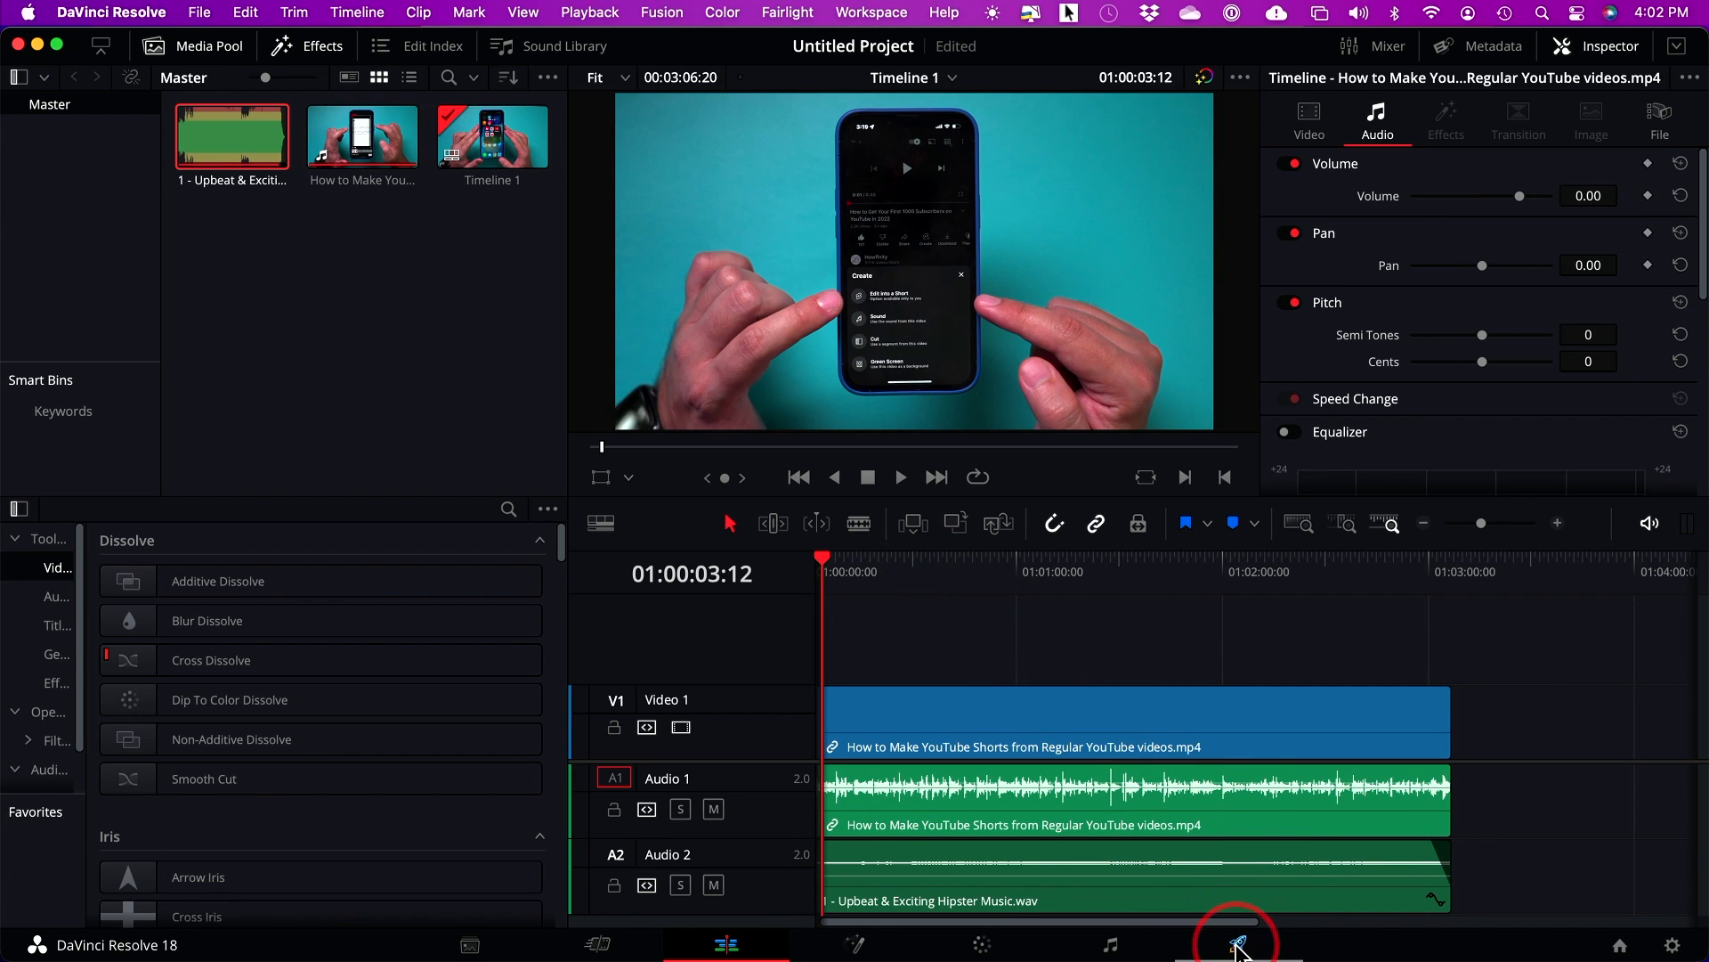
Step: Queue an H.264 Master render saved as test.mov in the Movies folder
click(1237, 943)
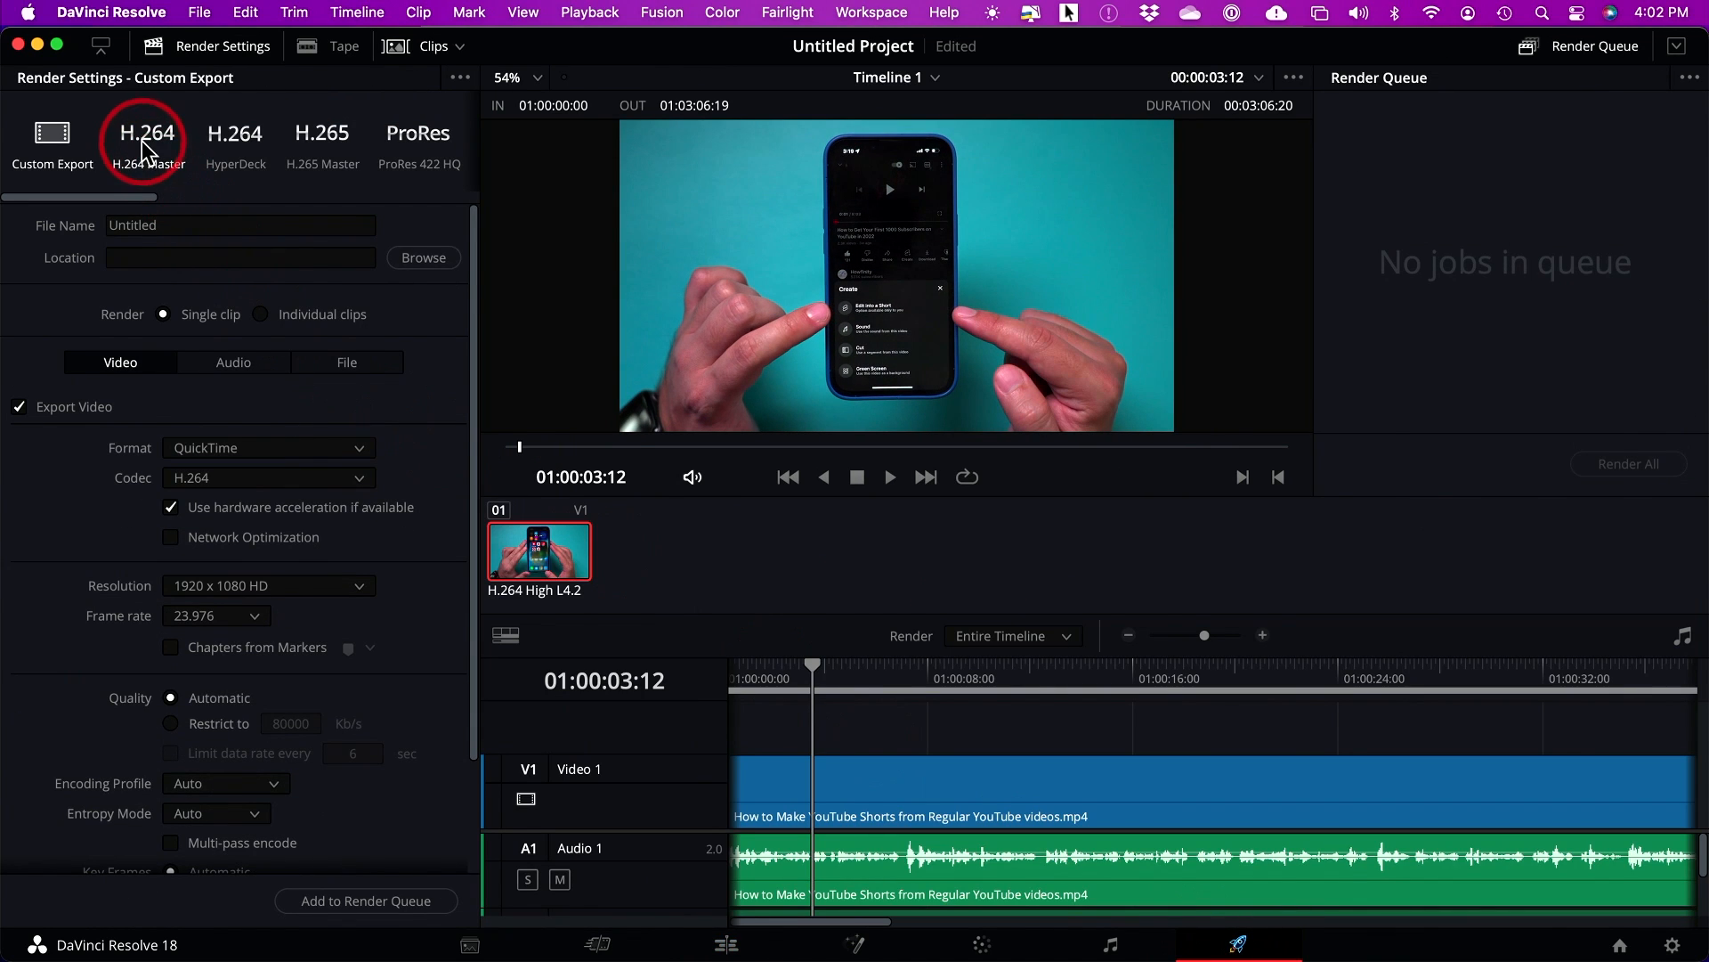
click(146, 139)
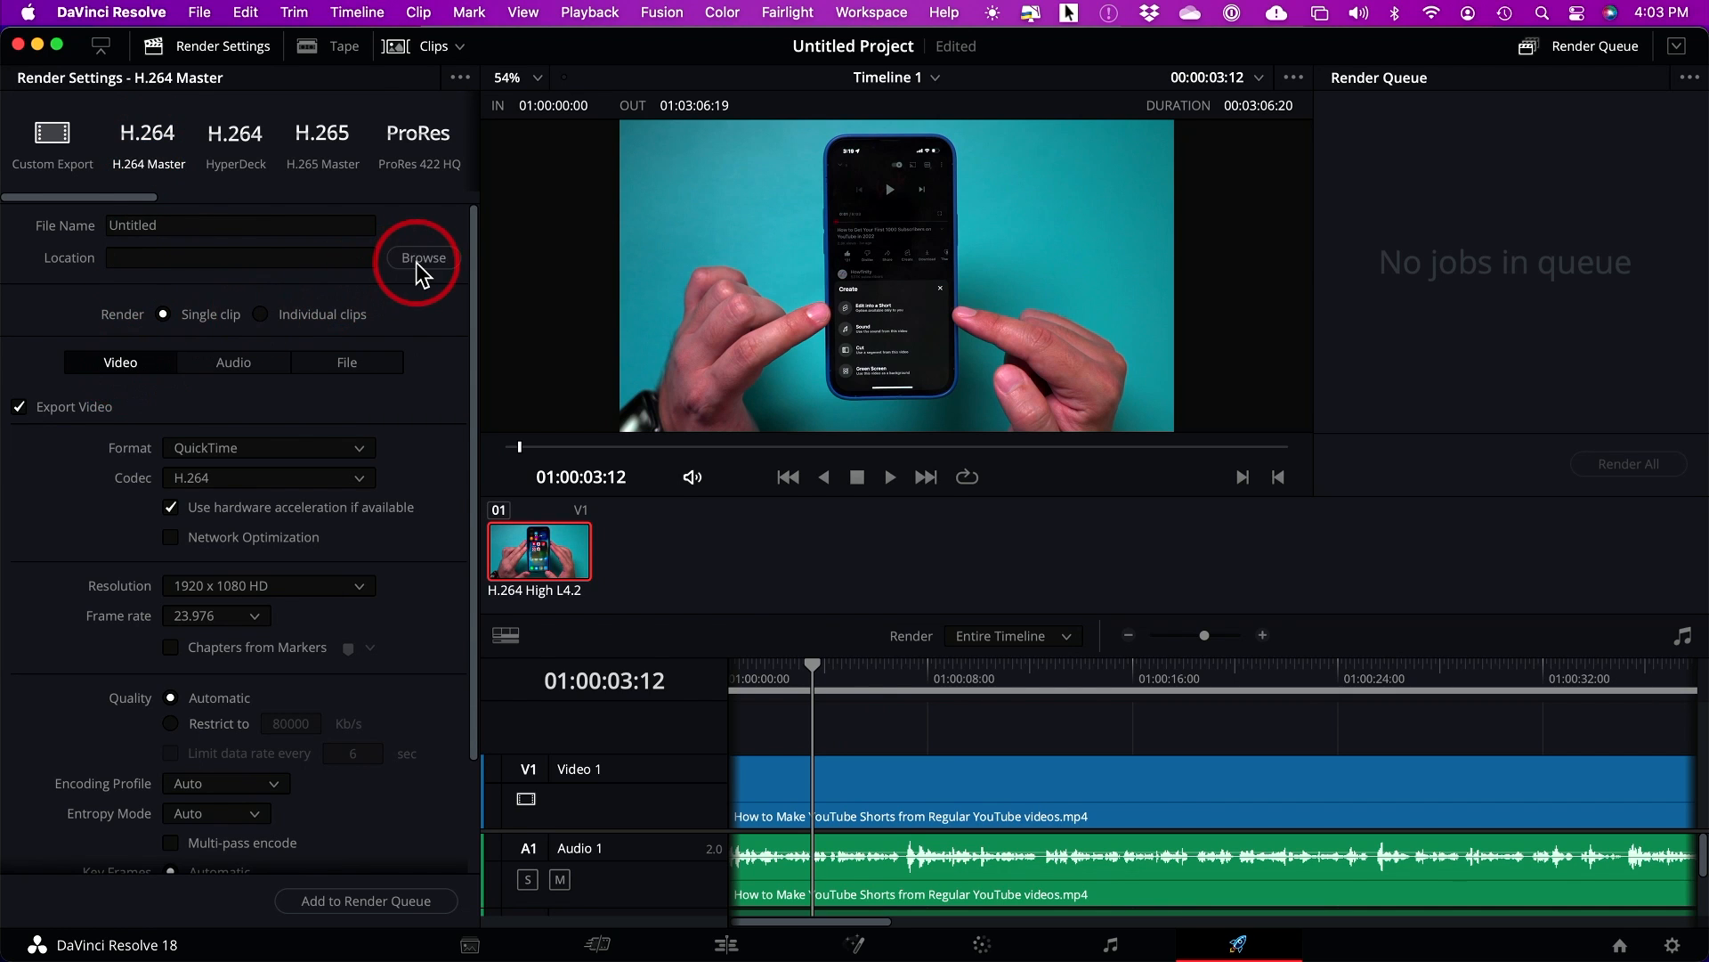
click(424, 257)
text(test.mov)
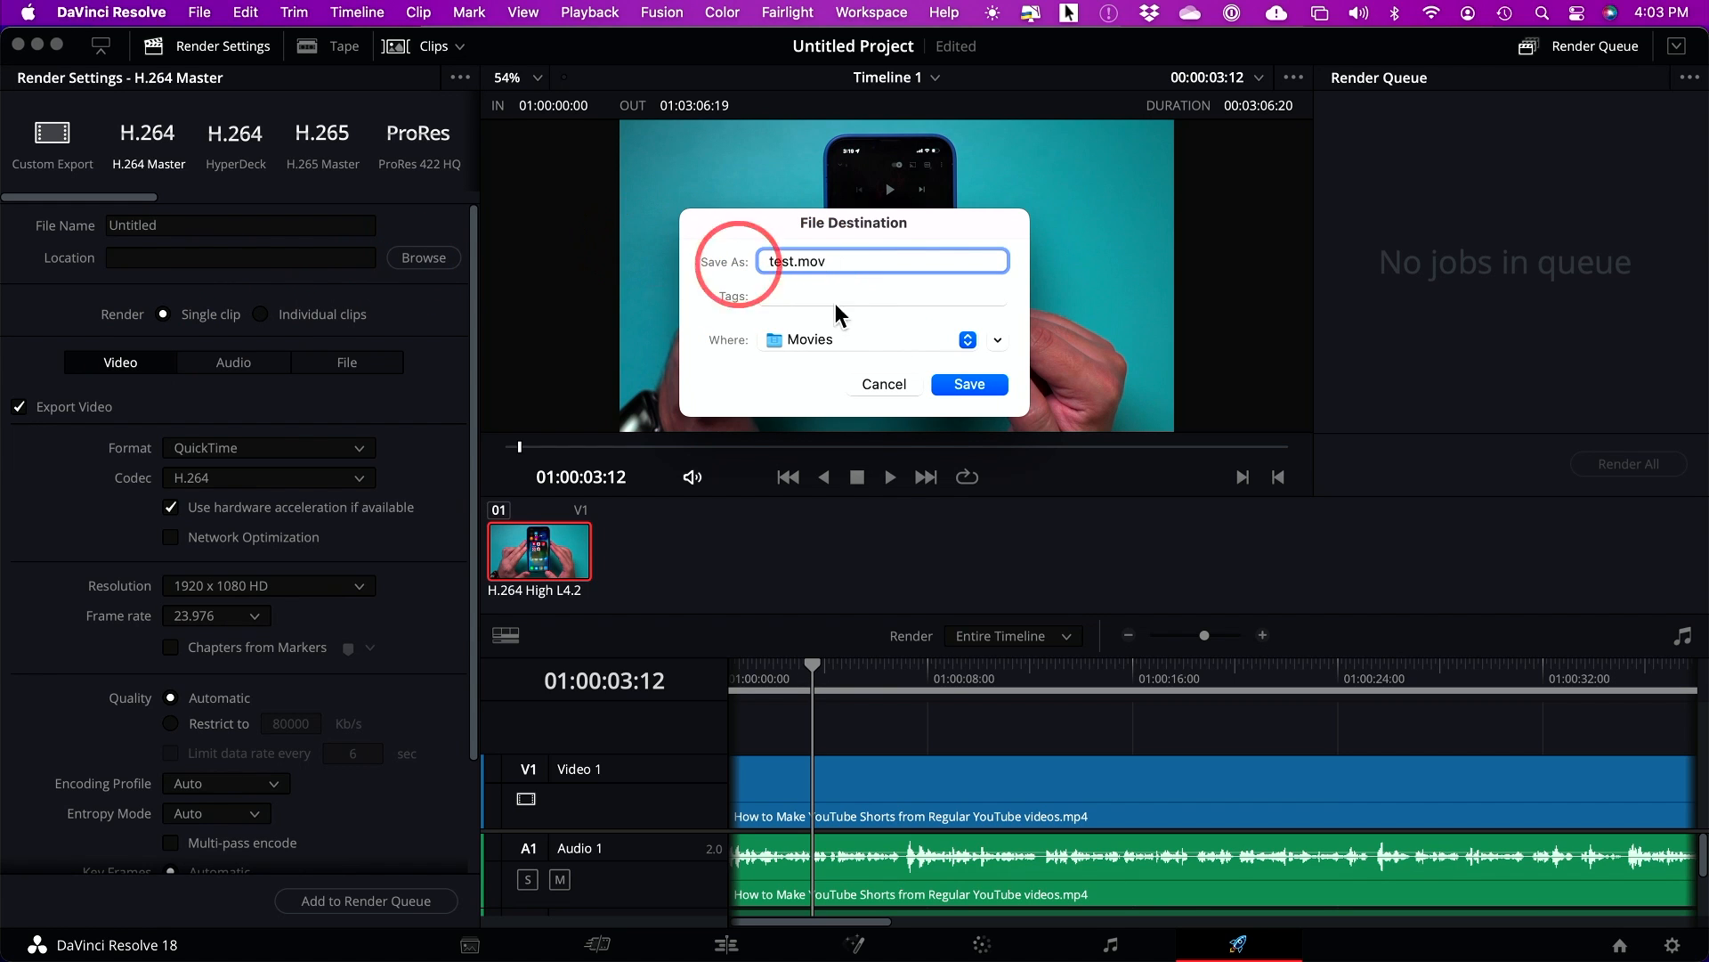
click(968, 385)
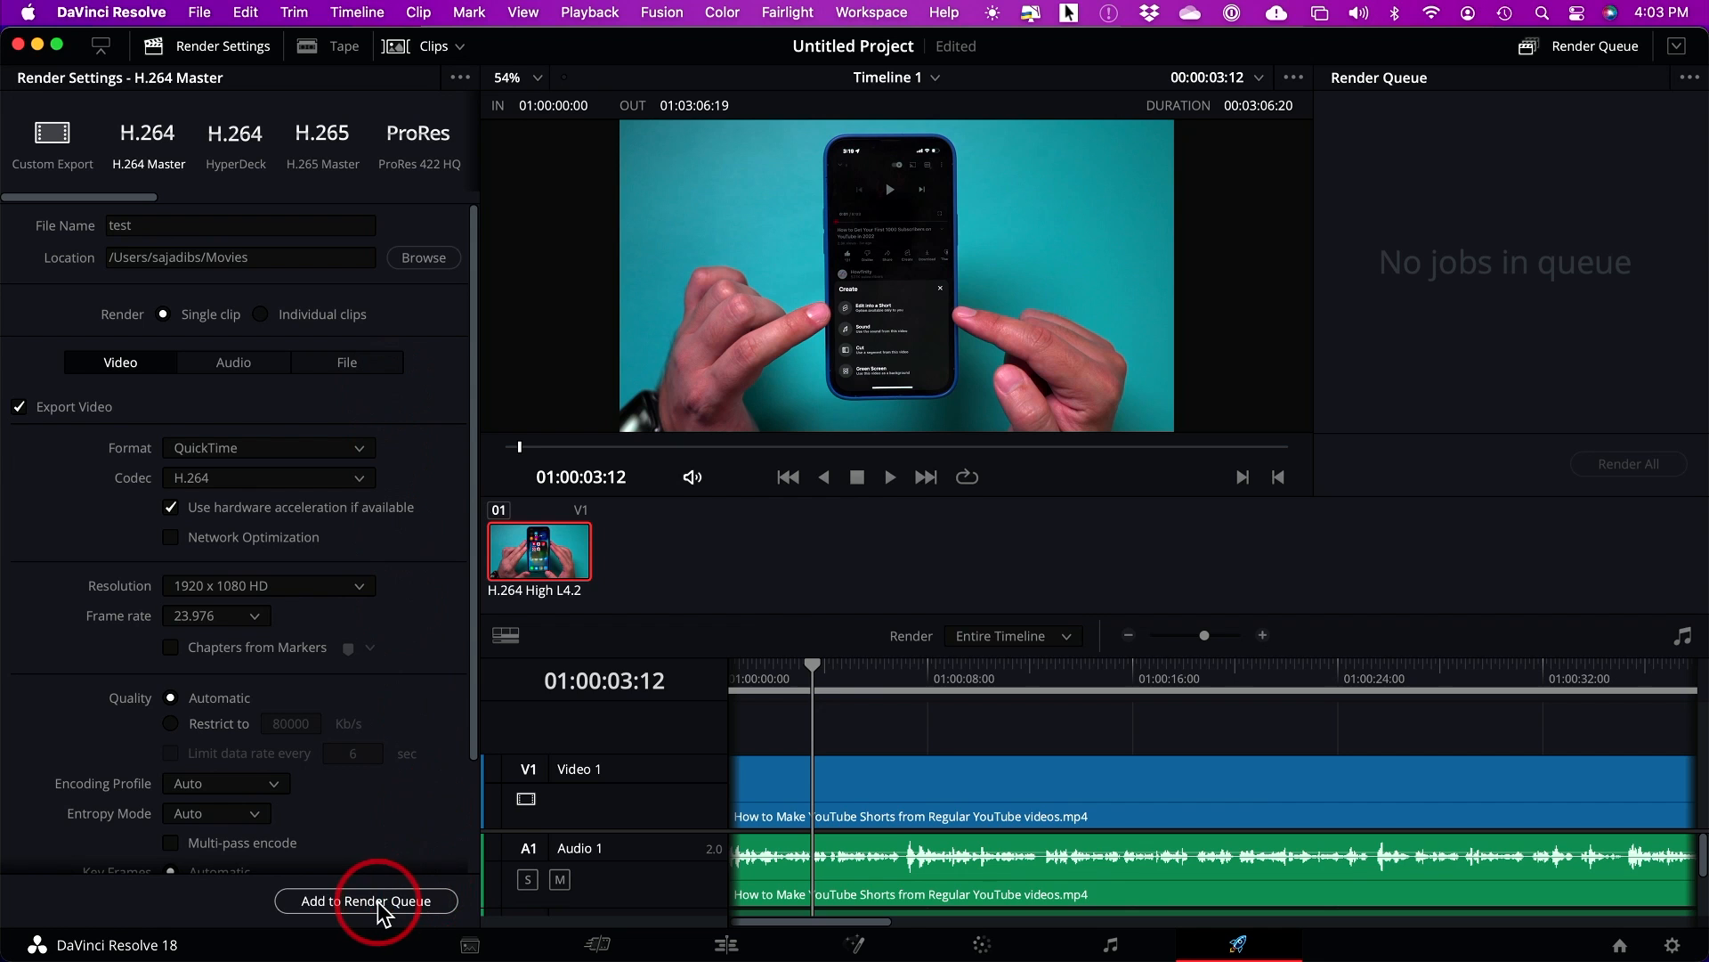
click(365, 901)
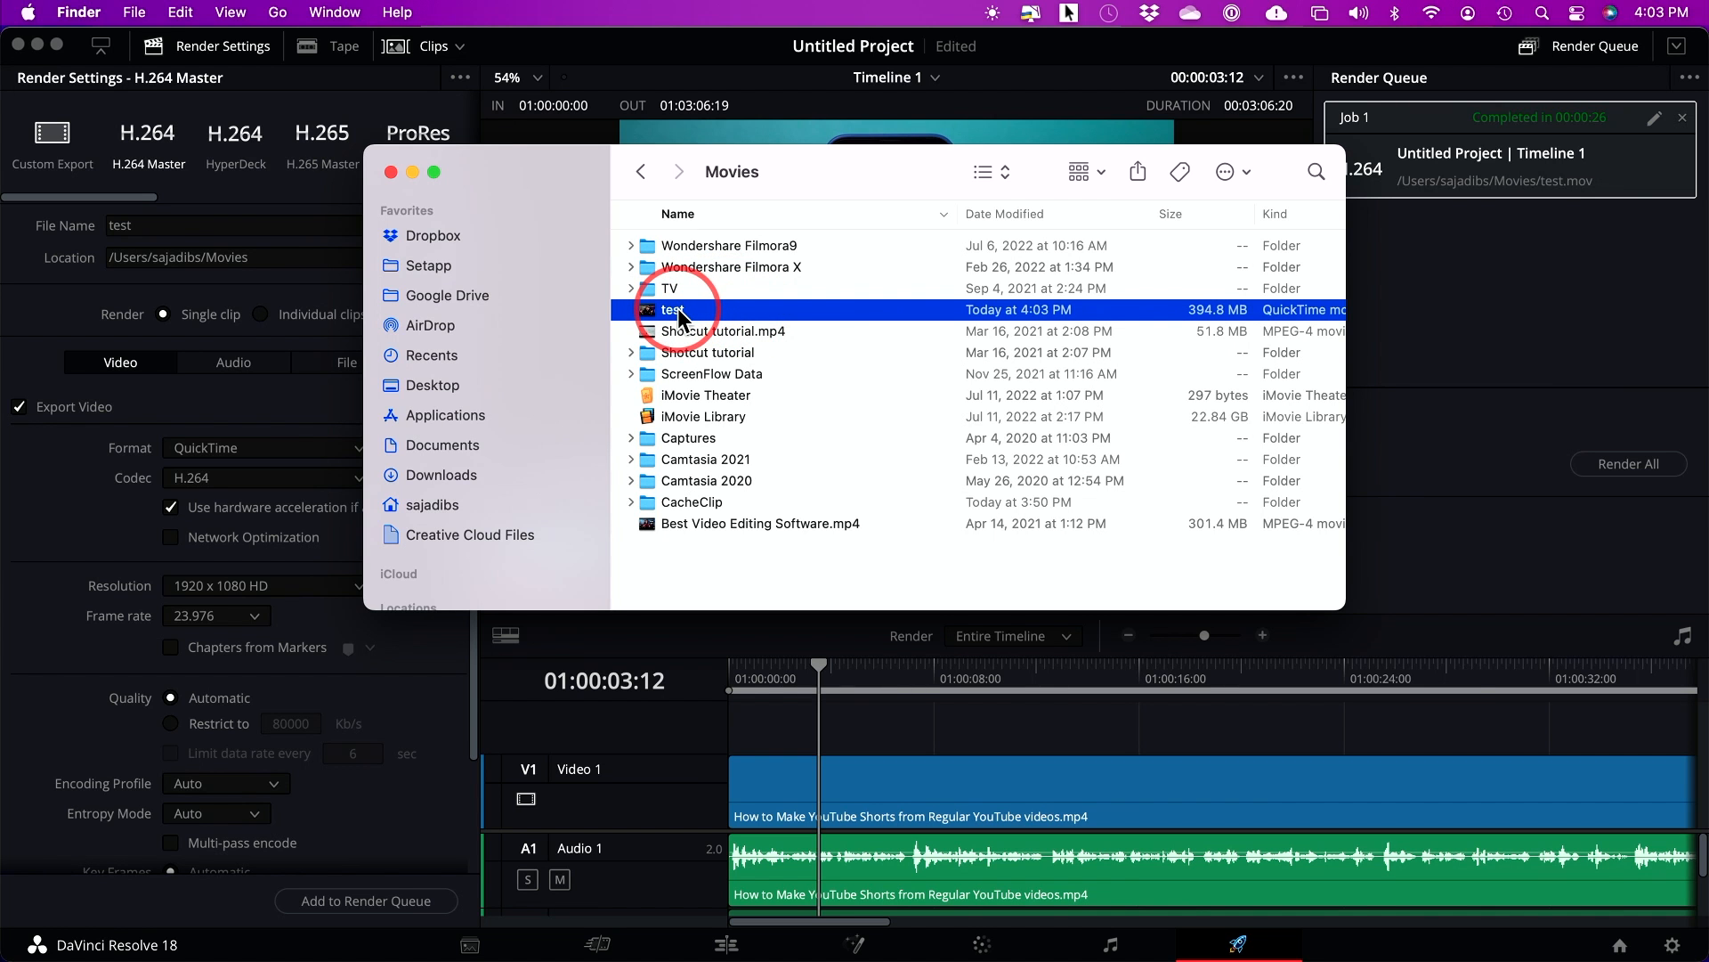
Step: Open the rendered test movie from Finder's Movies folder
double_click(674, 308)
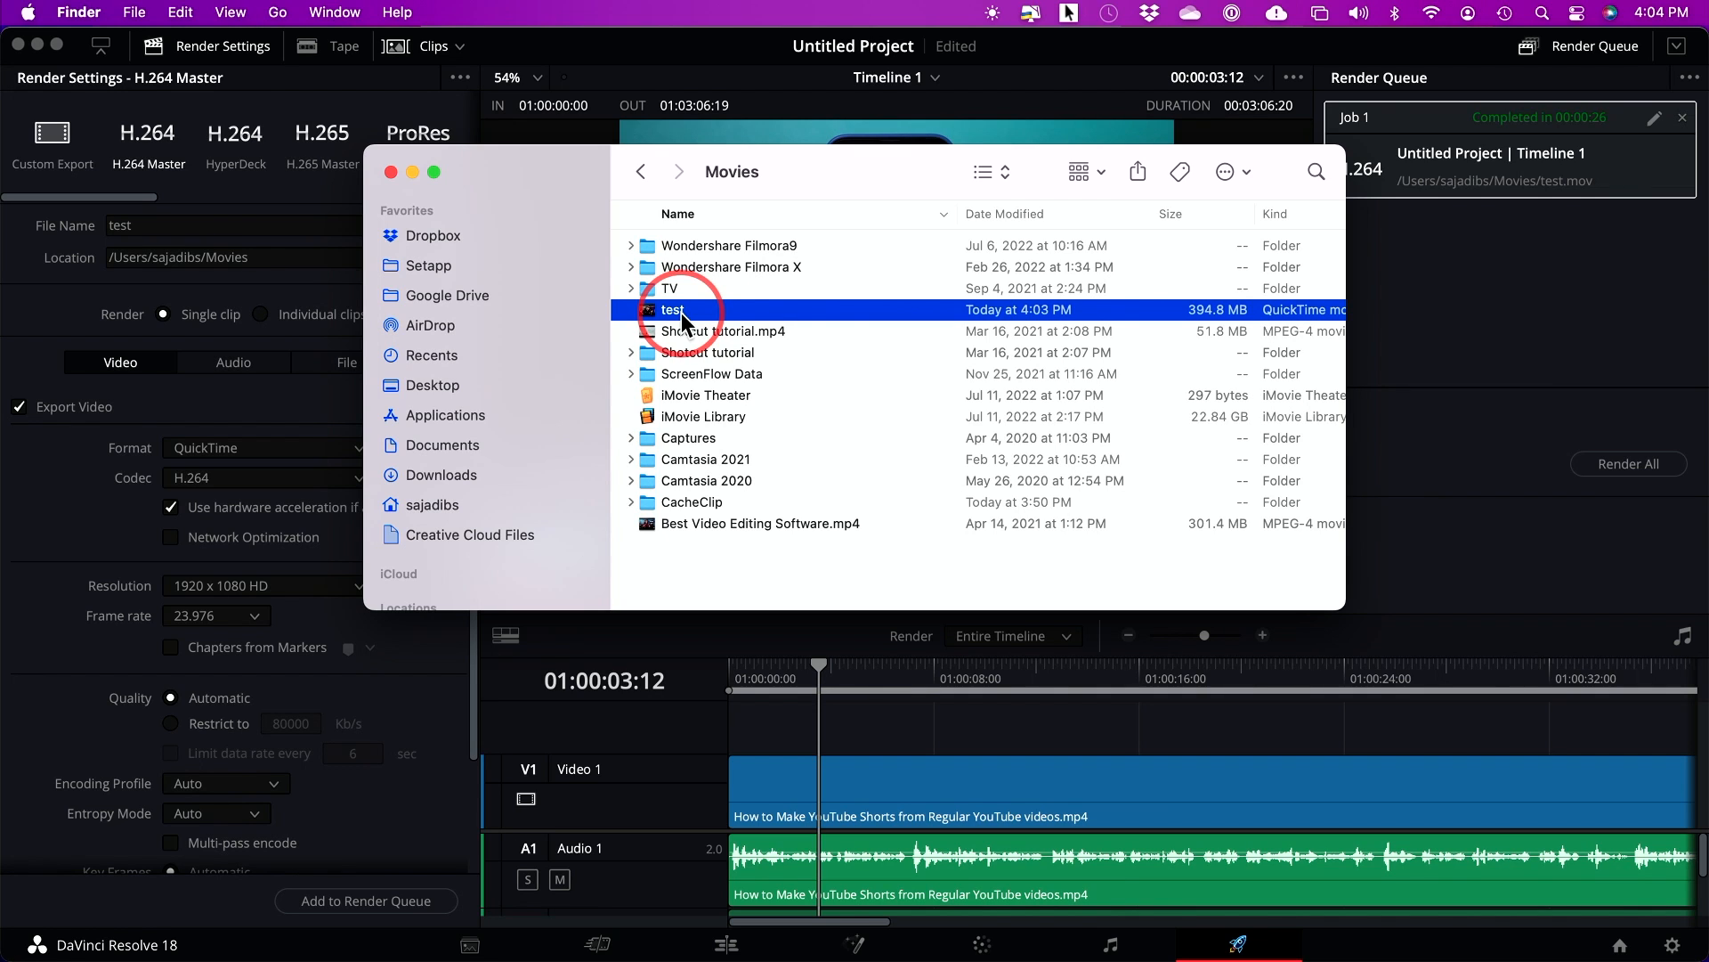
mouse_move(872, 904)
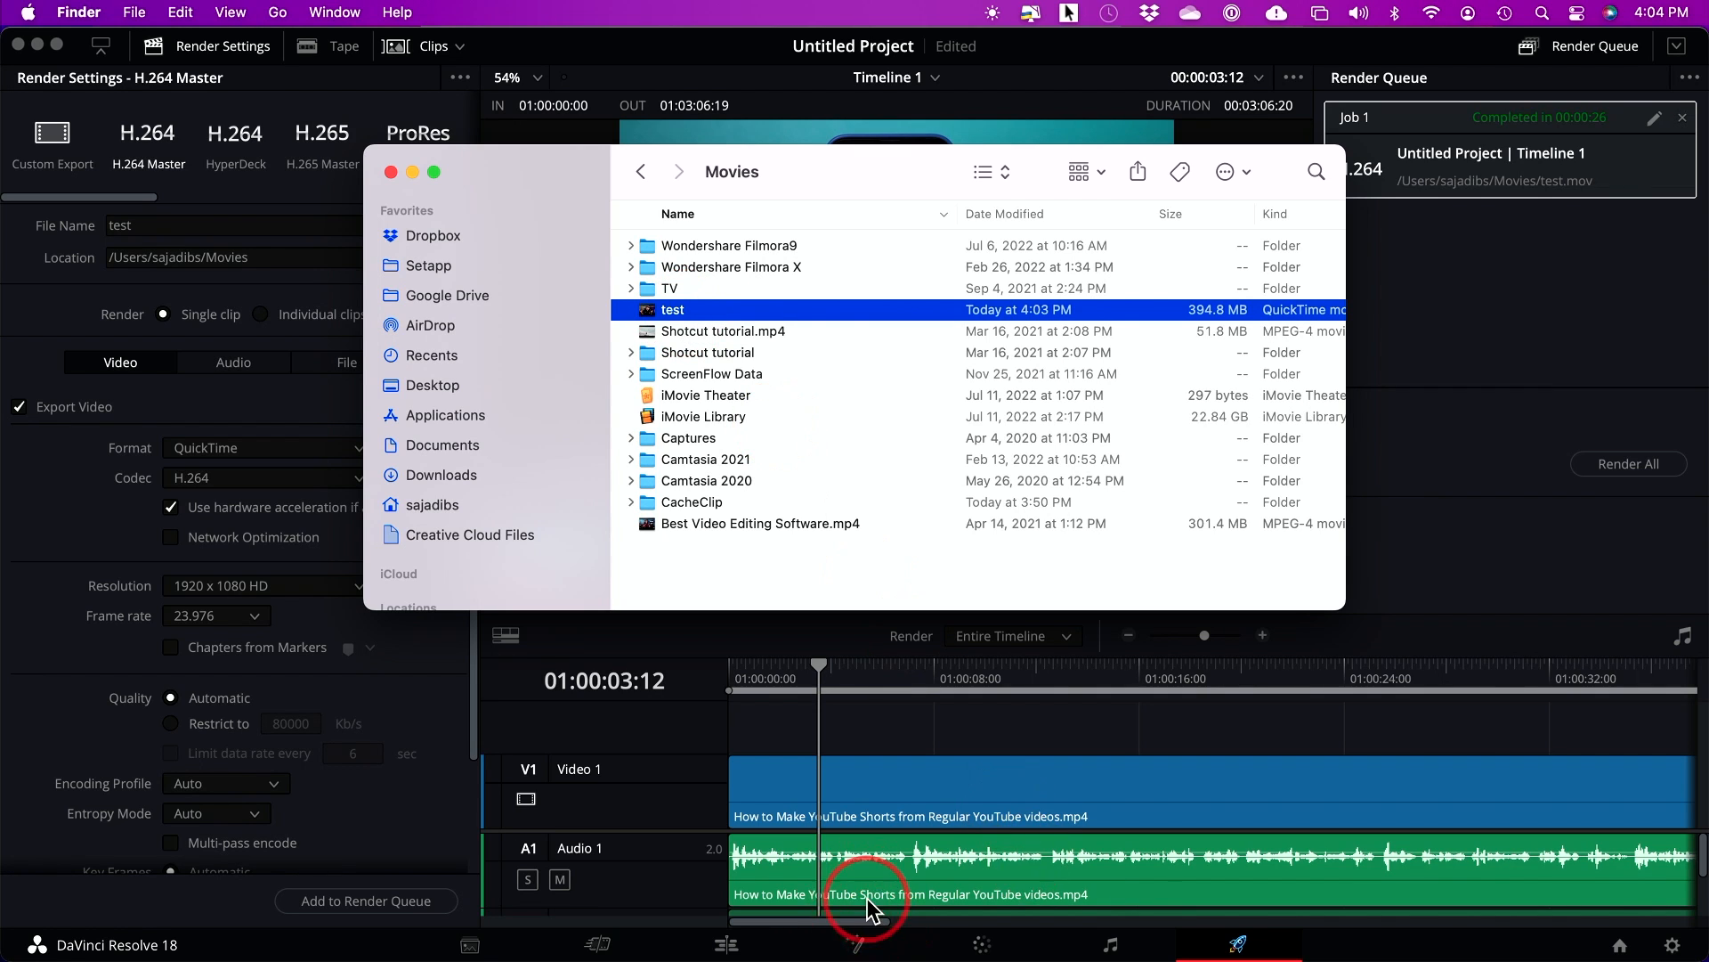